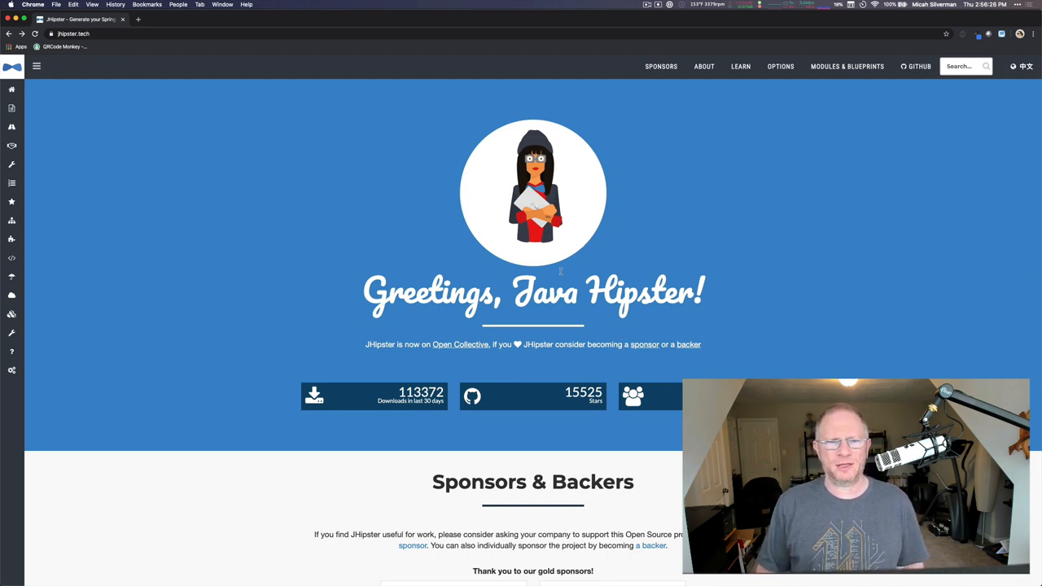
Step: Browse jhipster.tech down to Modules & Blueprints and open the Vuejs blueprint card
scroll(down, 3)
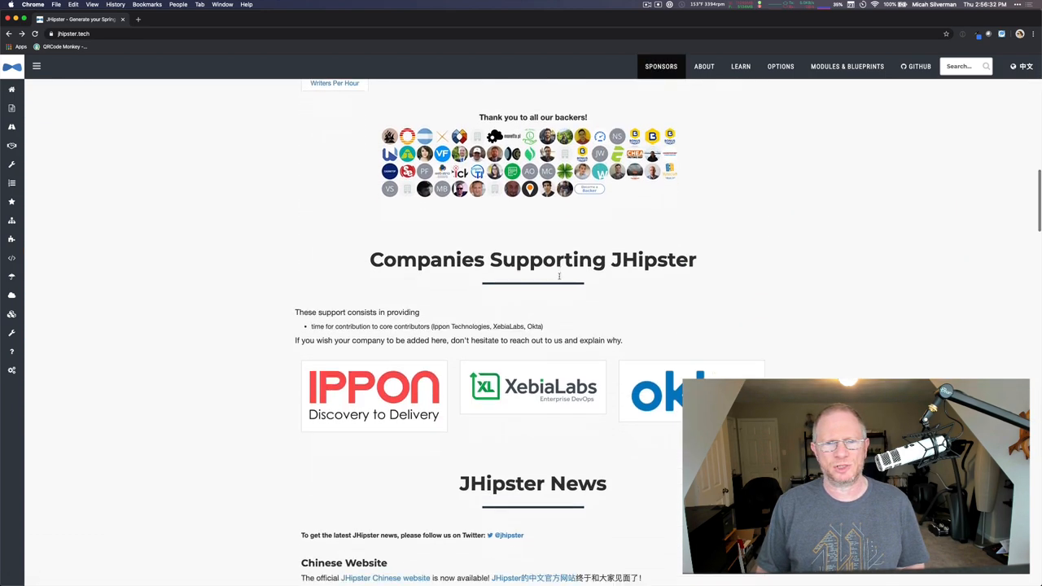
click(703, 66)
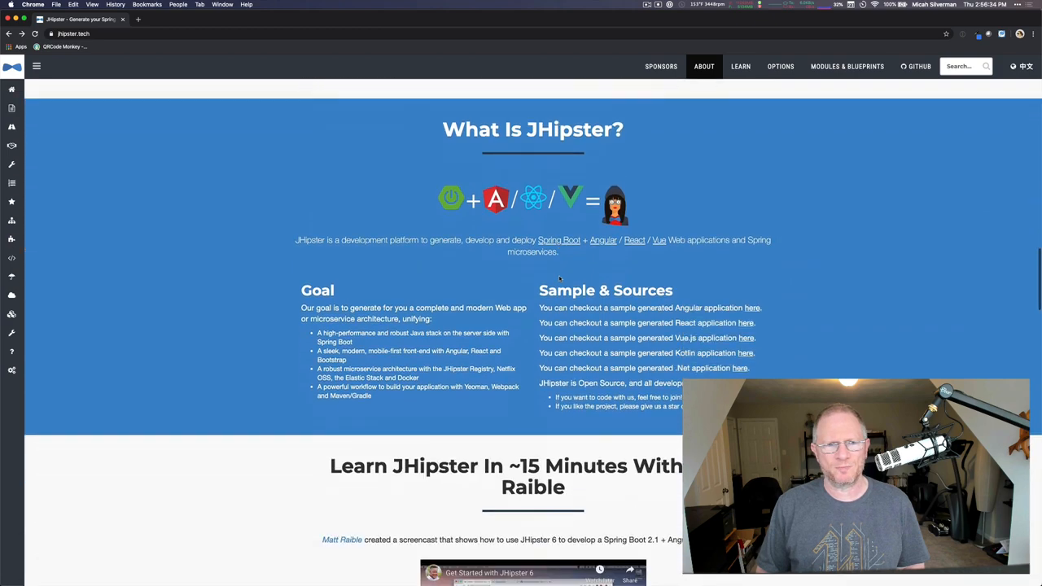
scroll(down, 3)
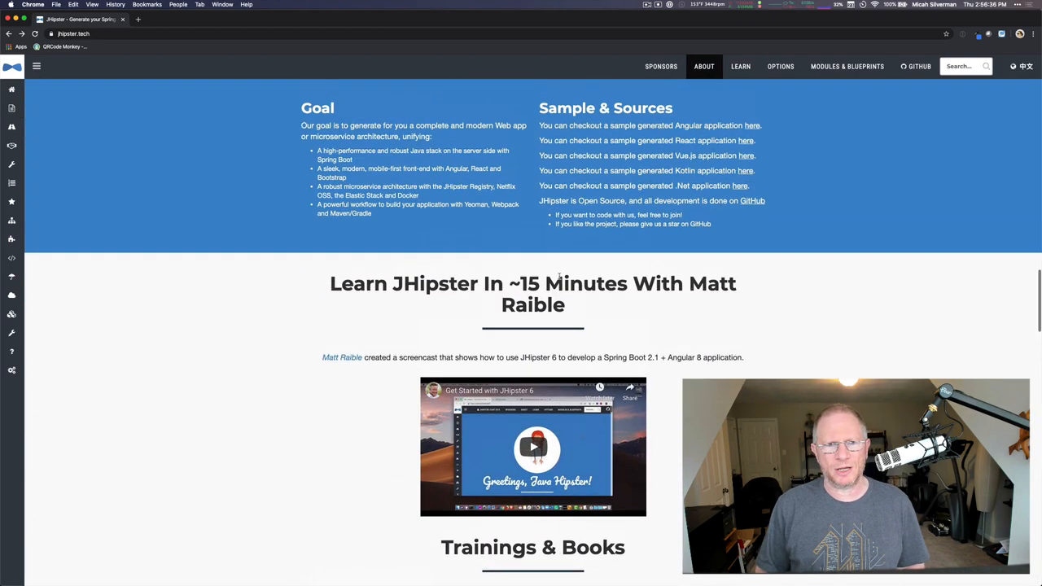
scroll(down, 3)
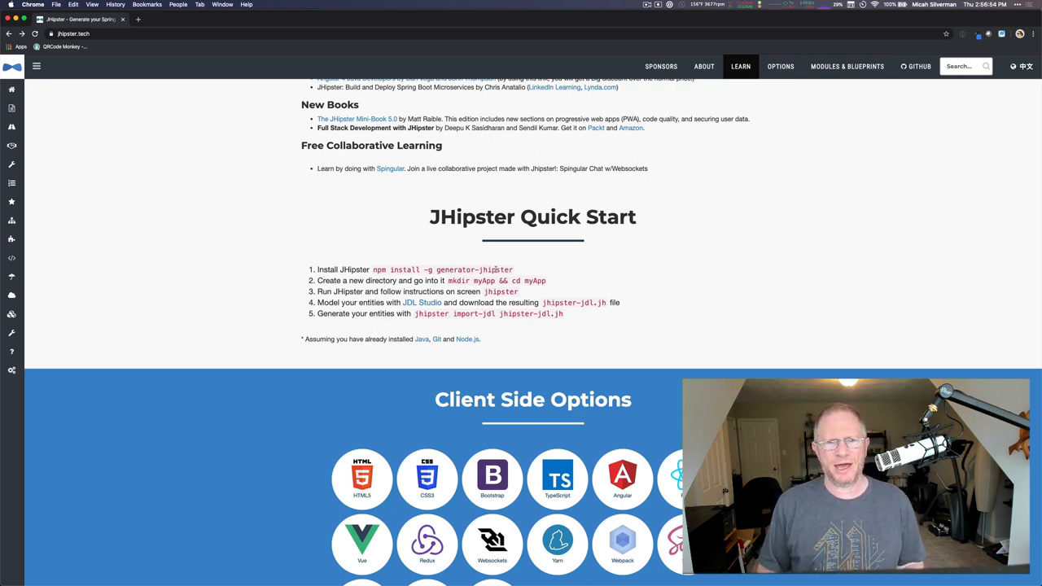
scroll(down, 3)
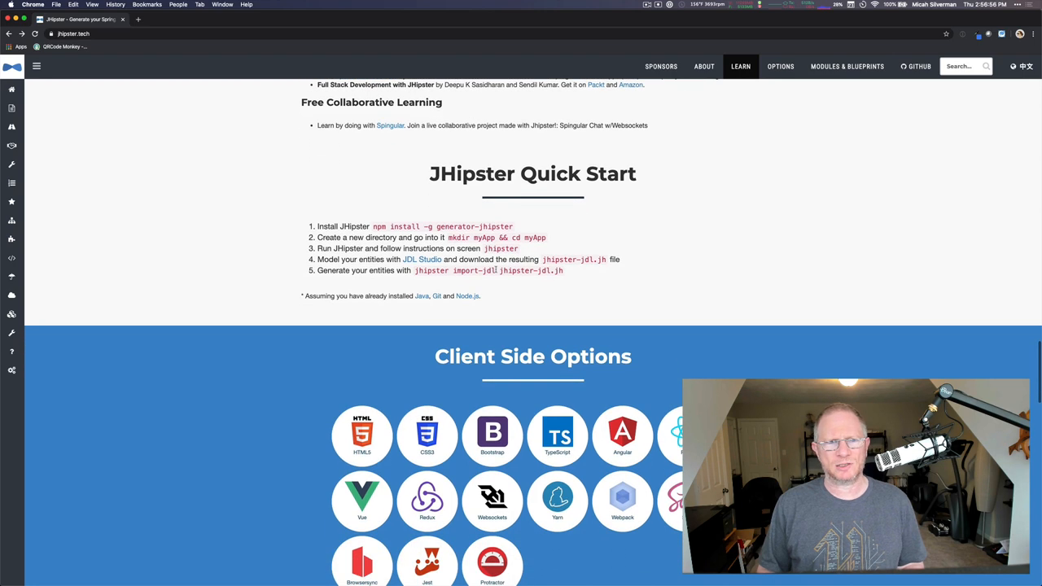
scroll(down, 3)
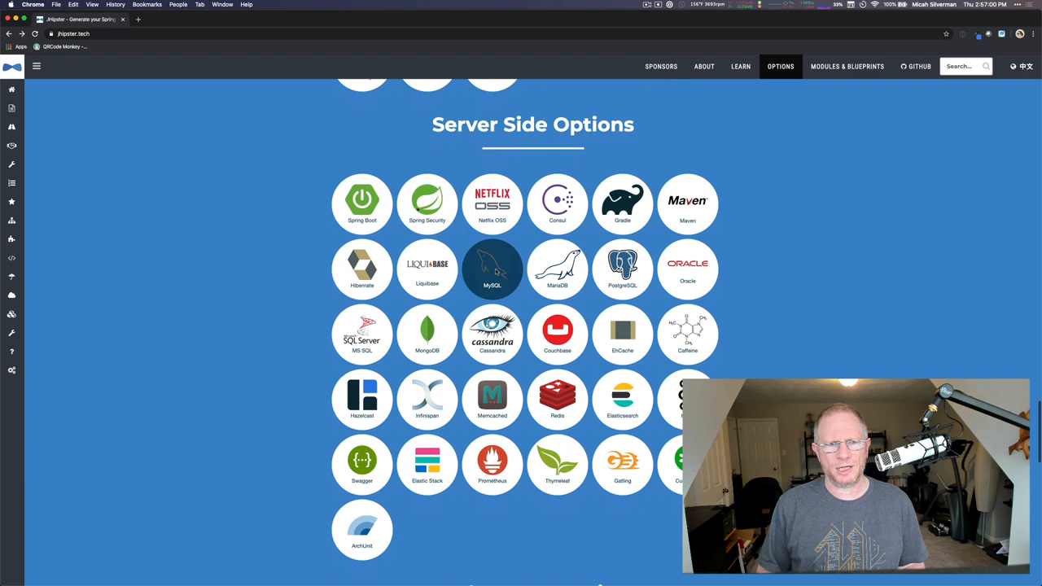
scroll(down, 3)
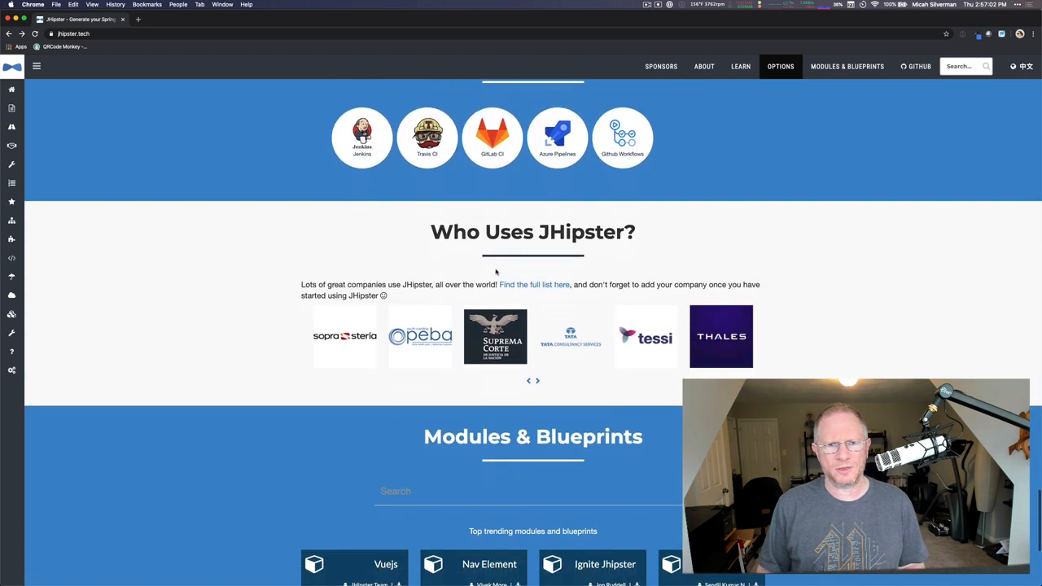
scroll(down, 3)
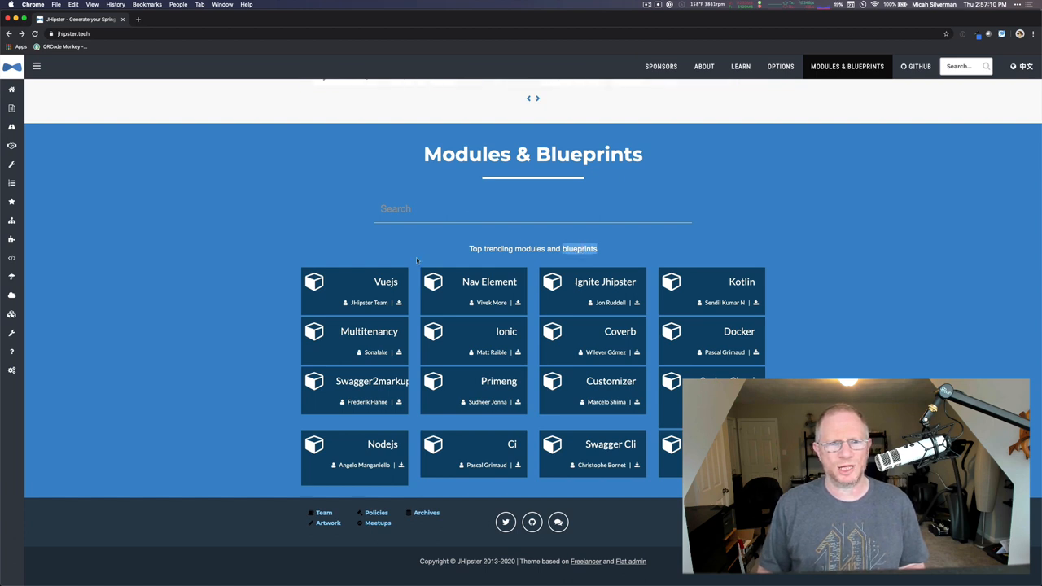
click(354, 291)
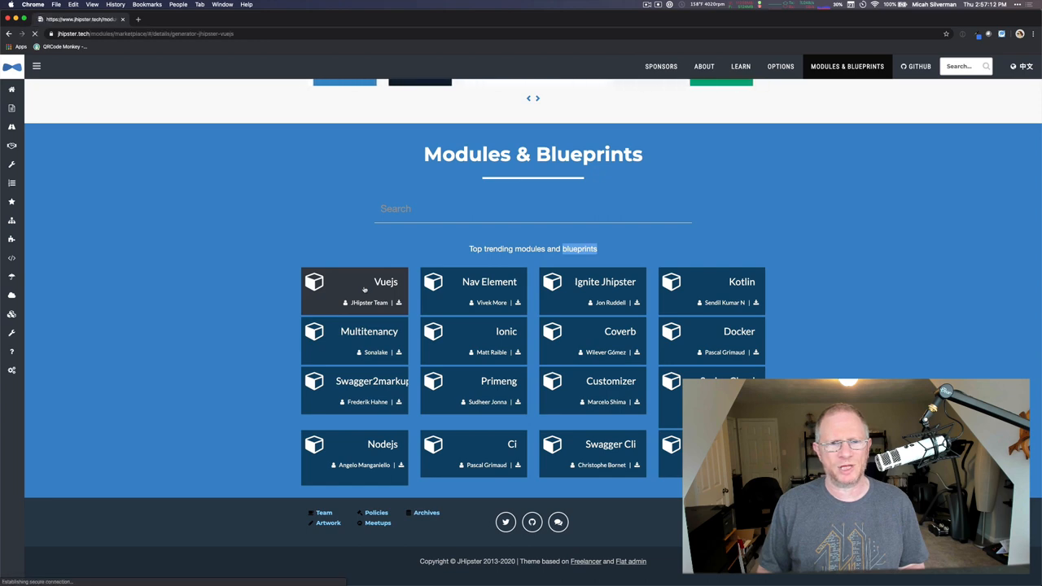
Step: Read through the Vuejs blueprint's installation and usage instructions
click(354, 291)
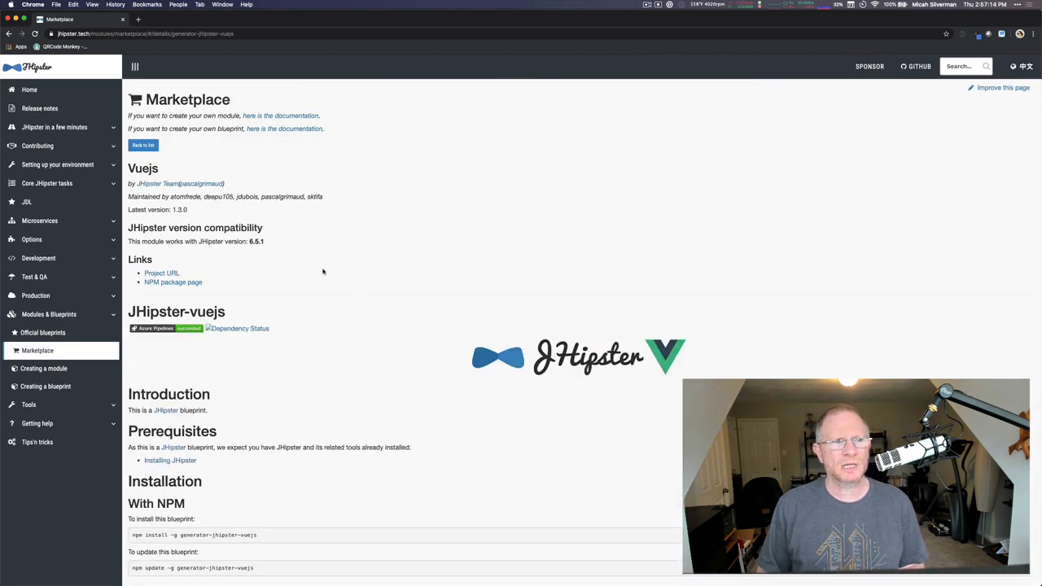
scroll(down, 3)
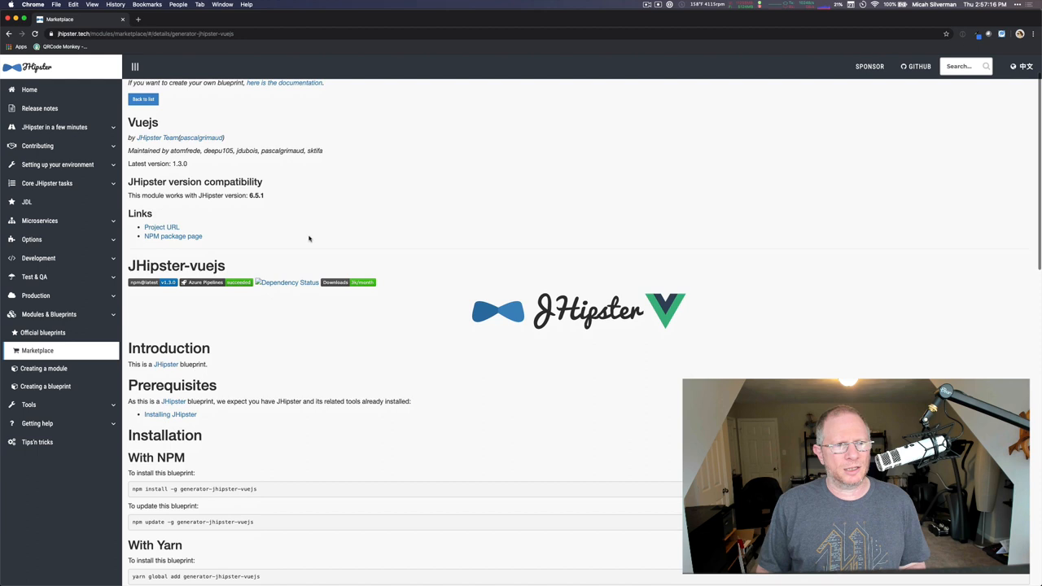
scroll(down, 3)
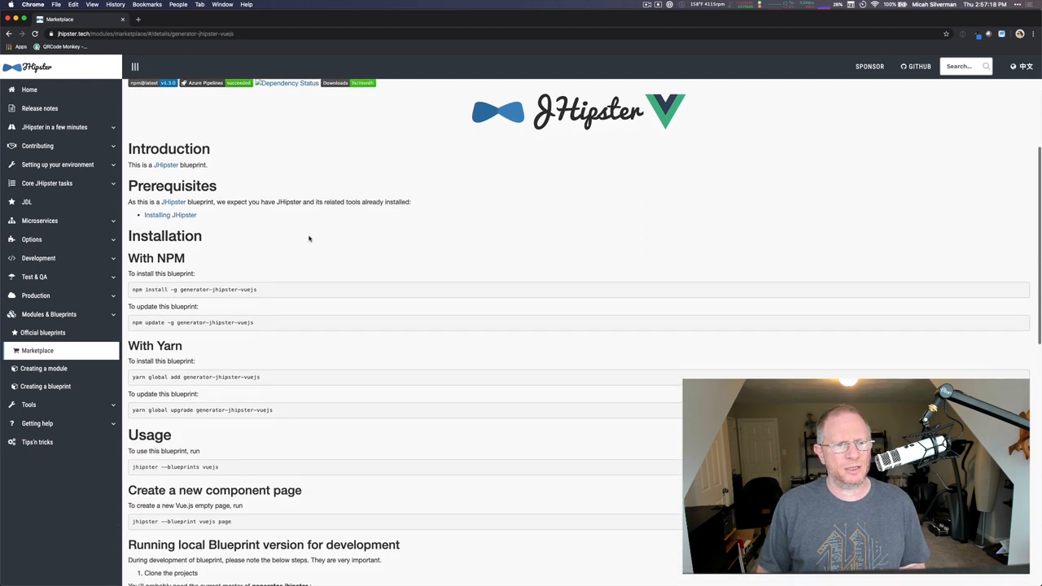
scroll(down, 3)
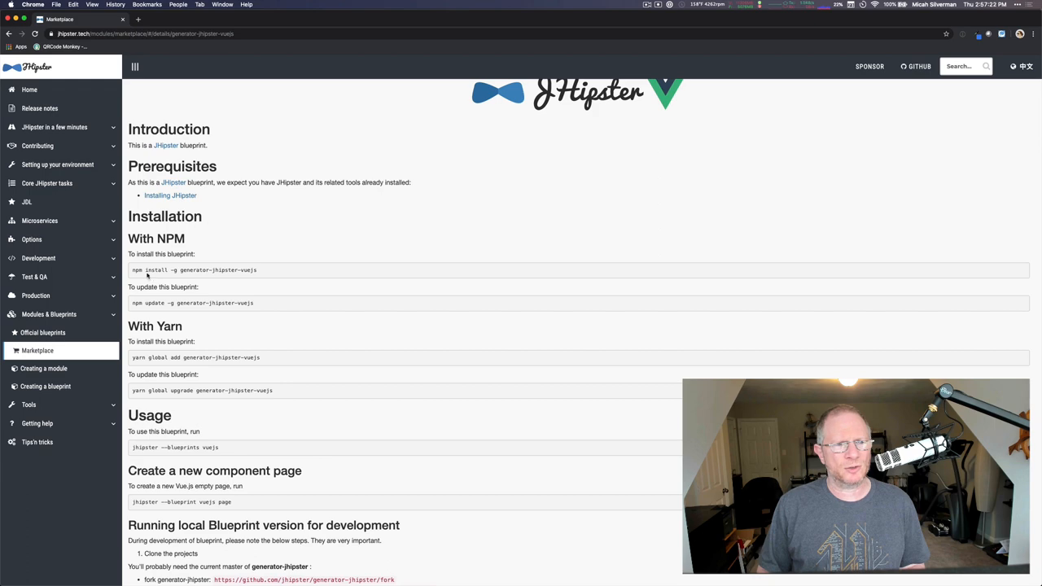
mouse_move(269, 232)
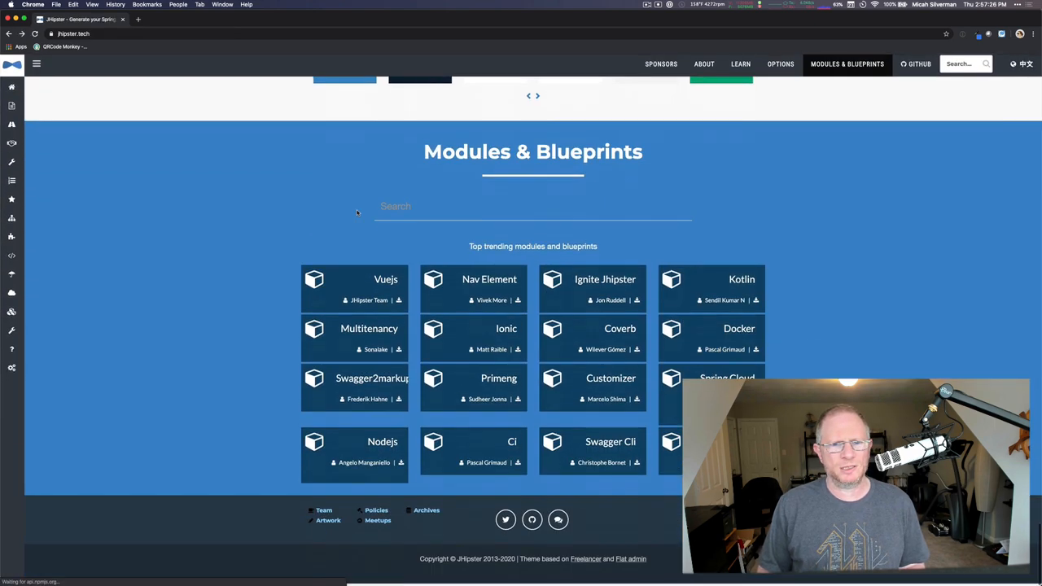
Step: Copy 'npm install -g generator-jhipster' from Quick Start into iTerm2
click(780, 66)
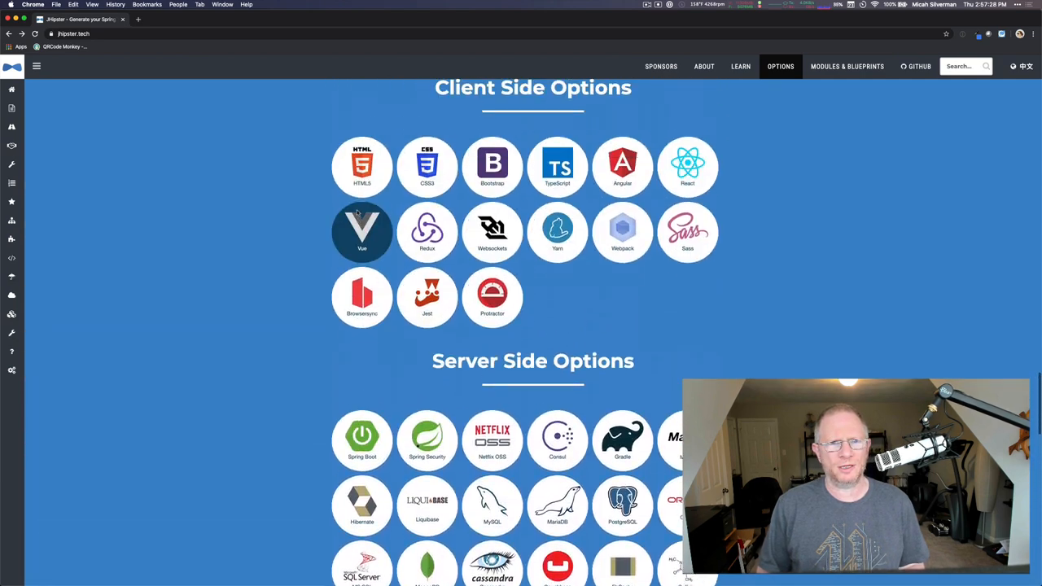
click(740, 66)
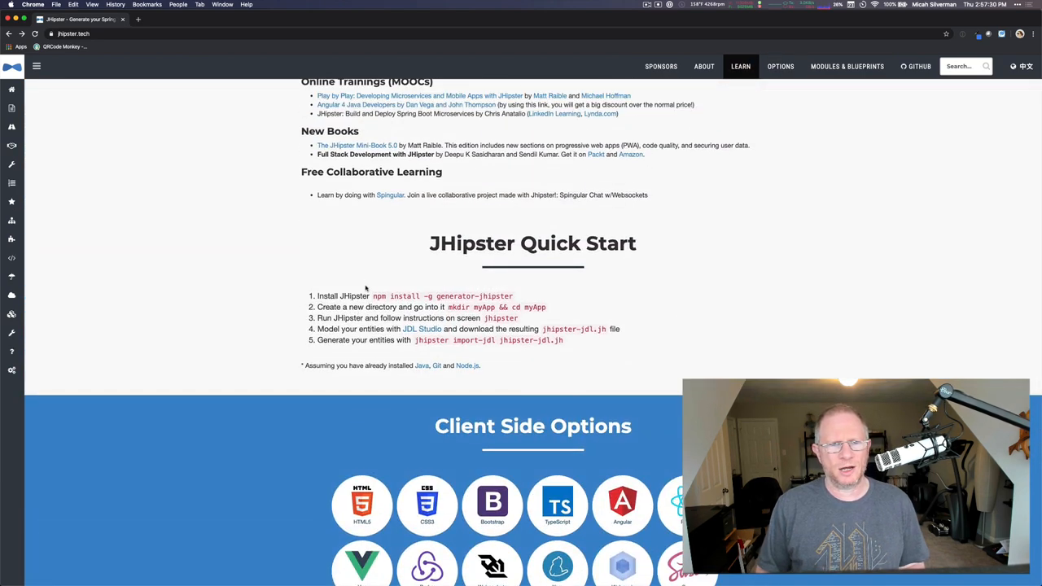
drag(316, 296, 382, 295)
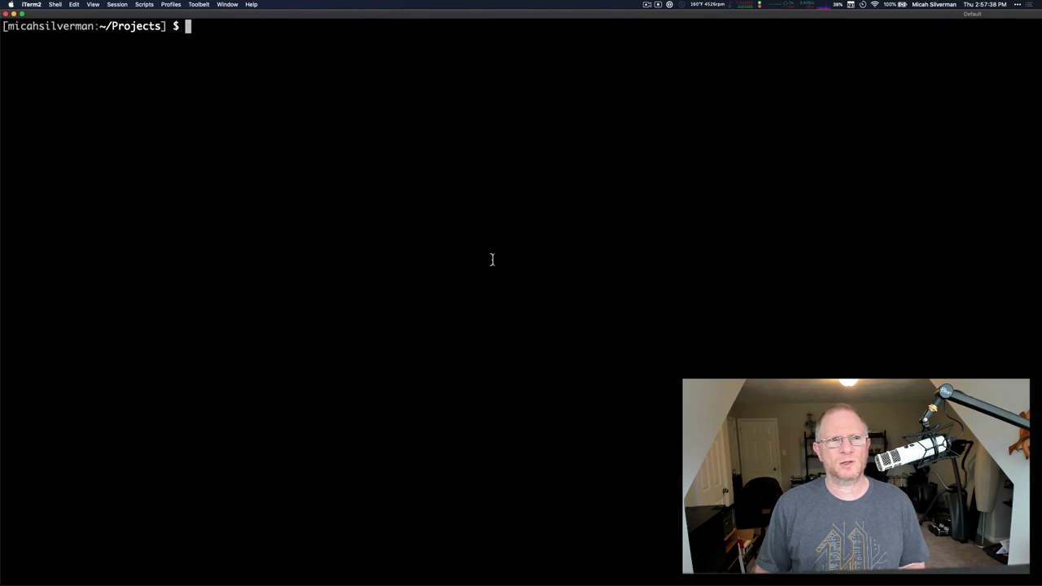
text(npm install -g generator-jhipster)
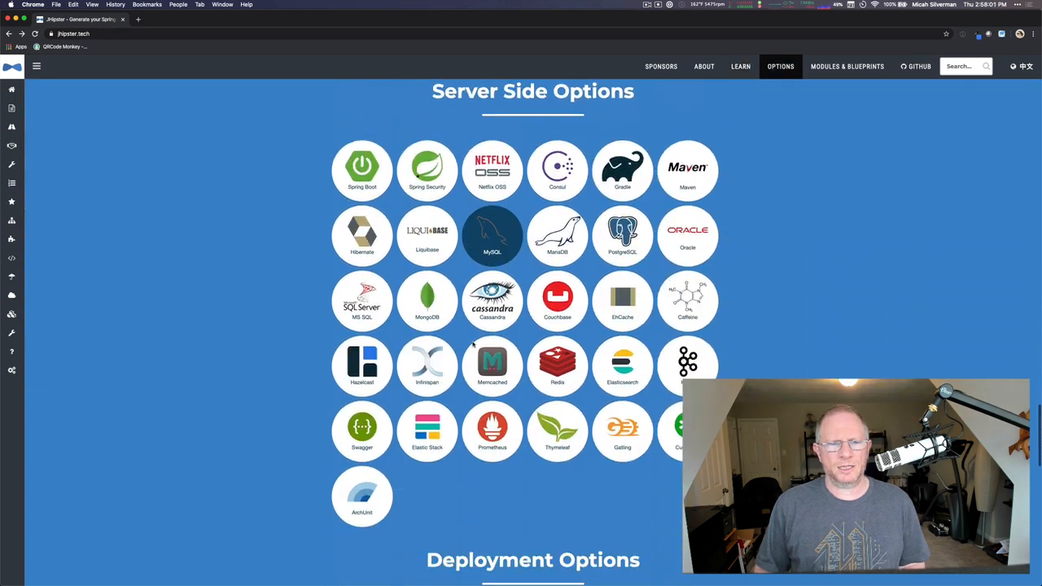
Step: Scroll jhipster.tech down toward the Vuejs card under Modules & Blueprints
scroll(down, 3)
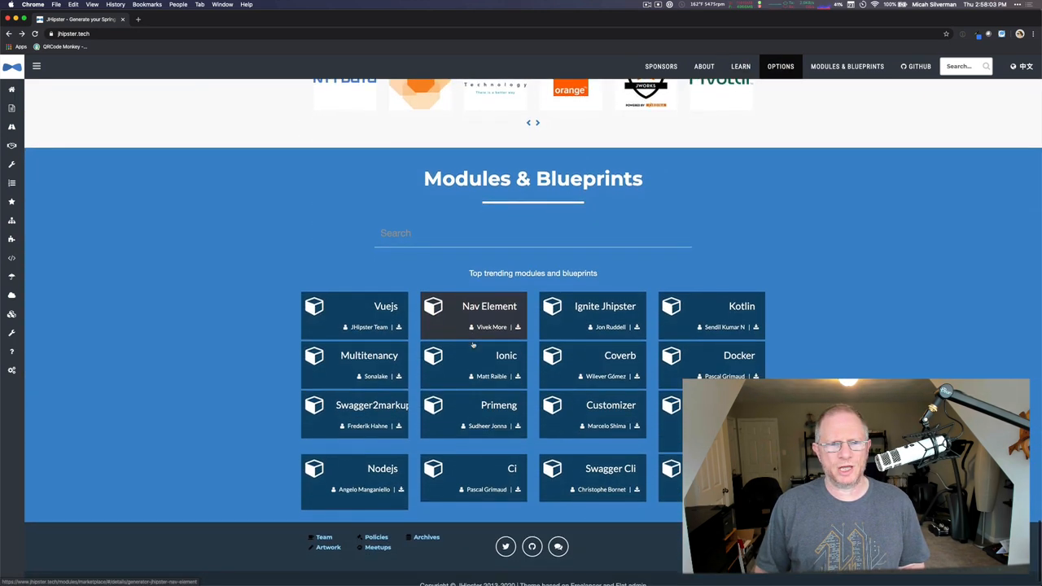
mouse_move(385, 316)
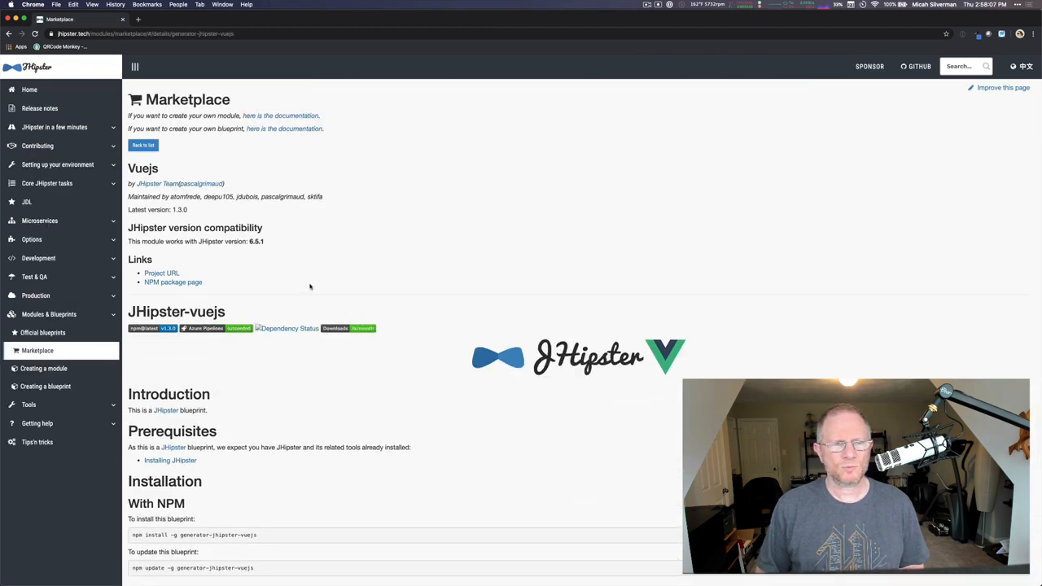
scroll(down, 3)
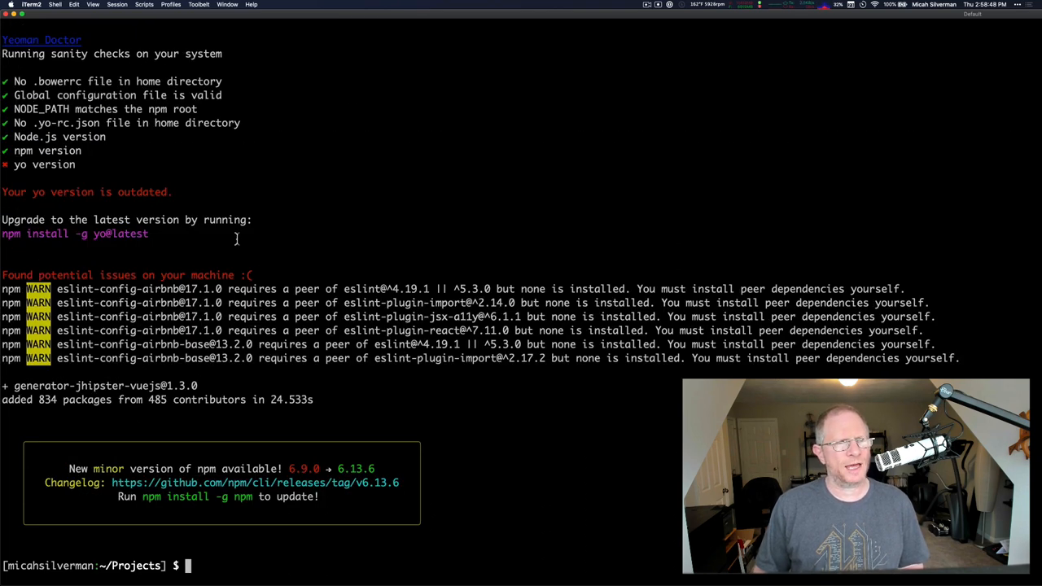
mouse_move(8, 238)
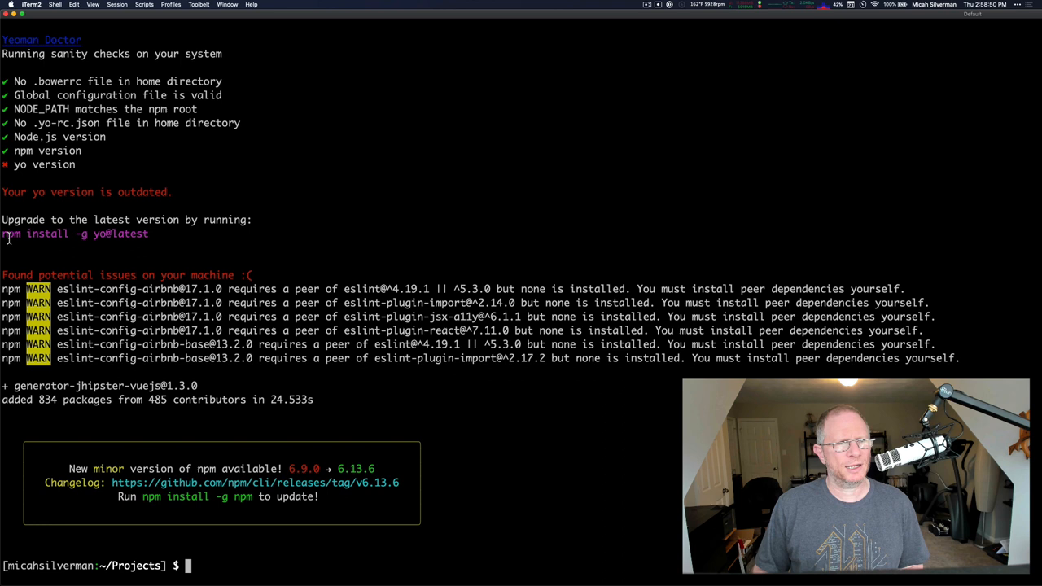
Step: Copy the recommended 'npm install -g yo@latest' from the output to the prompt
drag(2, 234, 142, 233)
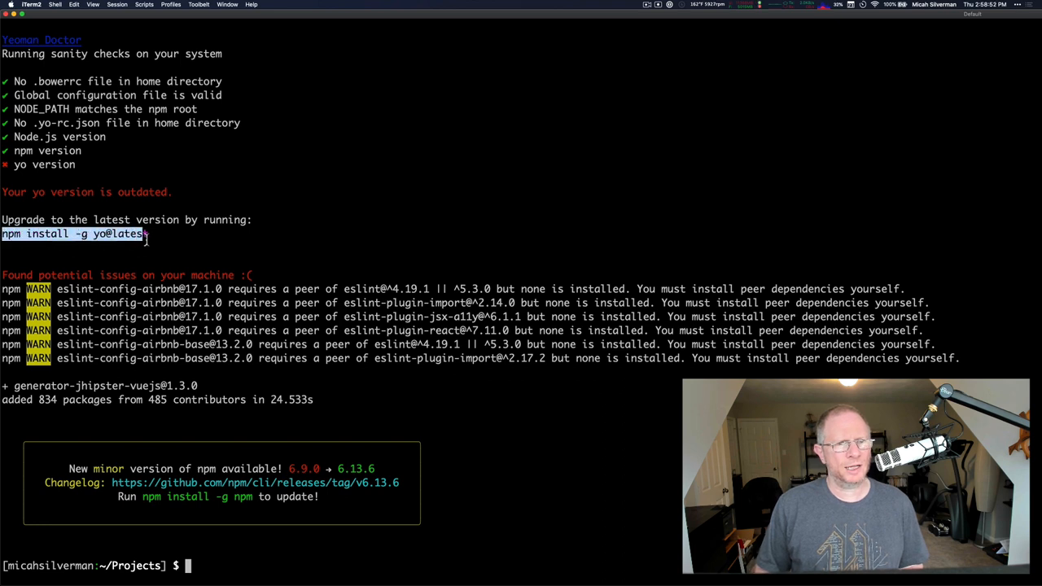
text(npm install -g yo@latest)
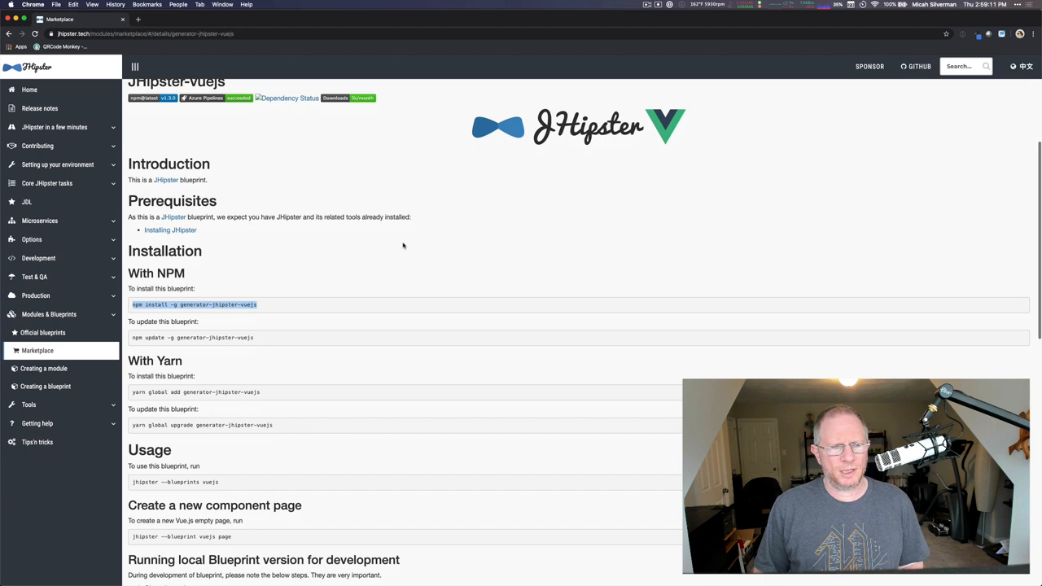
Step: Bring up JHipster Quick Start and select 'mkdir' in step 2
scroll(down, 3)
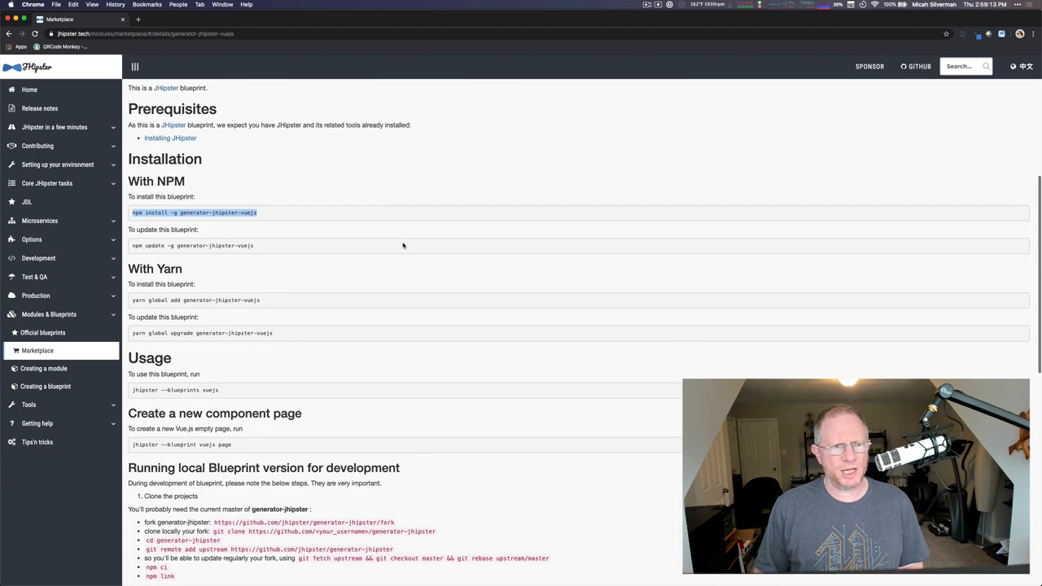
scroll(down, 3)
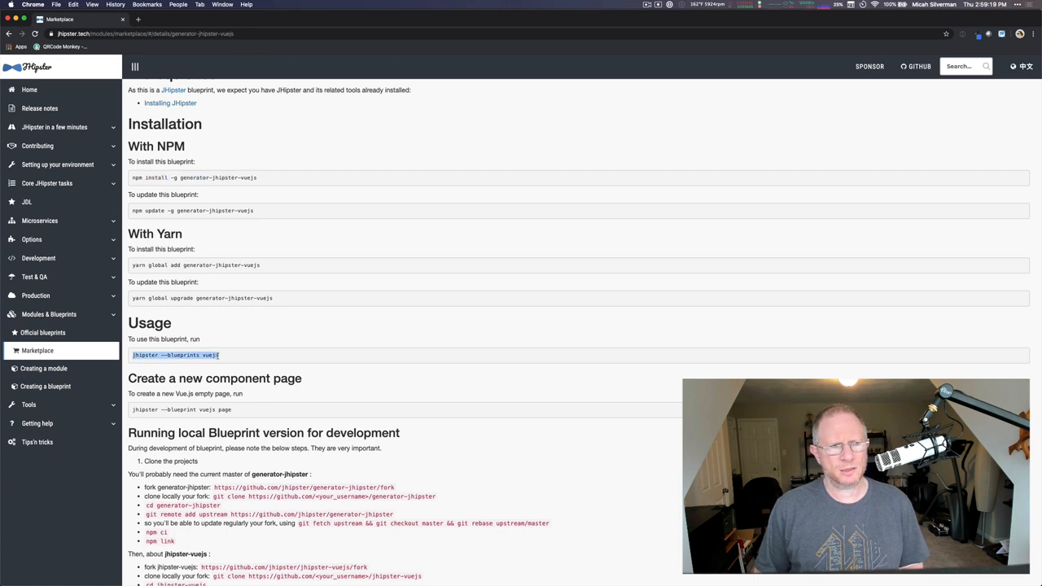
mouse_move(246, 315)
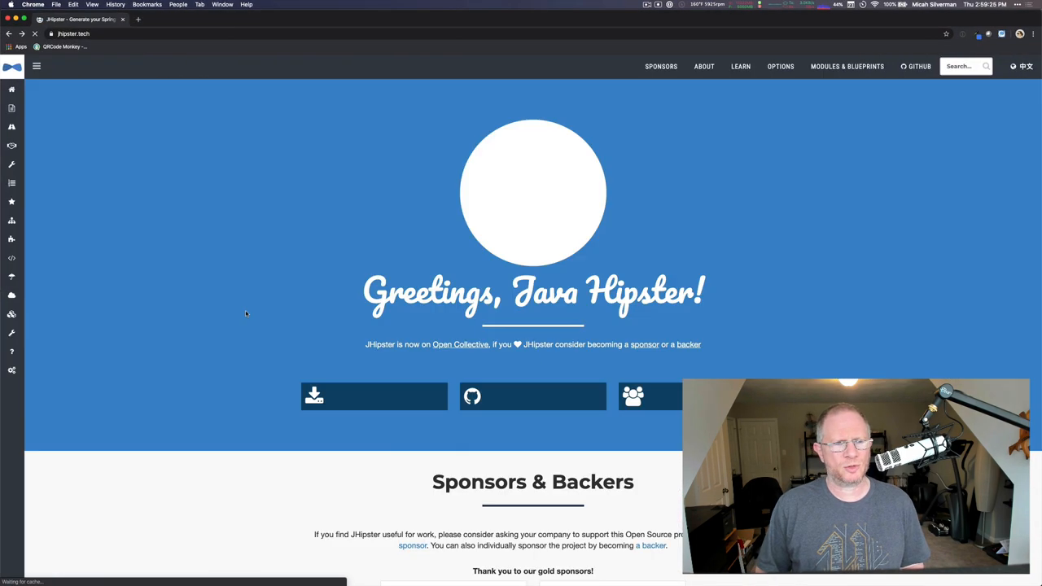
click(779, 66)
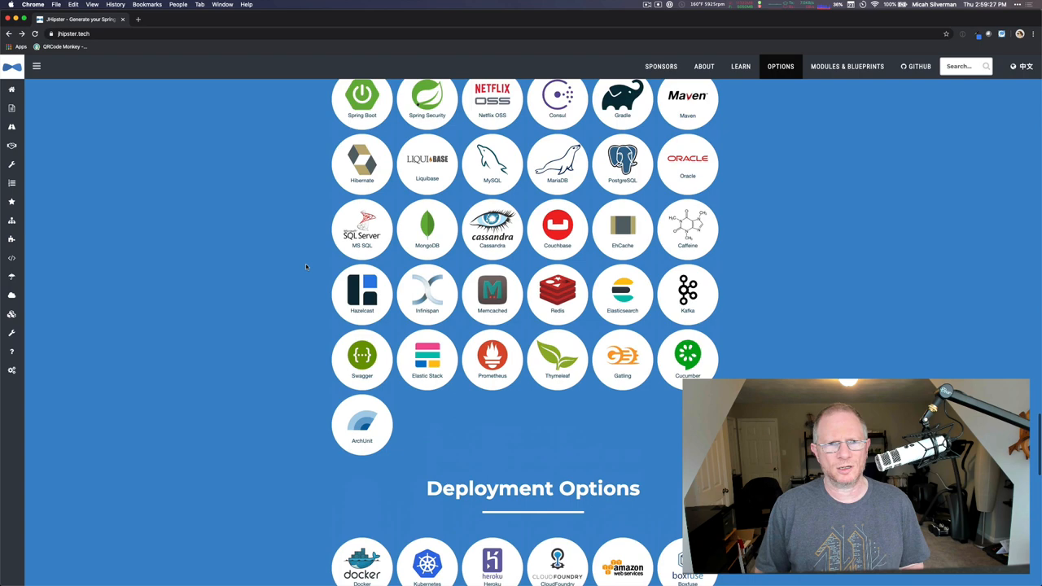
click(740, 66)
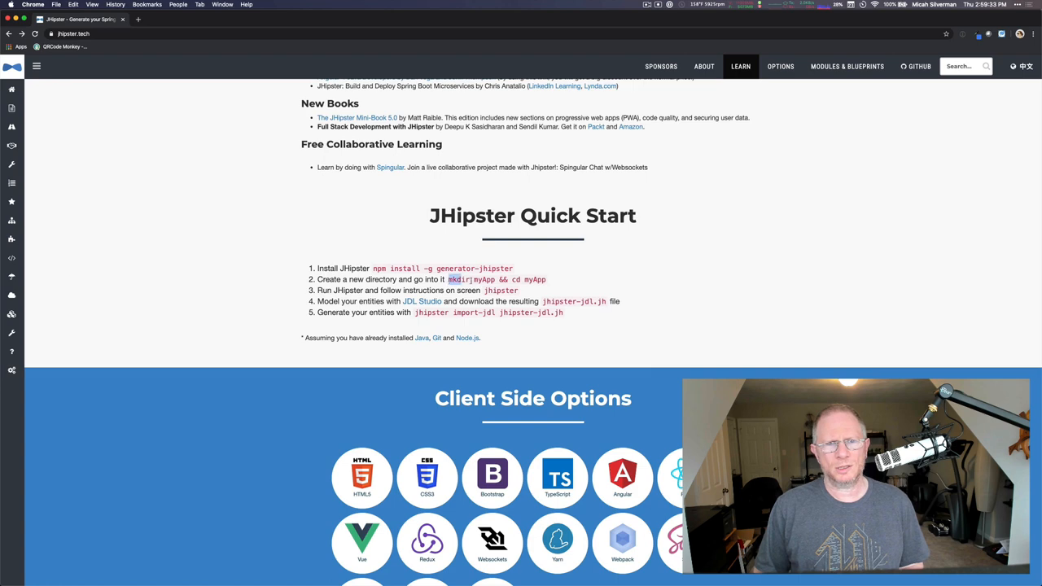
double_click(497, 280)
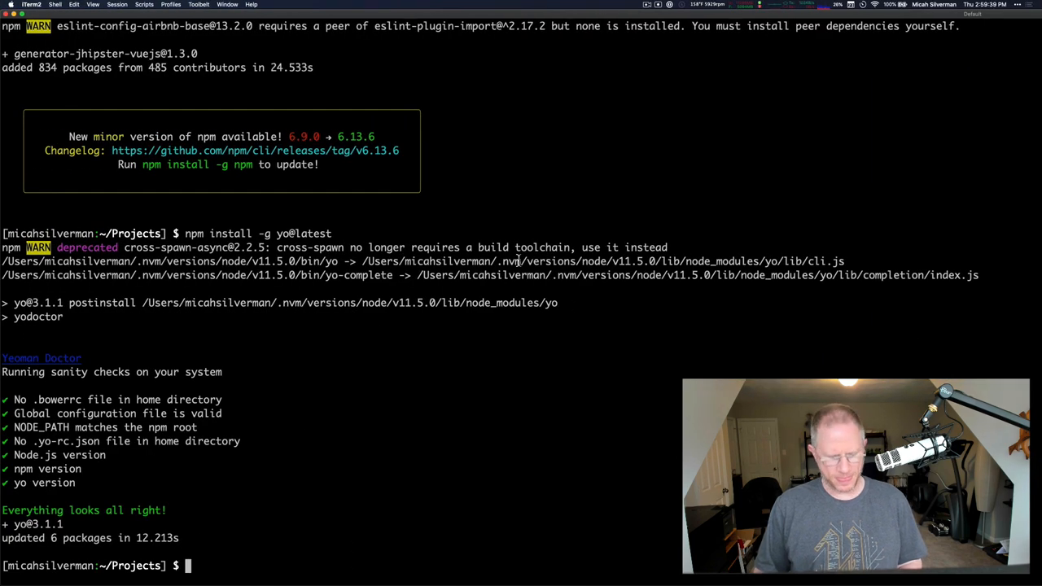
Step: Create myApp, run 'jhipster --blueprints vuejs', and select the targeted JHipster v6.5.1 version
text(mkdir myApp && cd myApp)
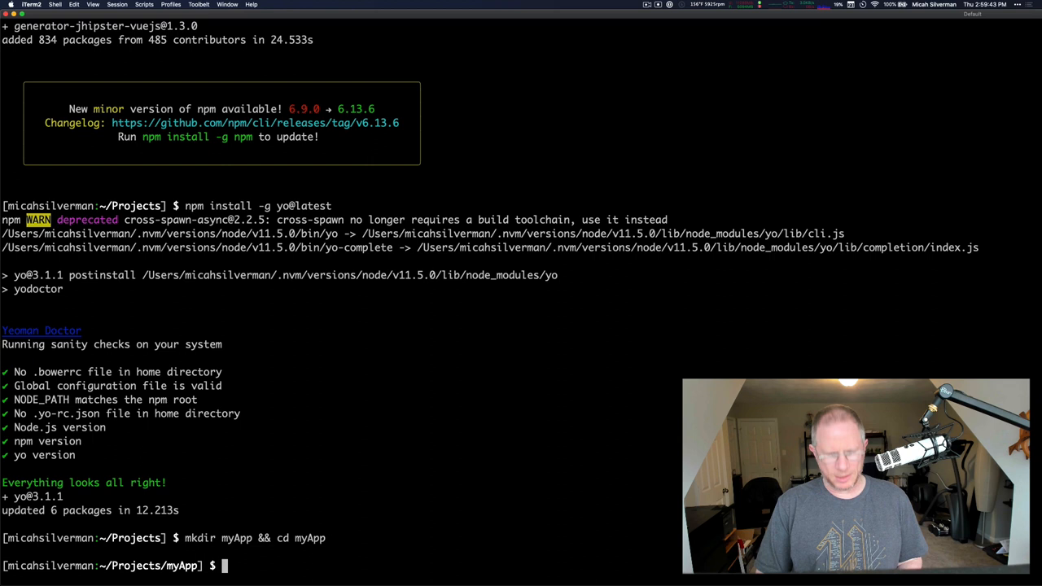
text(jhipster --blueprints vuejs)
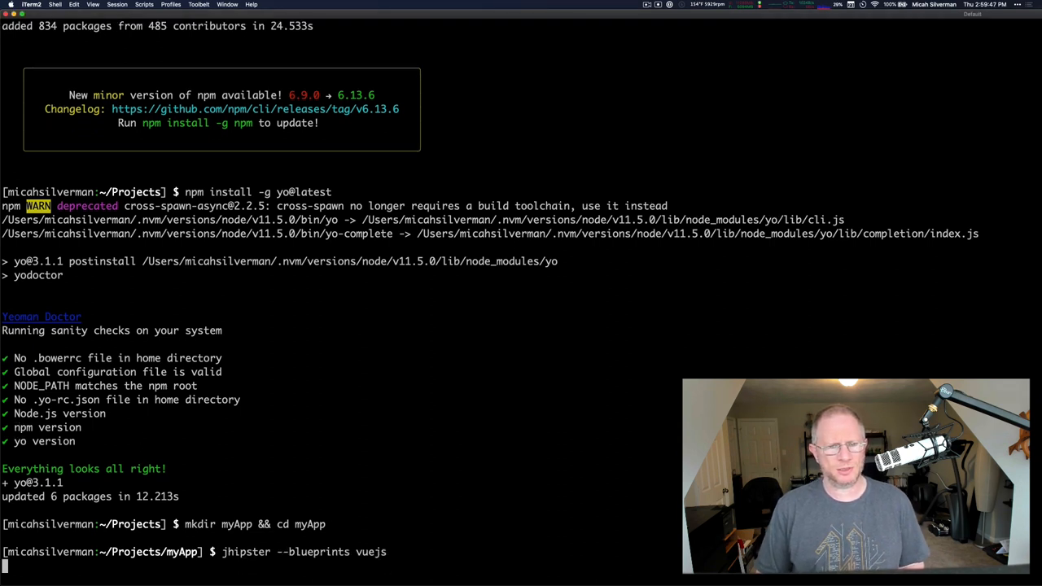
key(Return)
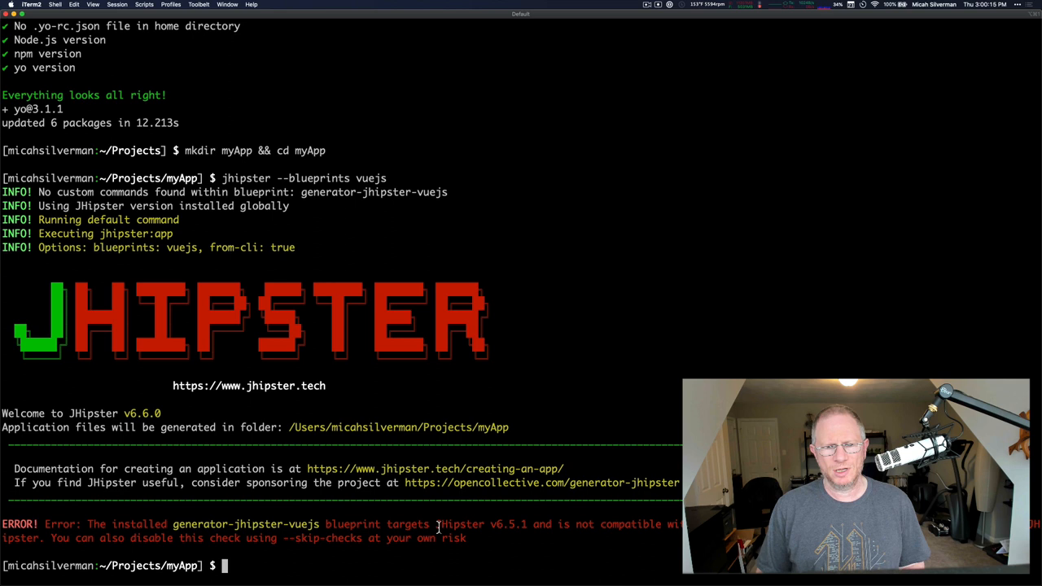
double_click(480, 523)
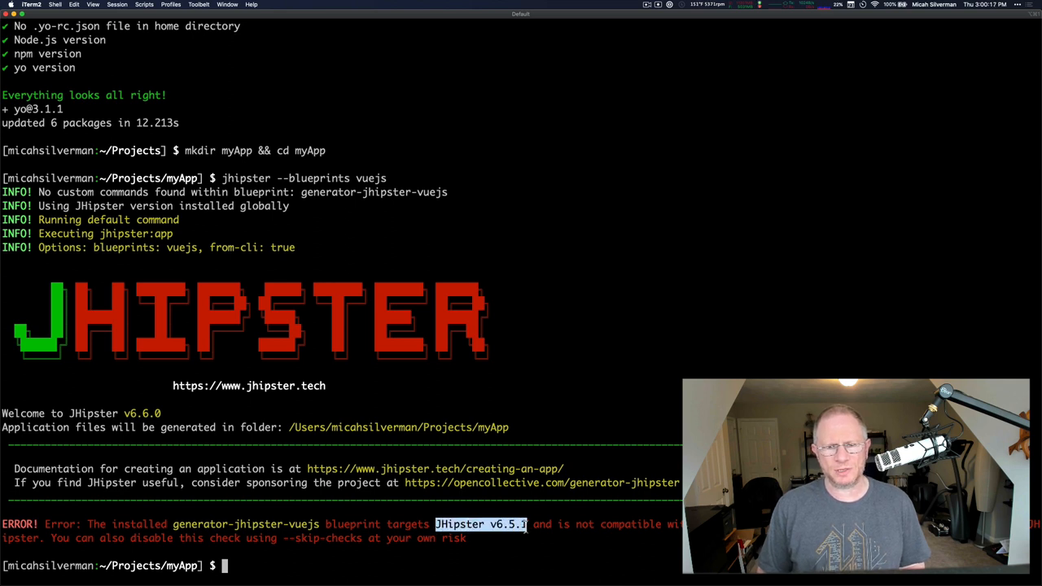
mouse_move(542, 488)
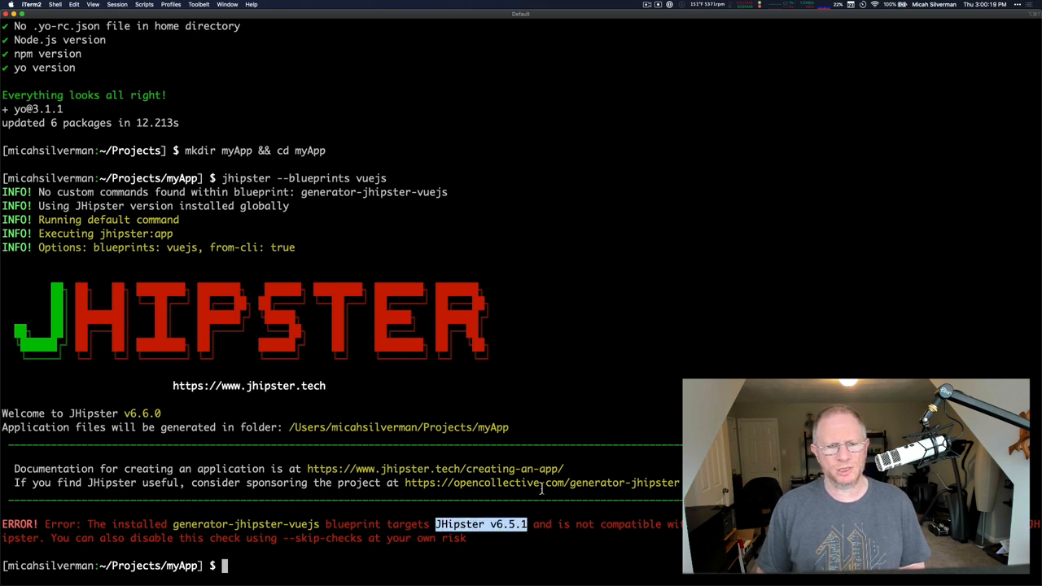
mouse_move(587, 384)
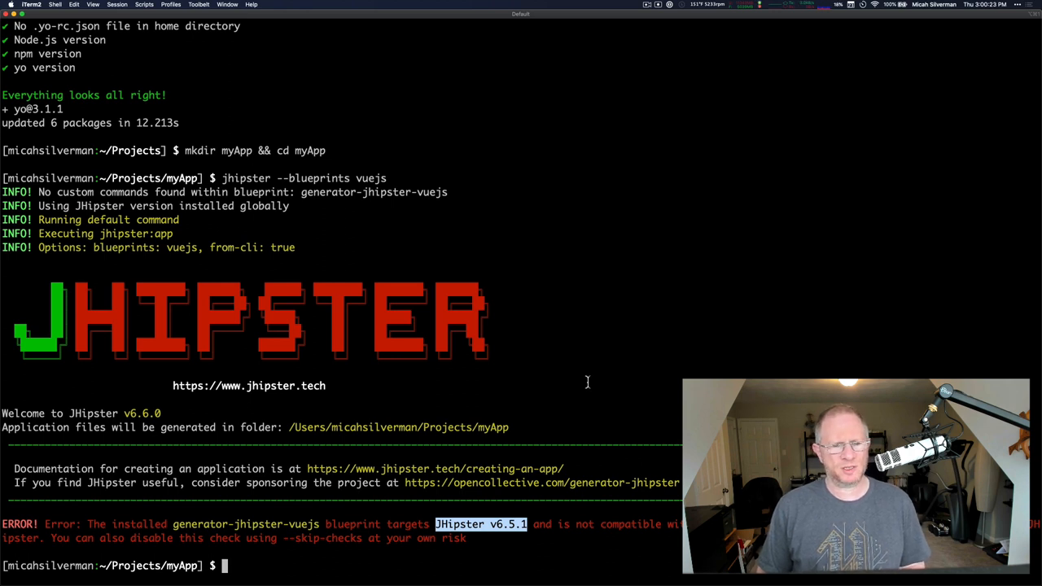
mouse_move(566, 398)
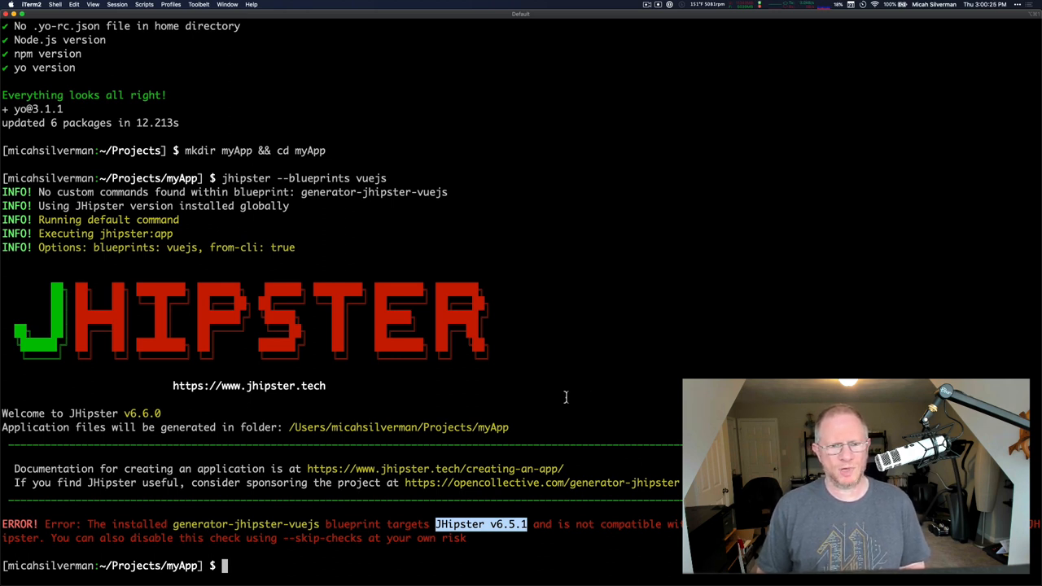
mouse_move(563, 402)
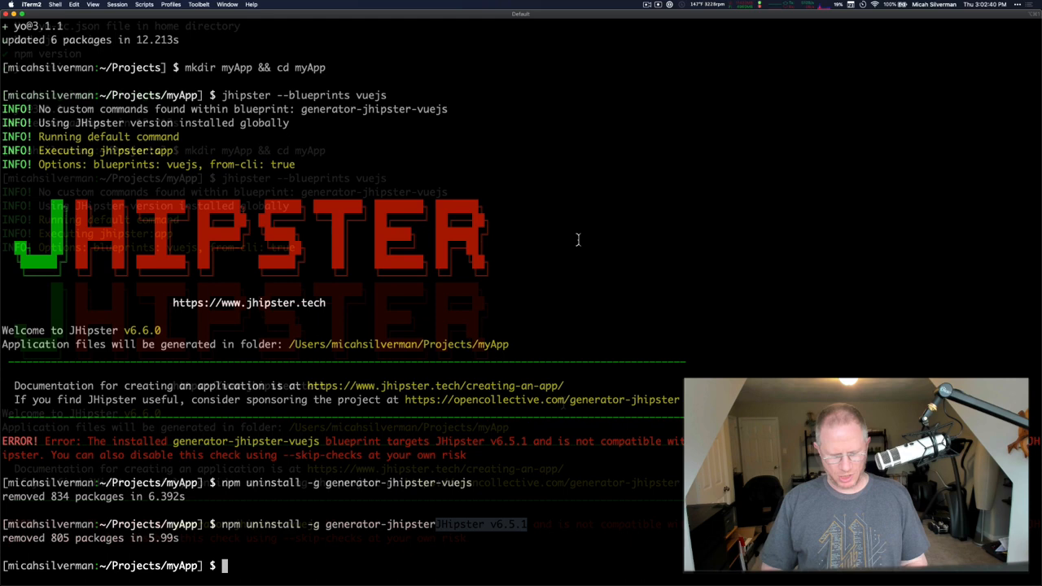
Step: Globally install generator-jhipster 6.5.1 and the generator-jhipster-vuejs blueprint
text(npm install)
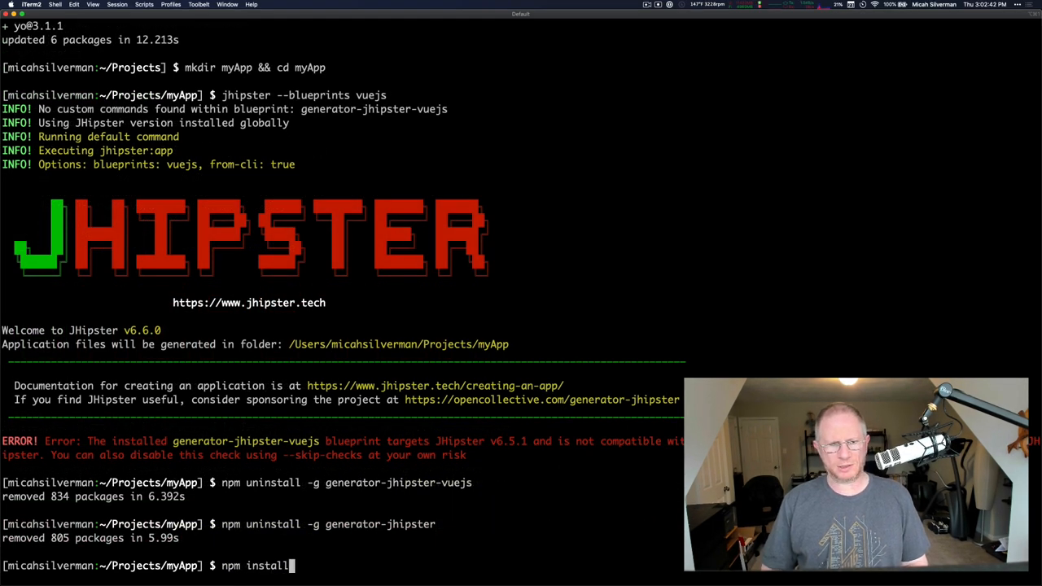
text(-g yo@latest)
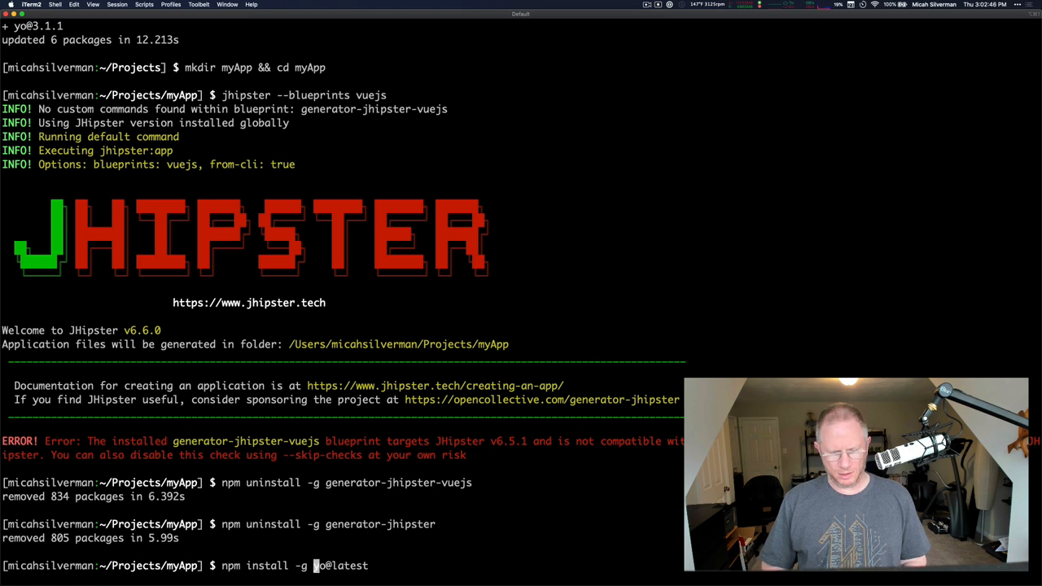
text(generator-jhipster-vuejs)
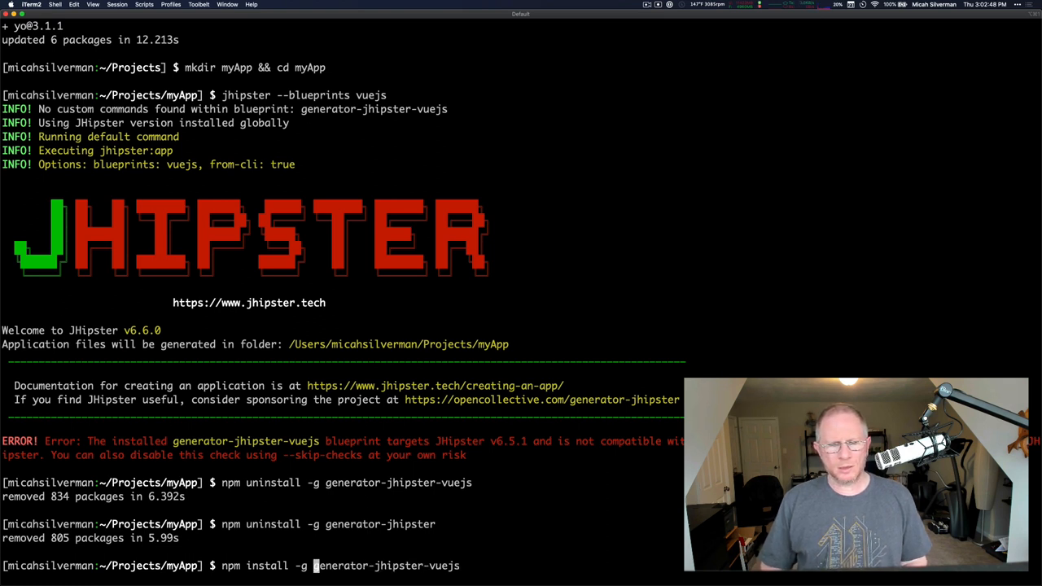
key(backspace)
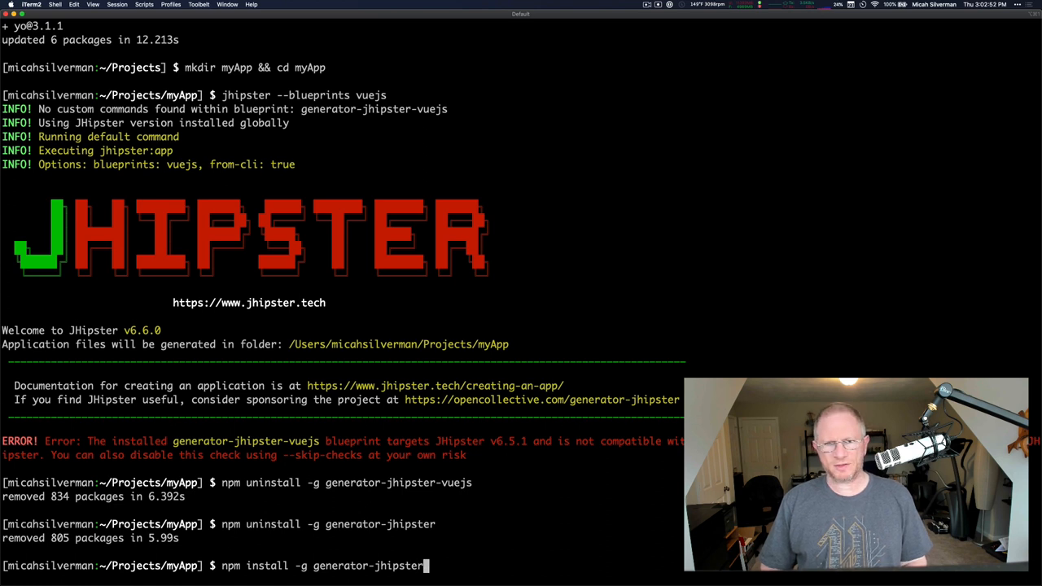
text(@6)
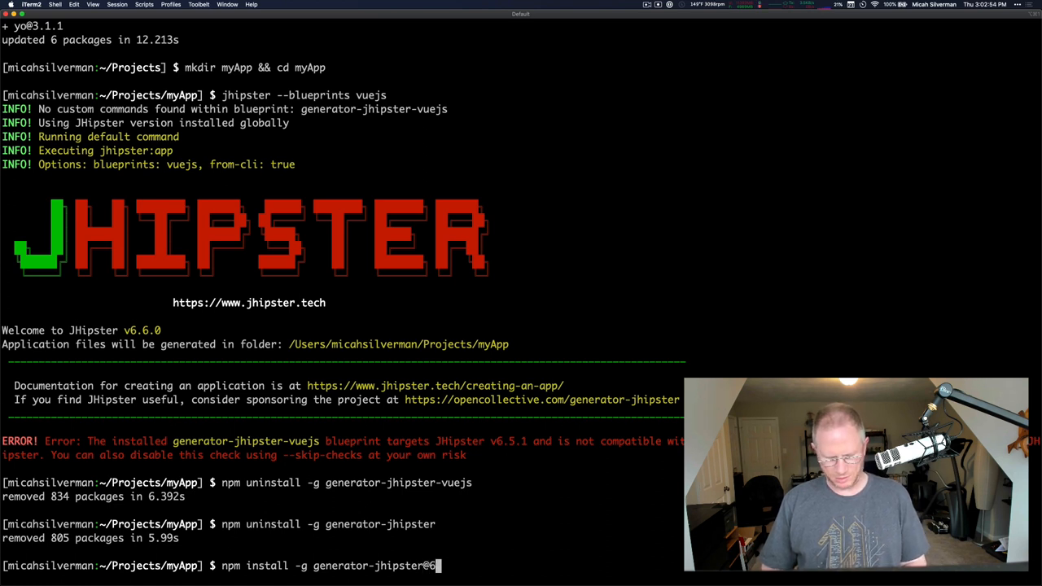
key(enter)
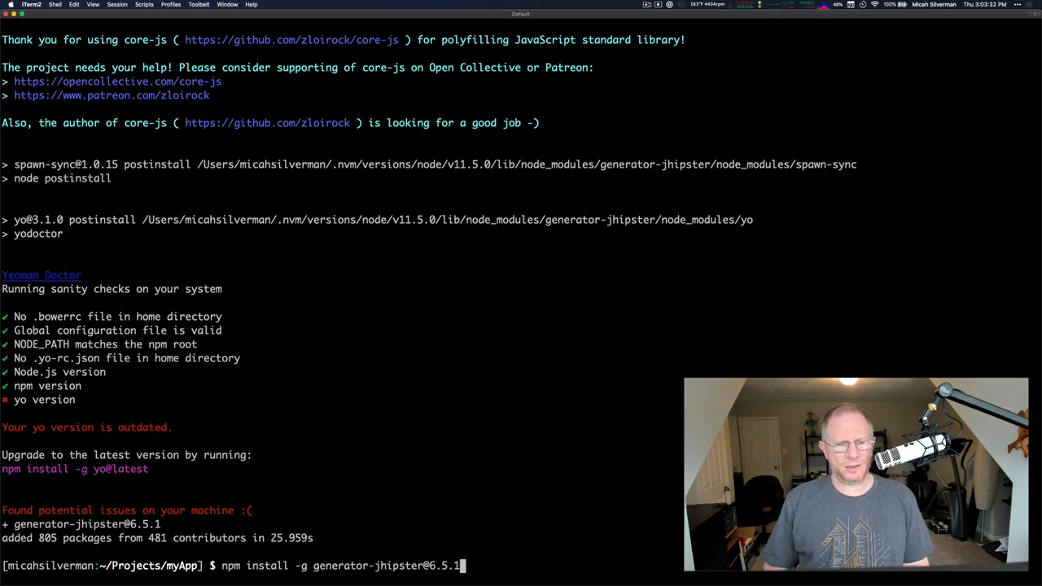
key(Backspace)
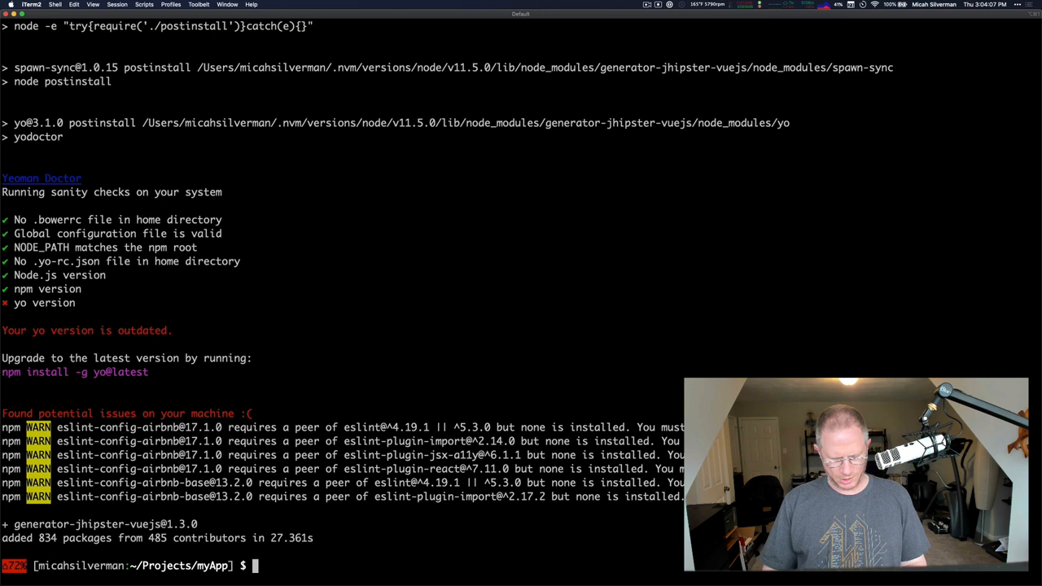
Step: Launch the Vue blueprint generator, choosing monolithic with package com.okta.examples
text(ji)
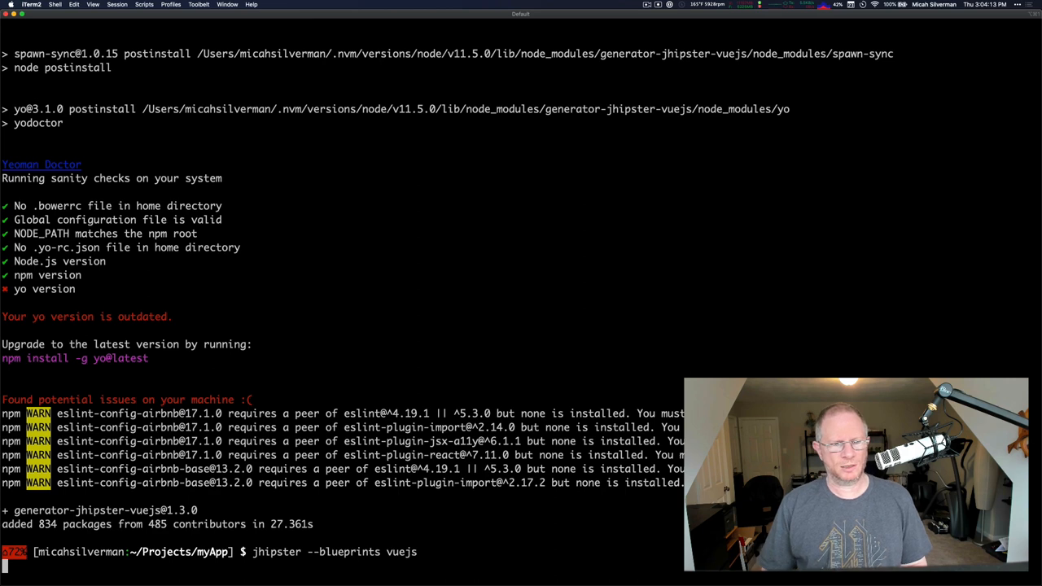
key(enter)
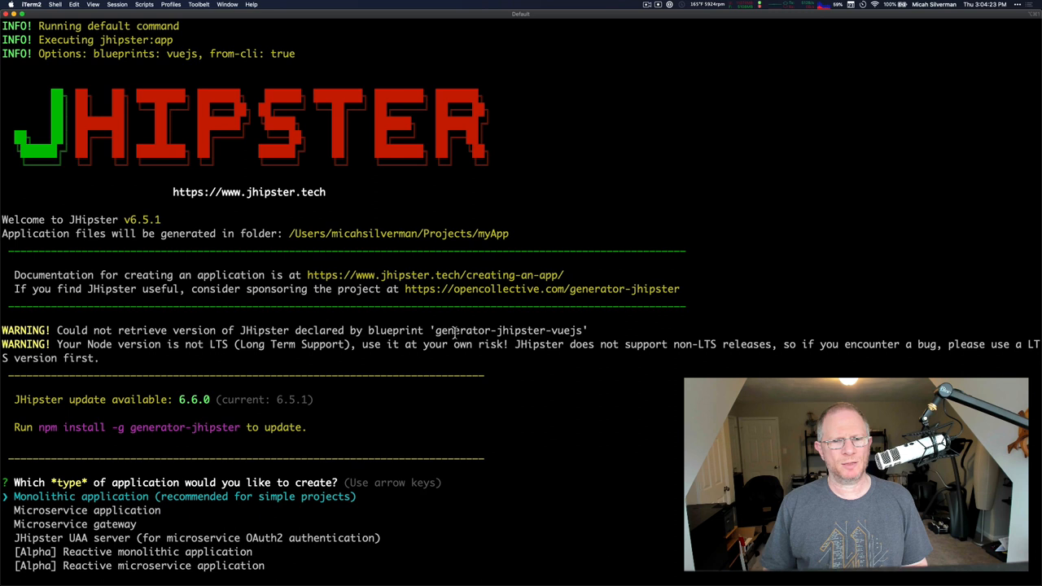
mouse_move(444, 353)
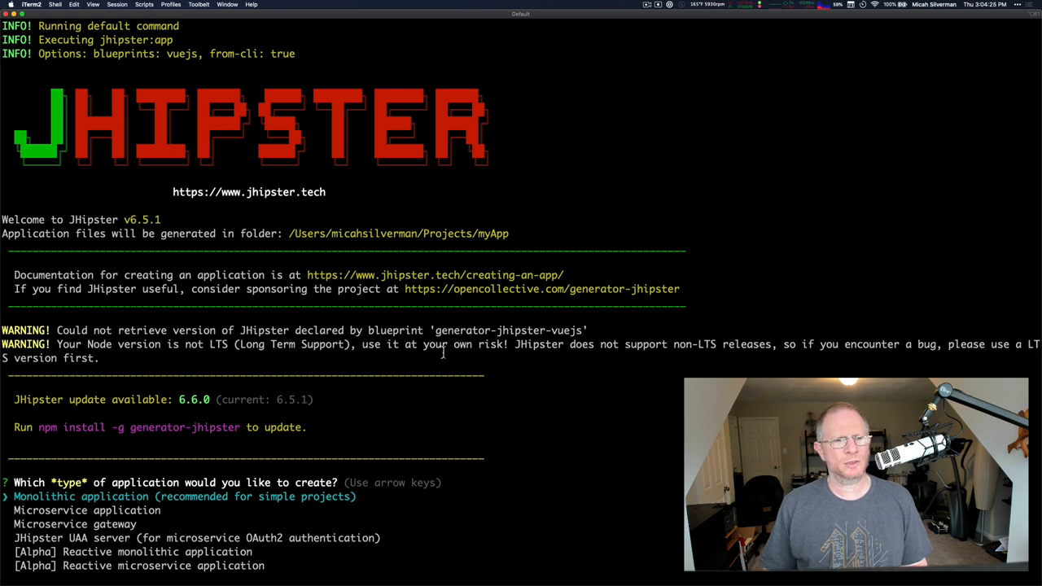
mouse_move(419, 356)
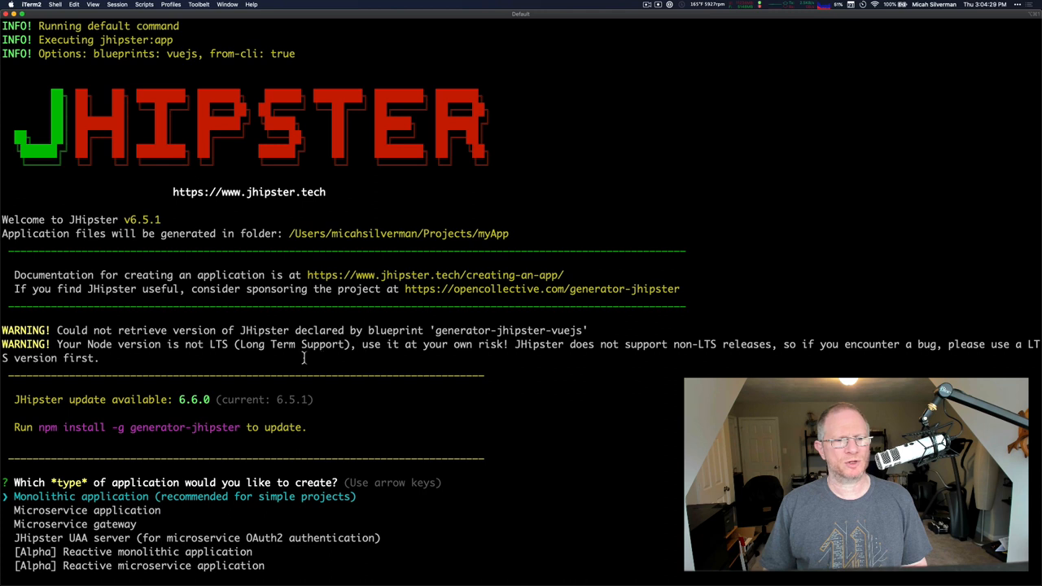
mouse_move(292, 361)
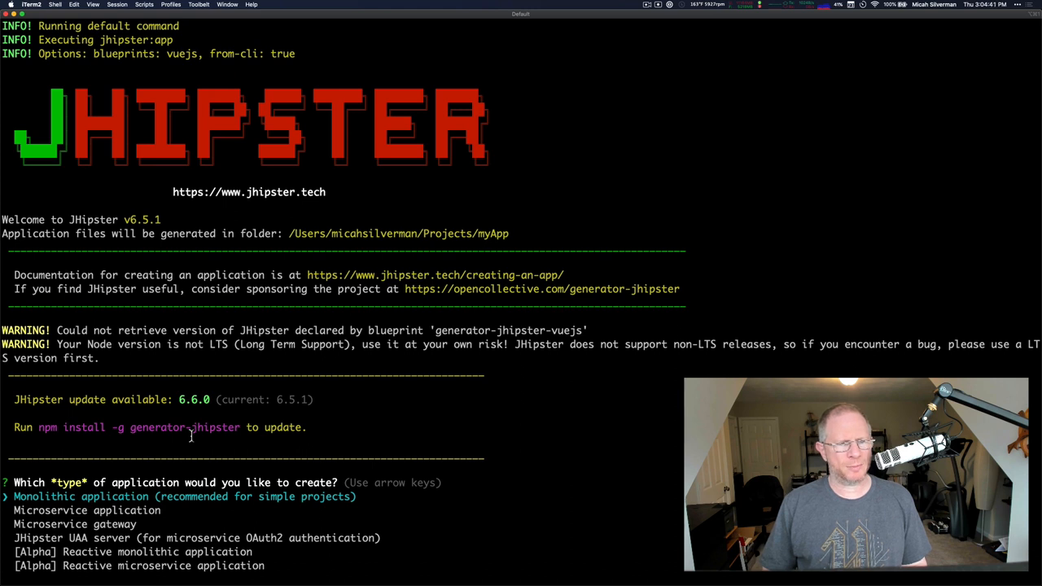
key(enter)
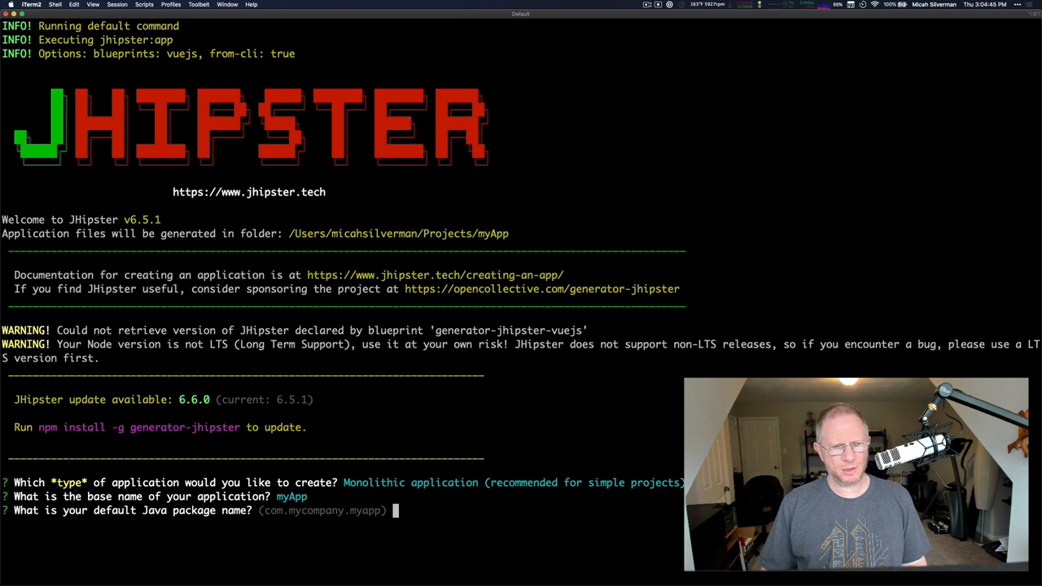
text(com/okta)
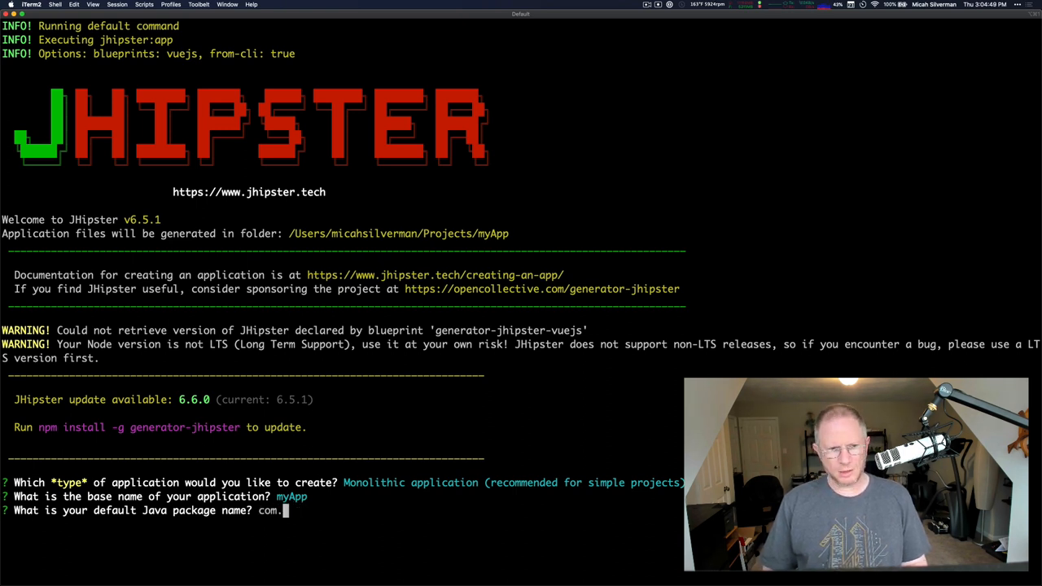
text(okta.exa)
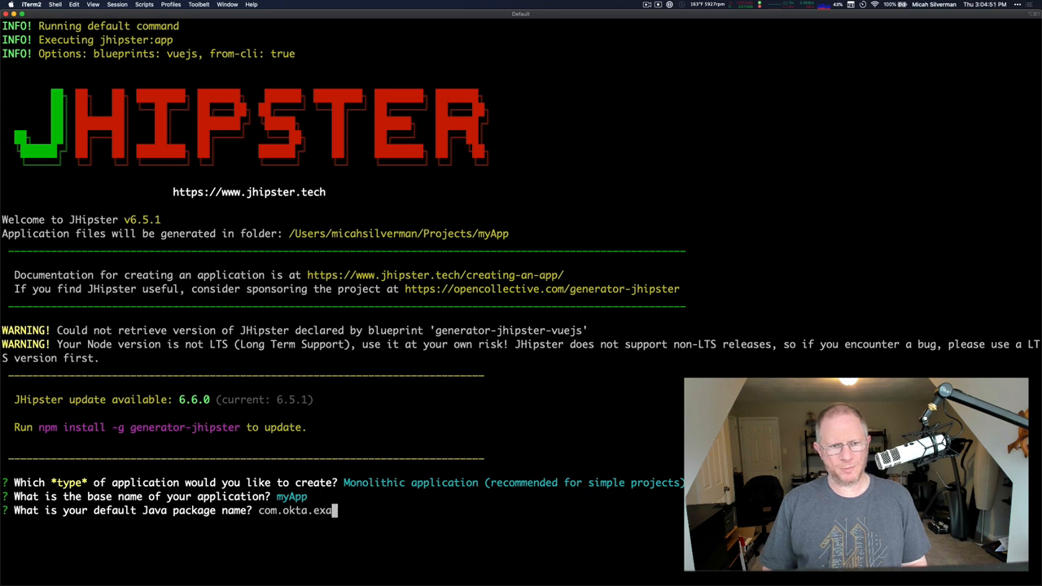
text(mples)
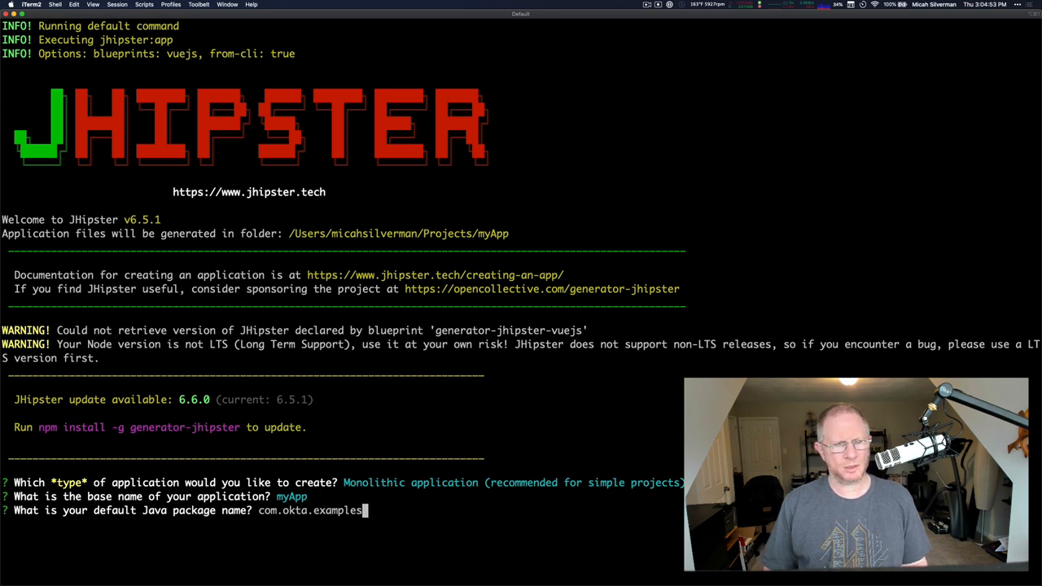
key(enter)
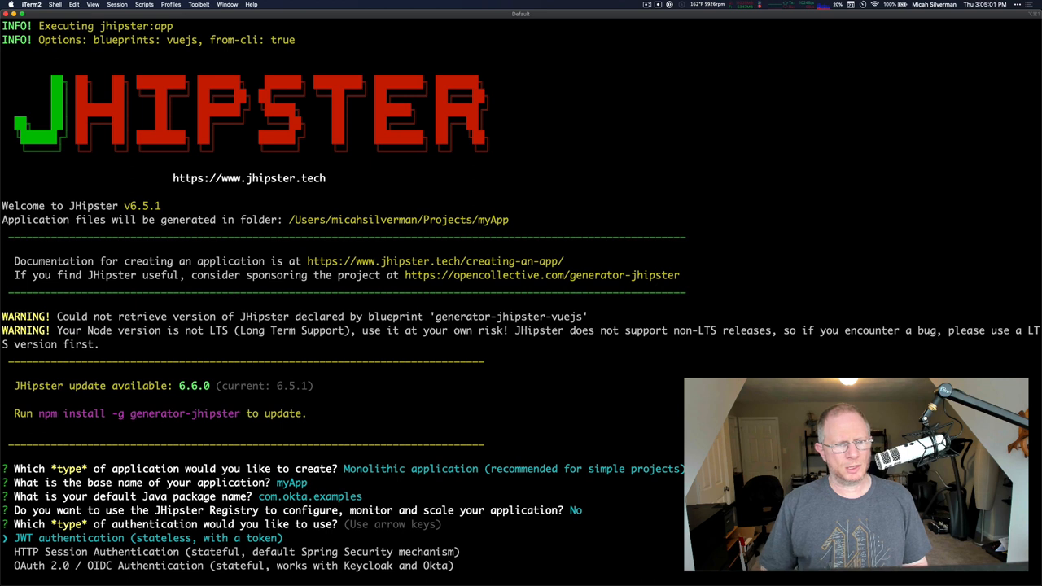
Step: Pick Vue.js, Darkly with dark navbar, no extra test frameworks, and no marketplace generators
key(down)
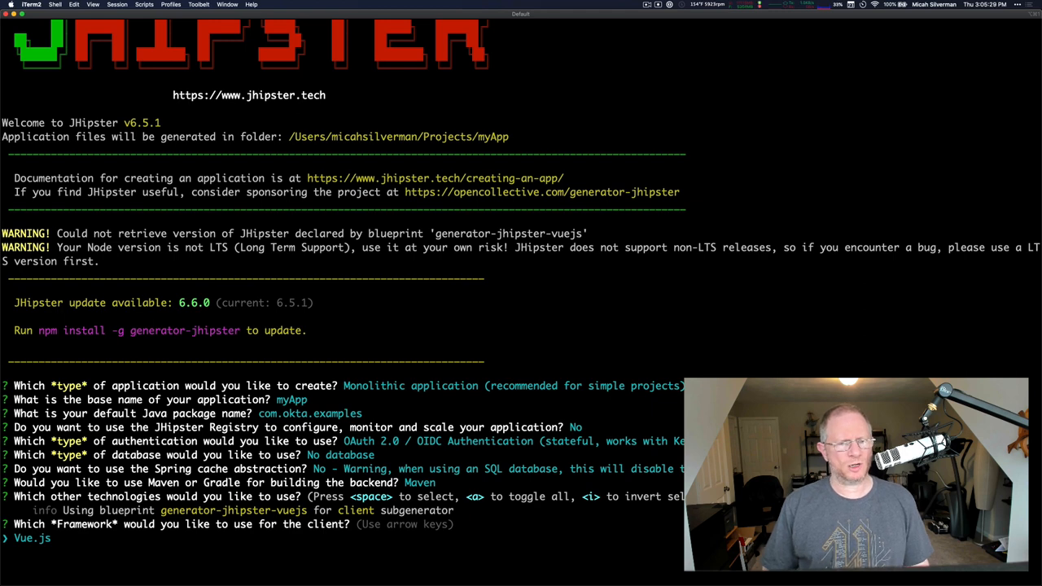
key(enter)
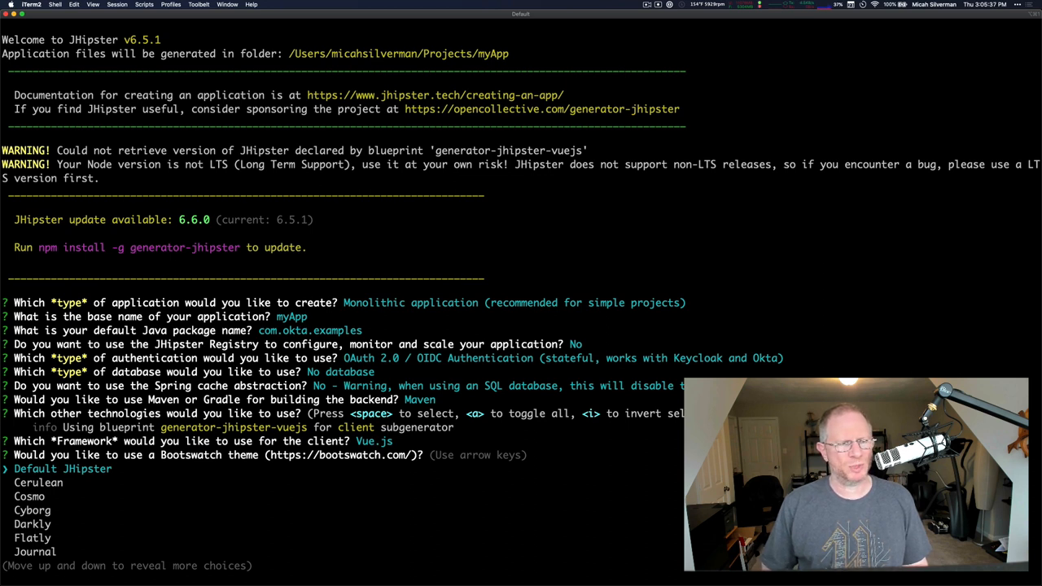
key(down)
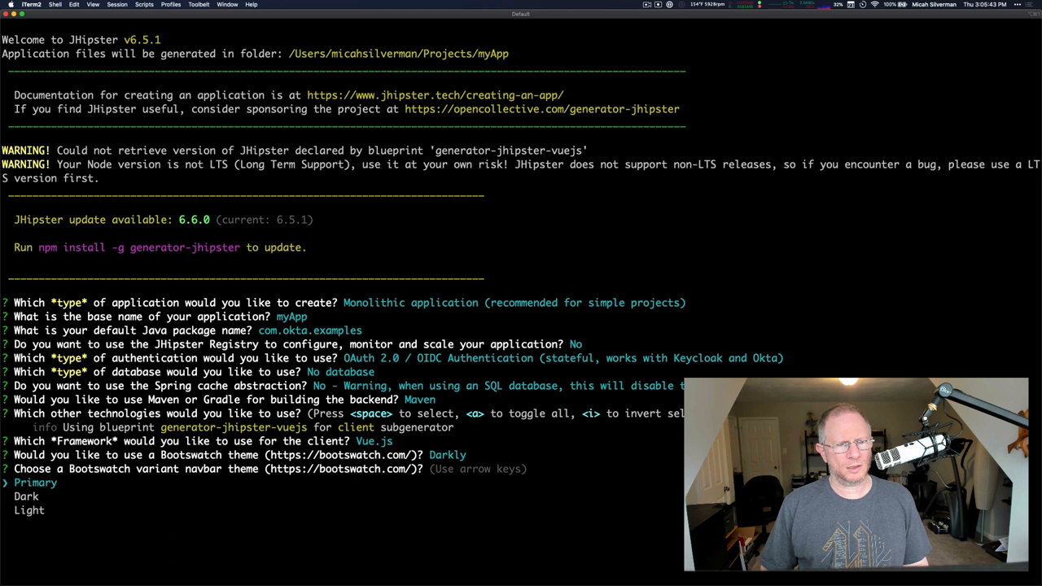
key(enter)
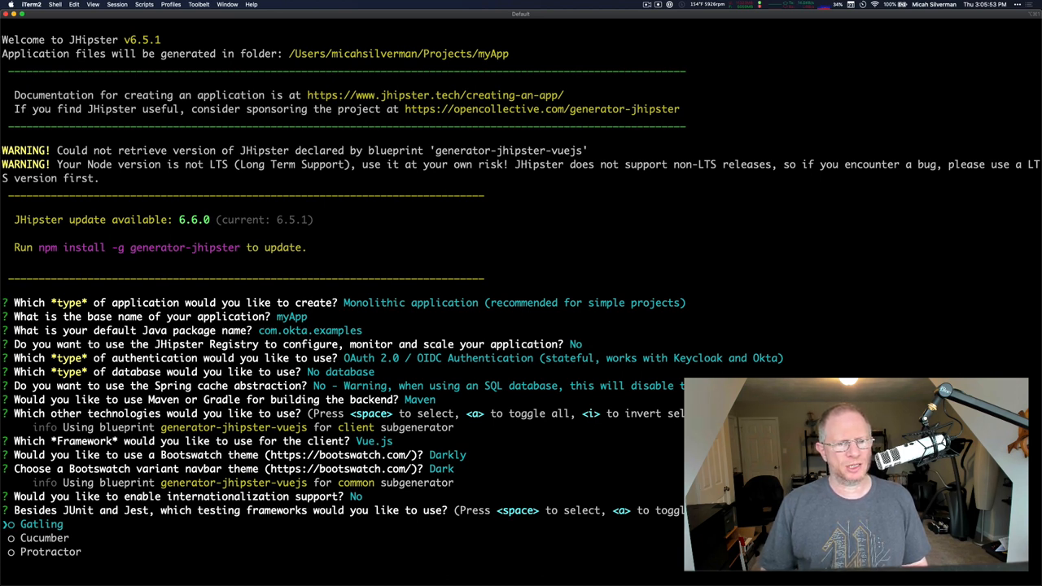
key(enter)
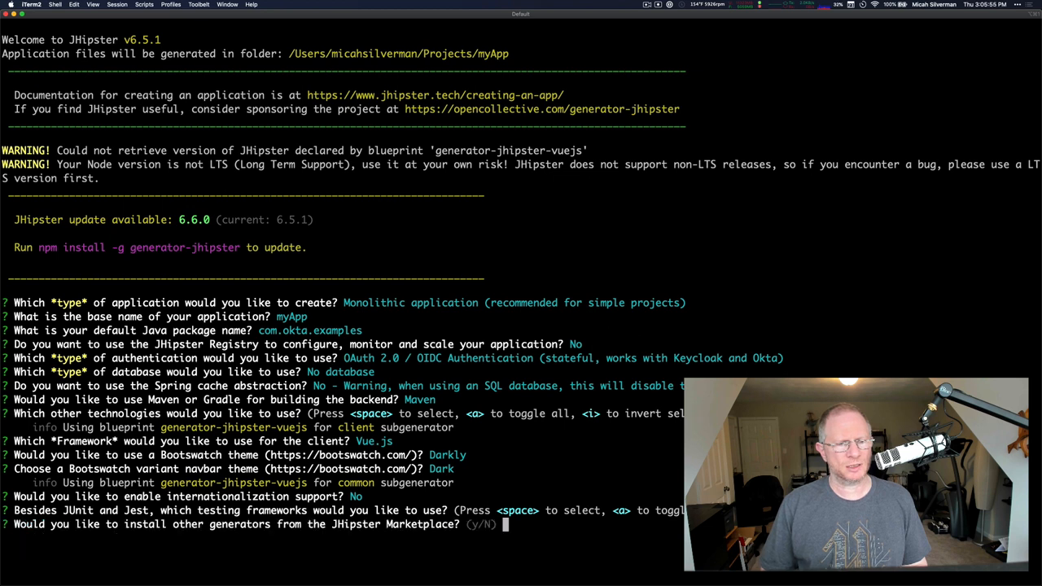
text(n)
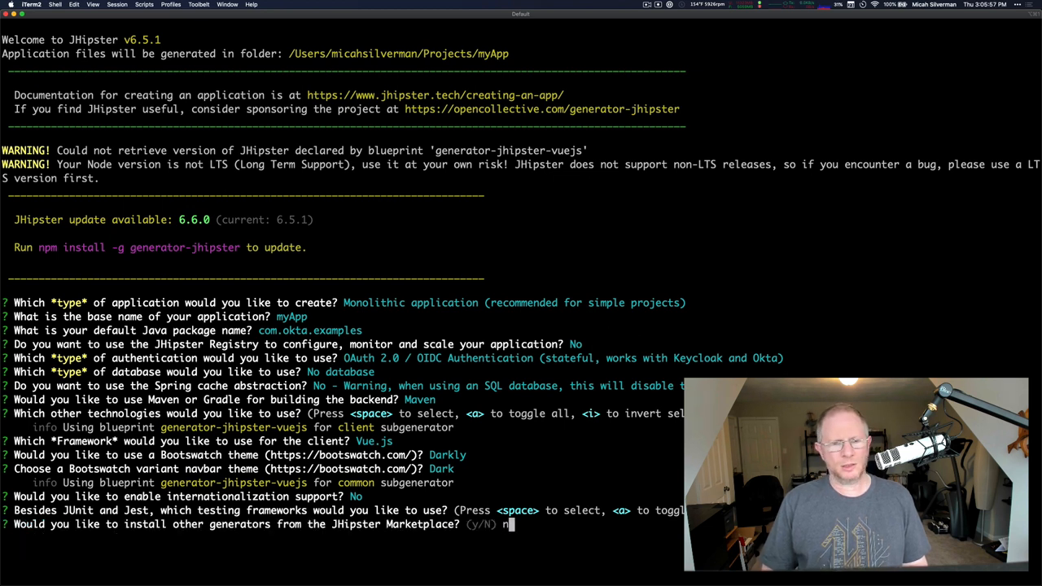
key(enter)
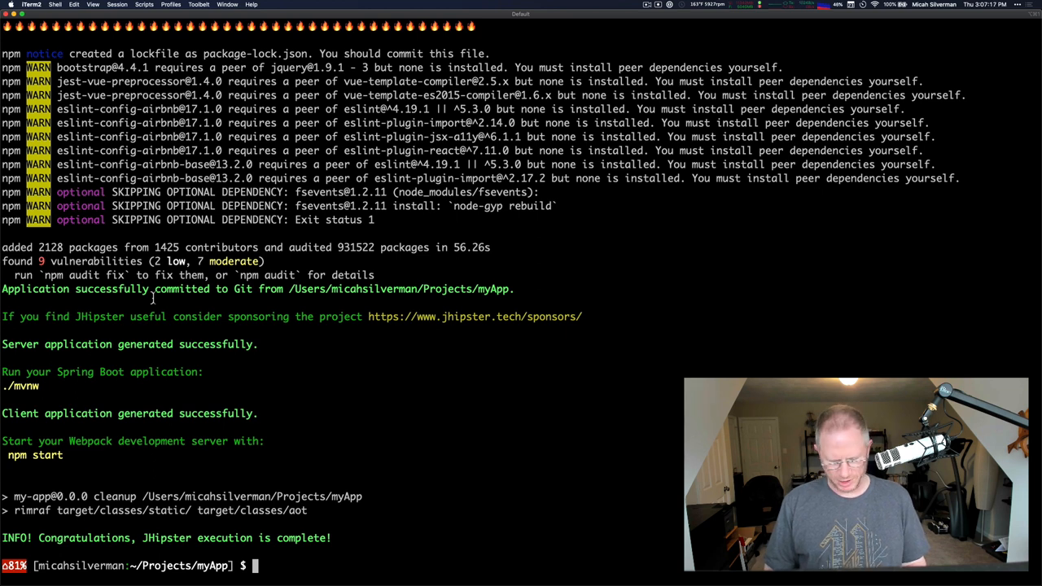
Step: Enter ./mvnw at the myApp prompt to start the Spring Boot backend
text(./)
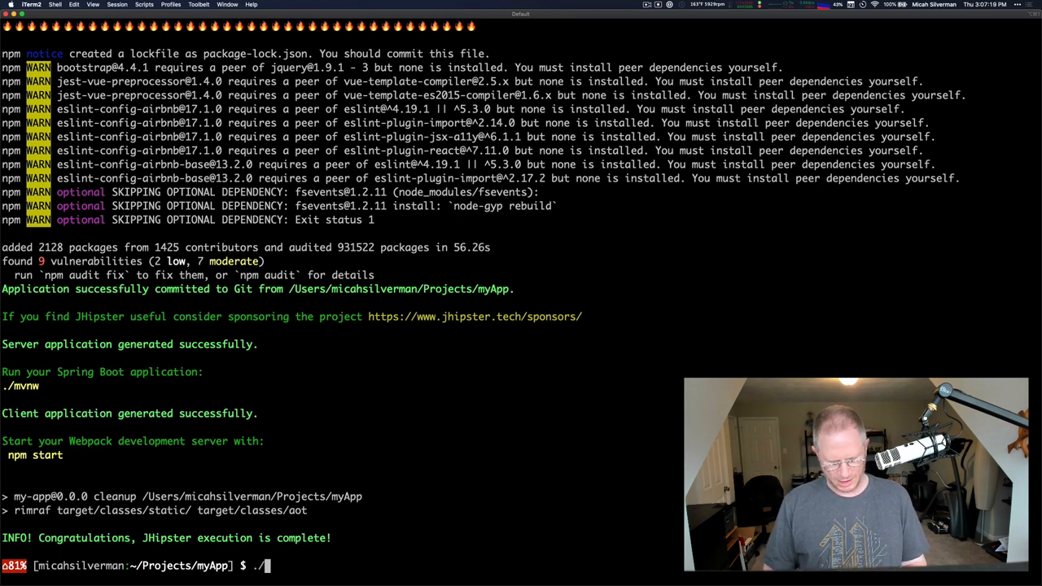
text(mvnw)
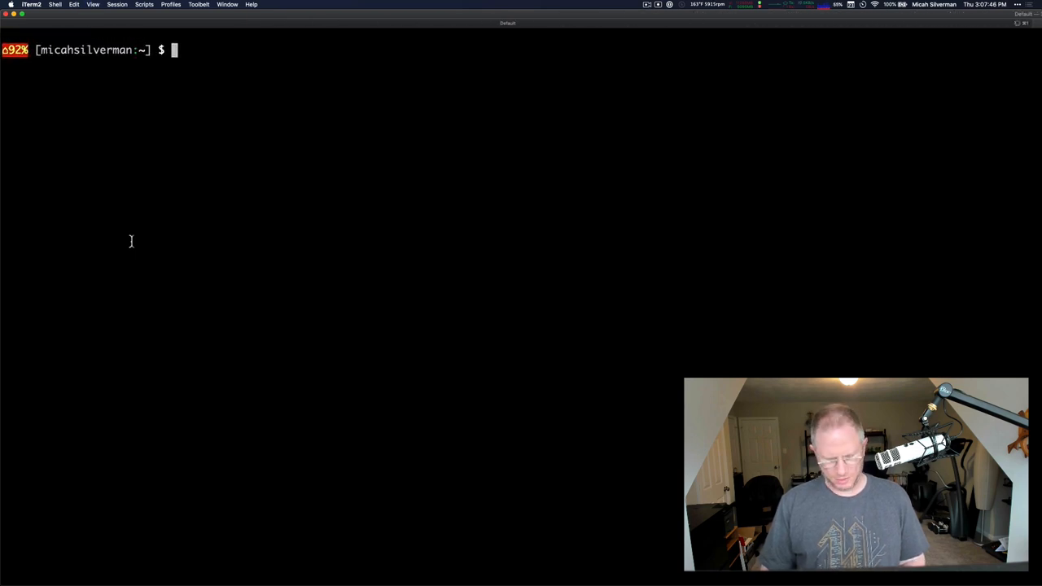
Step: Run npm start from ~/Projects/myApp, then scroll the backend log to the OpenID error
text(cd ~/Projects/myApp)
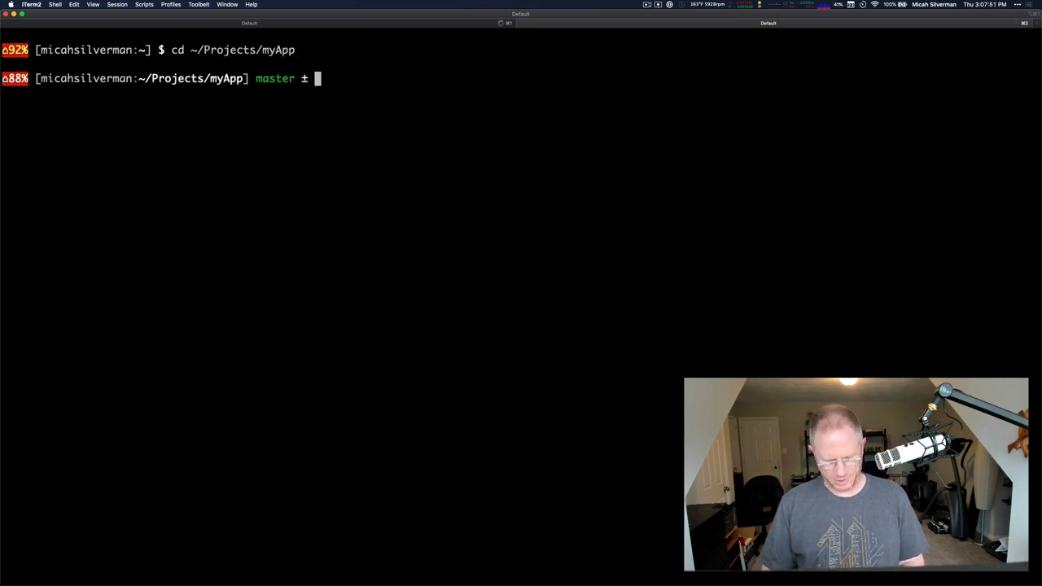
text(npm start)
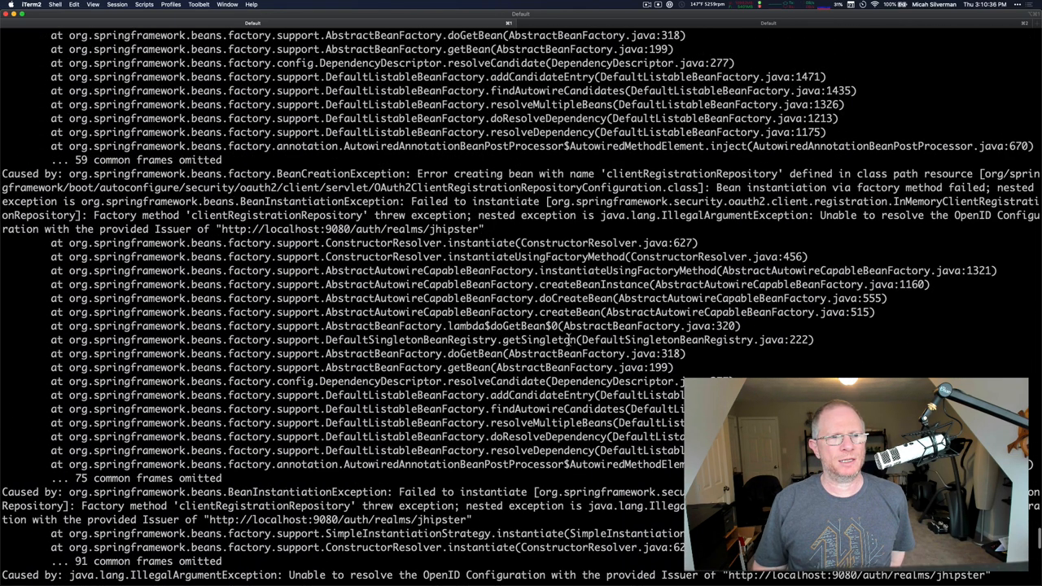
scroll(down, 3)
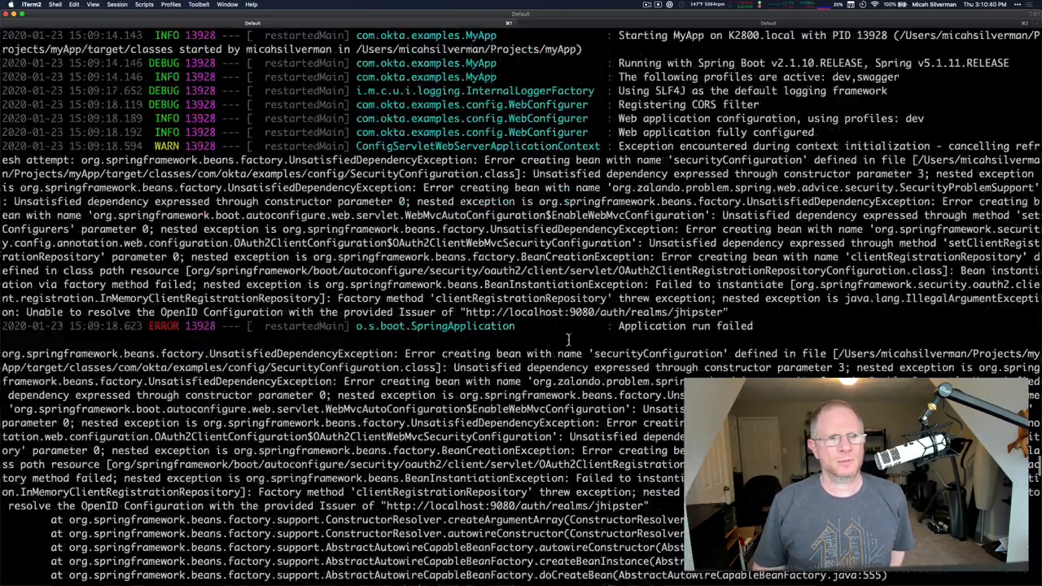
scroll(up, 3)
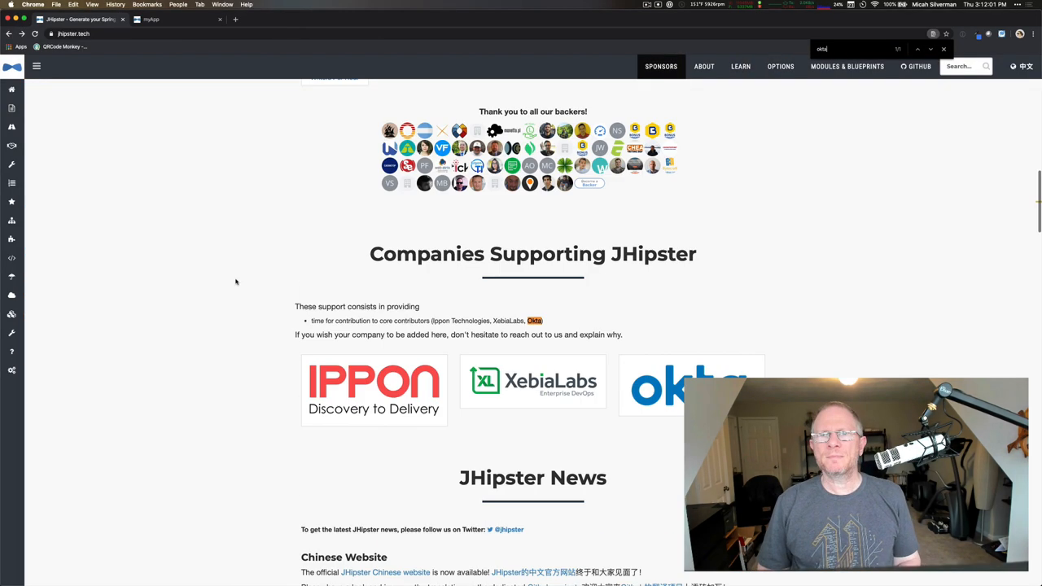
Step: Google 'jhipster okta', open the JHipster Security page and select its sample Okta YAML
click(235, 19)
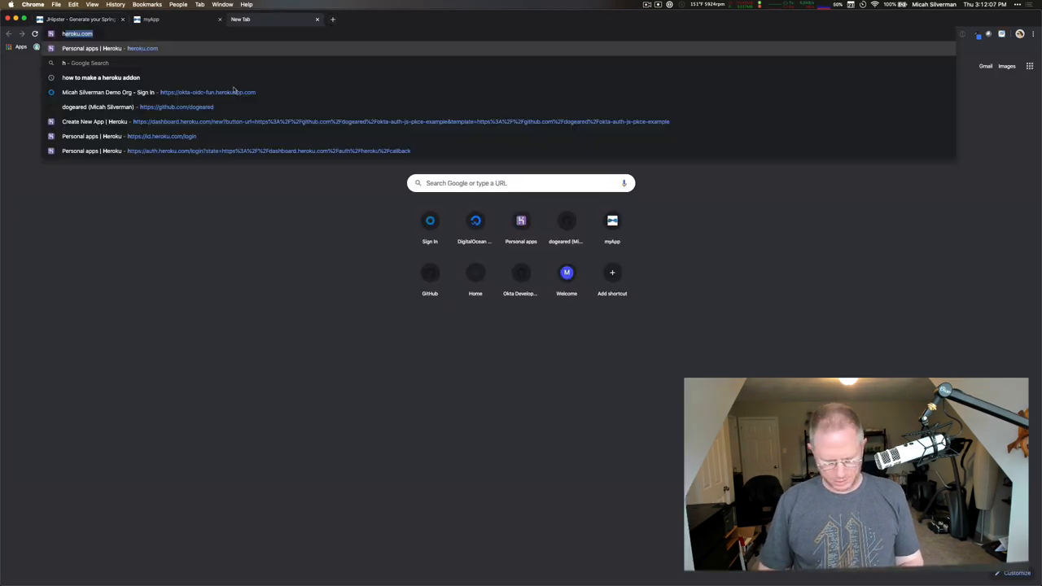
text(jhipster okta)
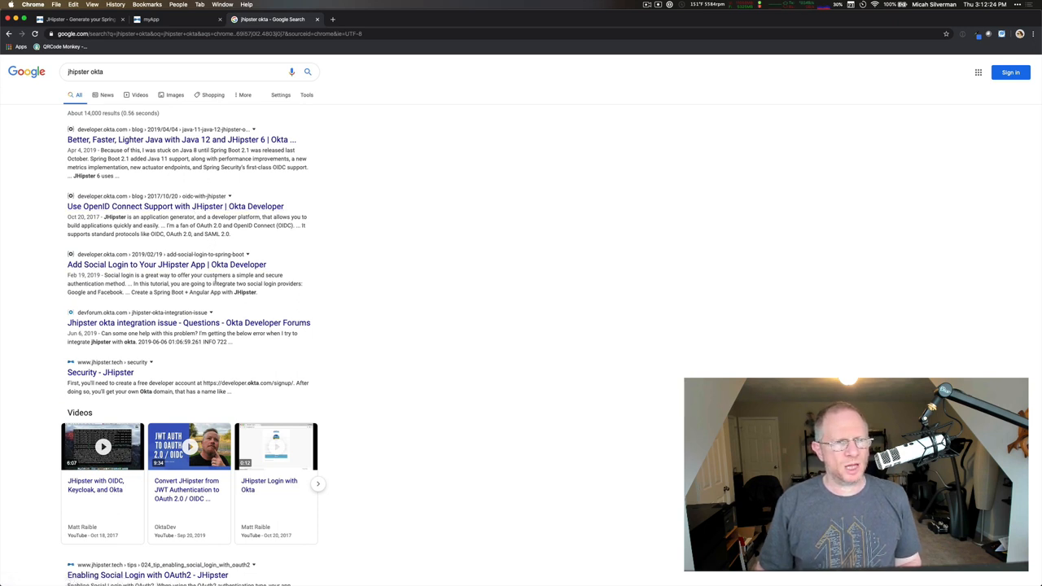
click(100, 372)
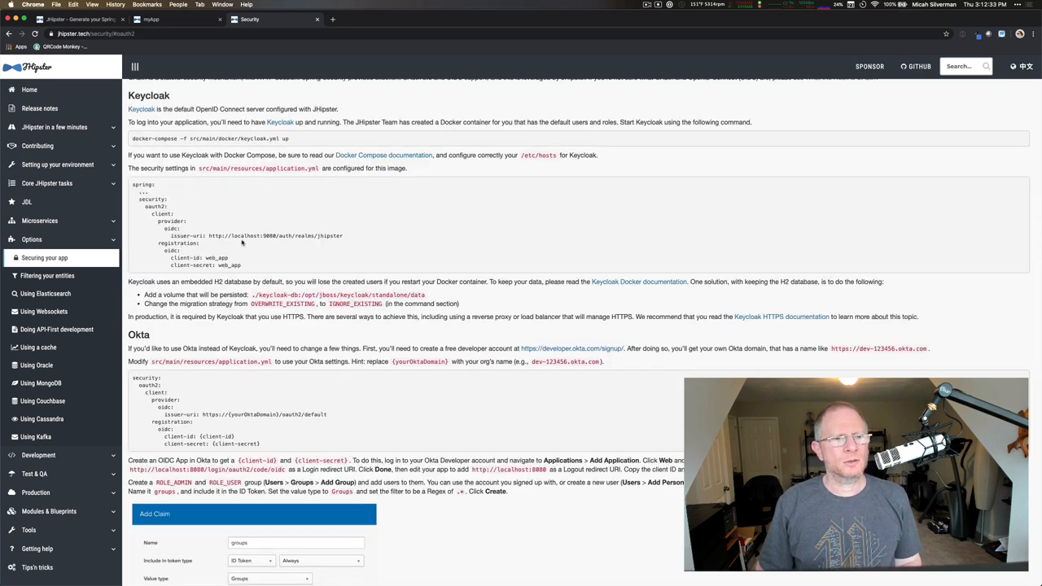
scroll(down, 3)
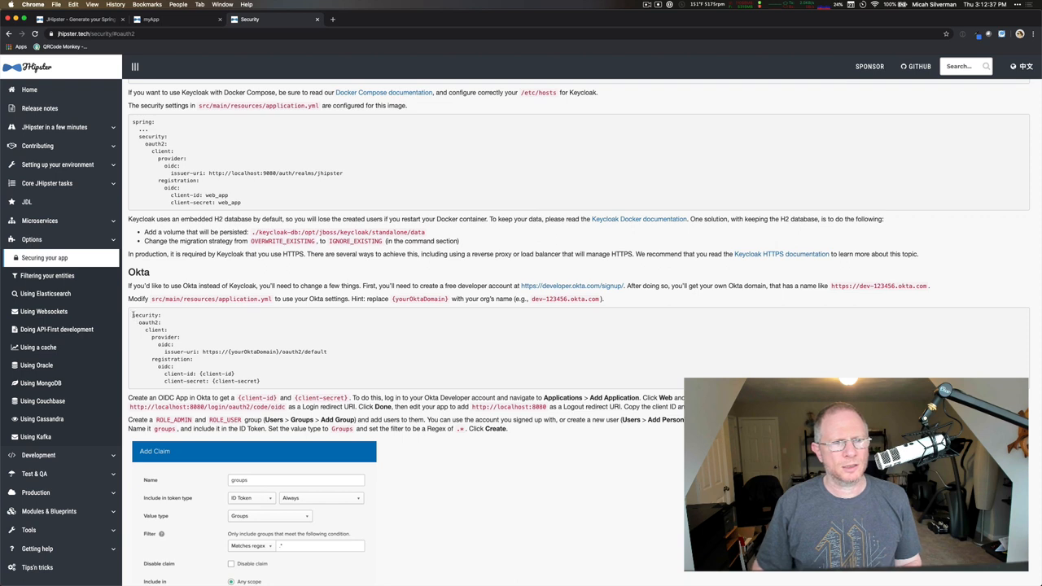
drag(133, 315, 260, 382)
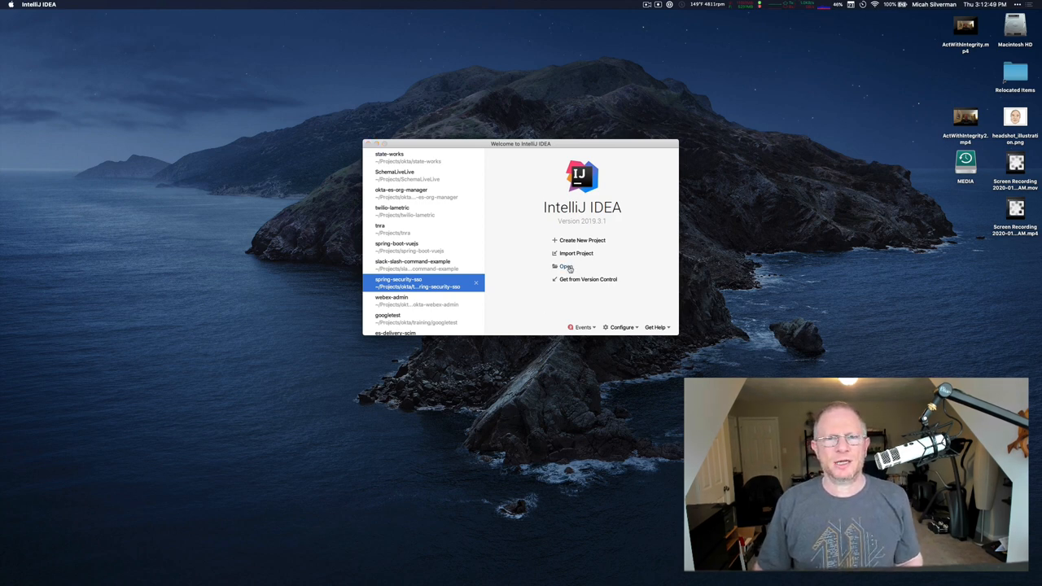
Step: Open Projects/myApp/pom.xml as a project from the IntelliJ welcome screen
click(564, 266)
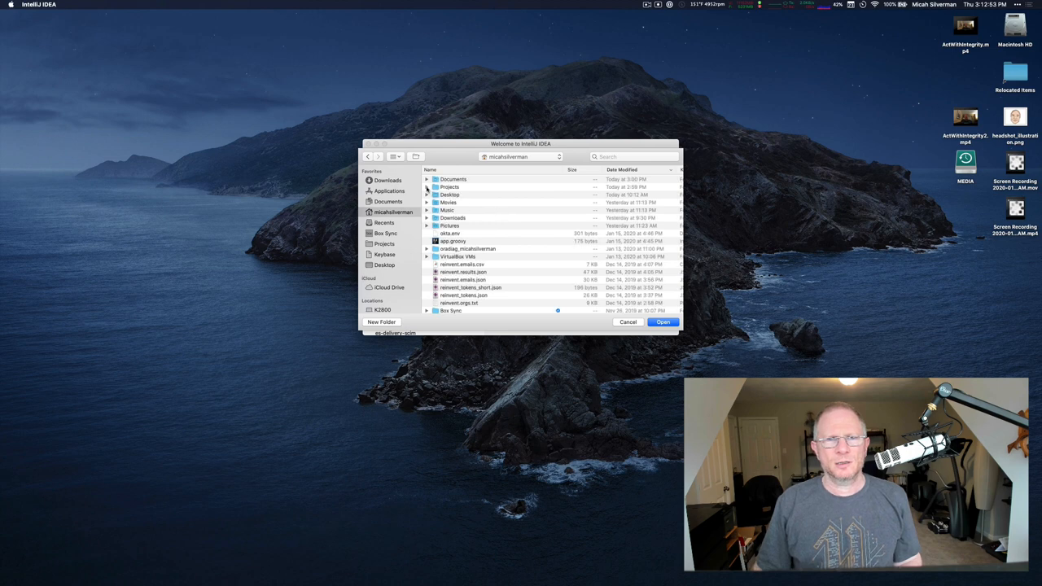
click(428, 187)
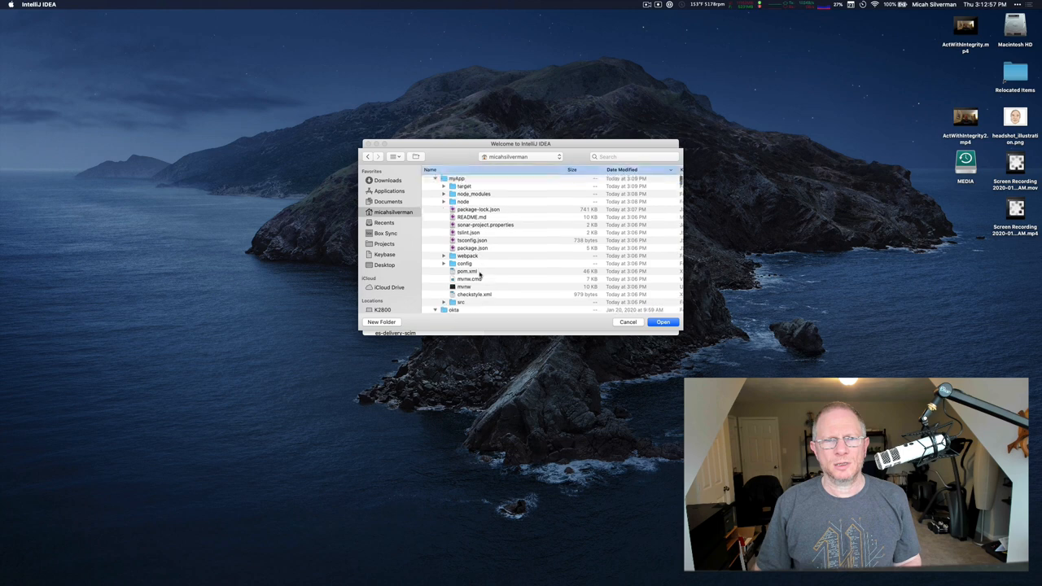
click(627, 322)
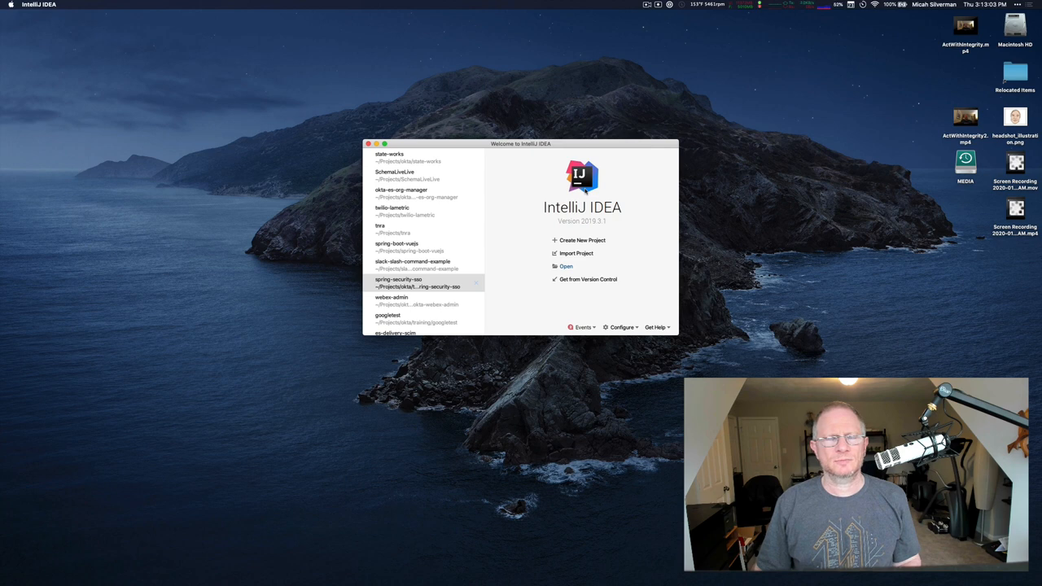
double_click(417, 283)
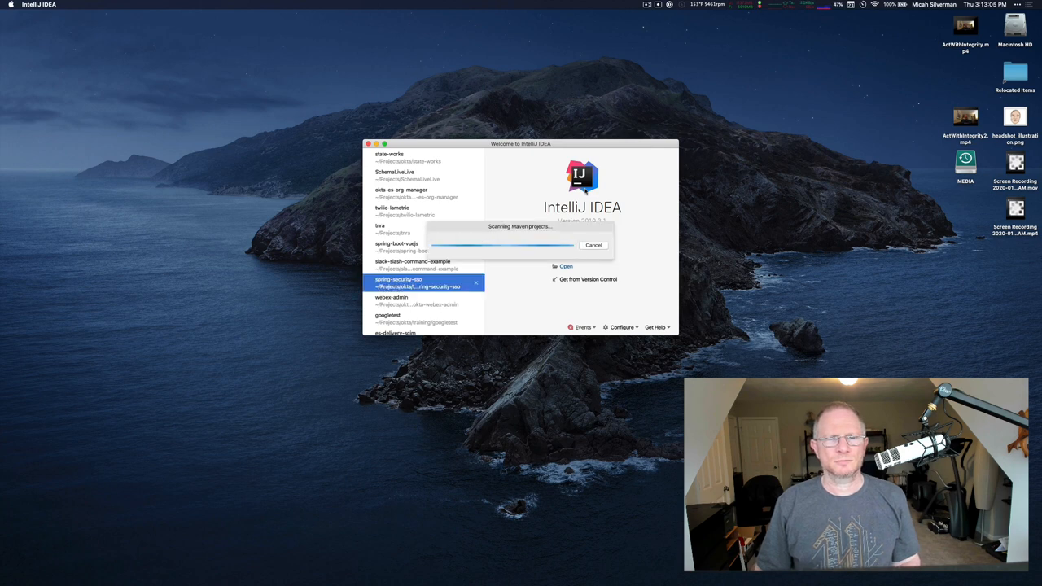
click(399, 282)
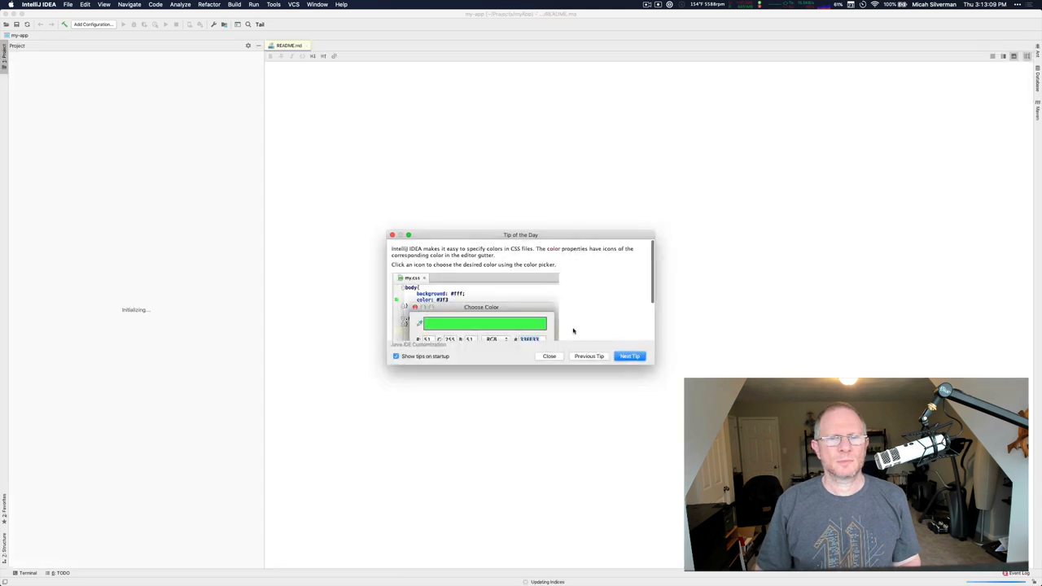
Step: Dismiss the tip of the day, scroll the README, and expand src and main
click(549, 356)
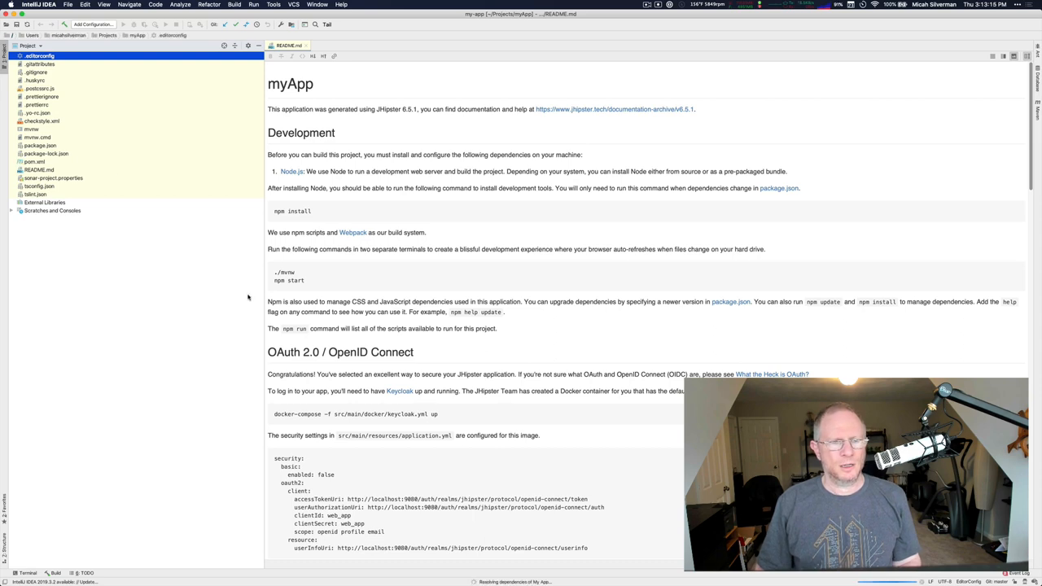
scroll(down, 3)
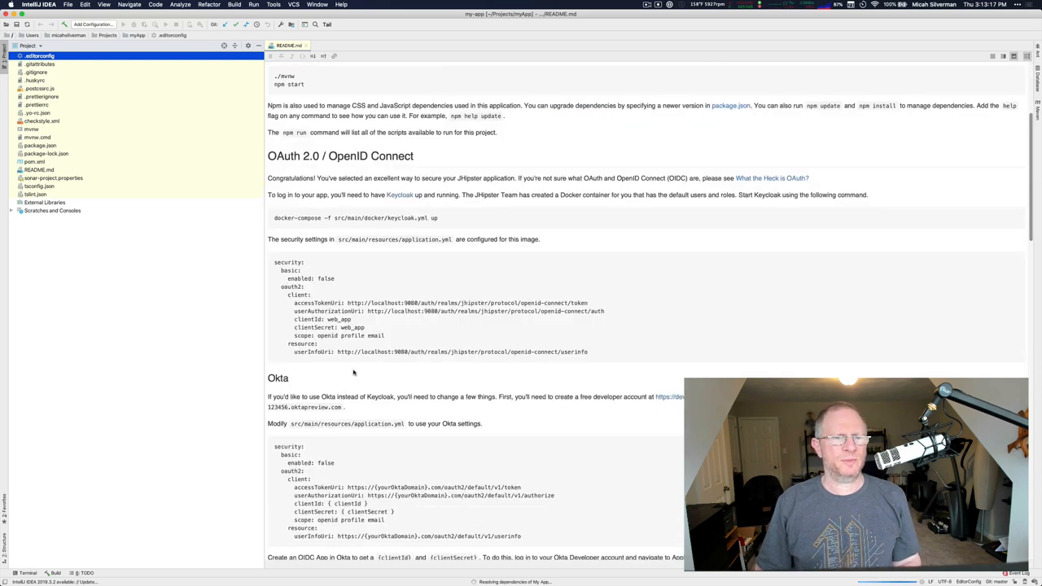
scroll(down, 3)
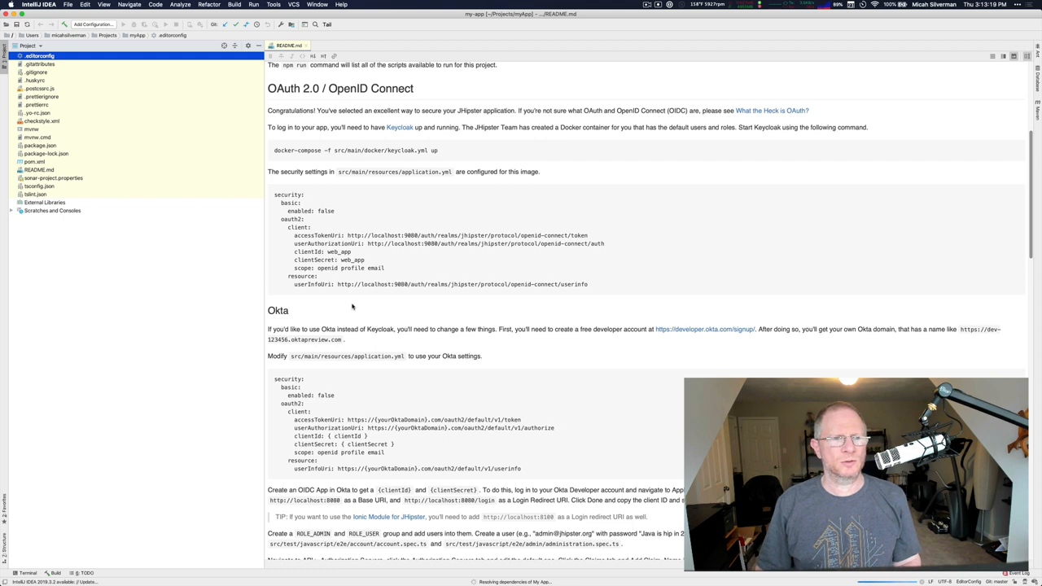
scroll(down, 3)
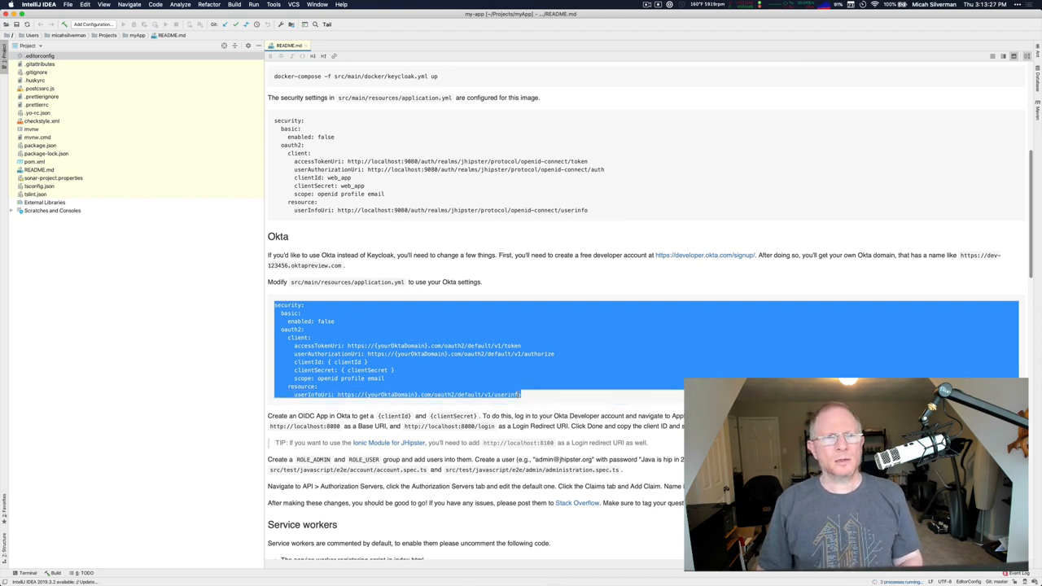
click(30, 56)
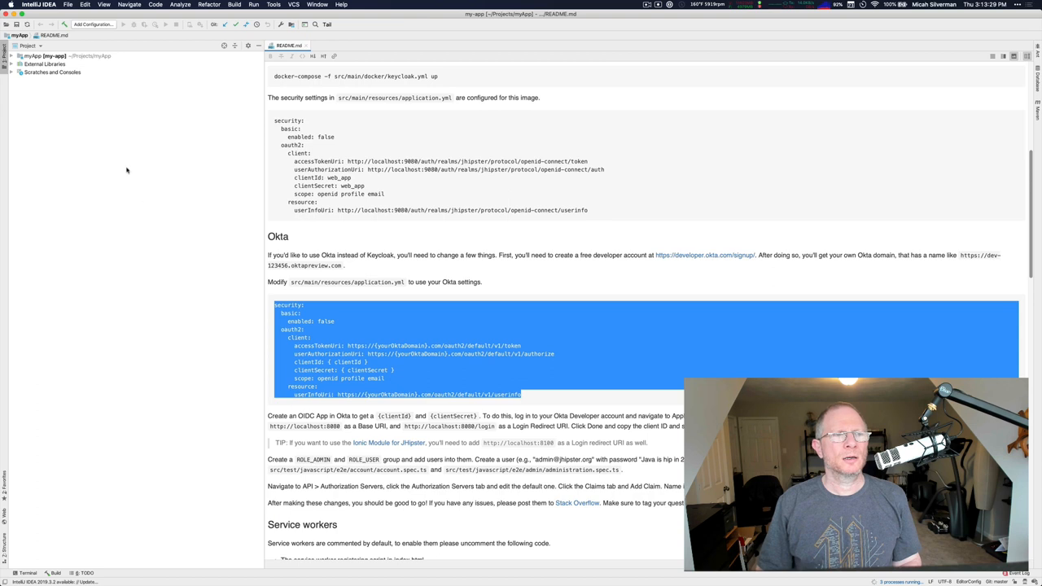
mouse_move(76, 119)
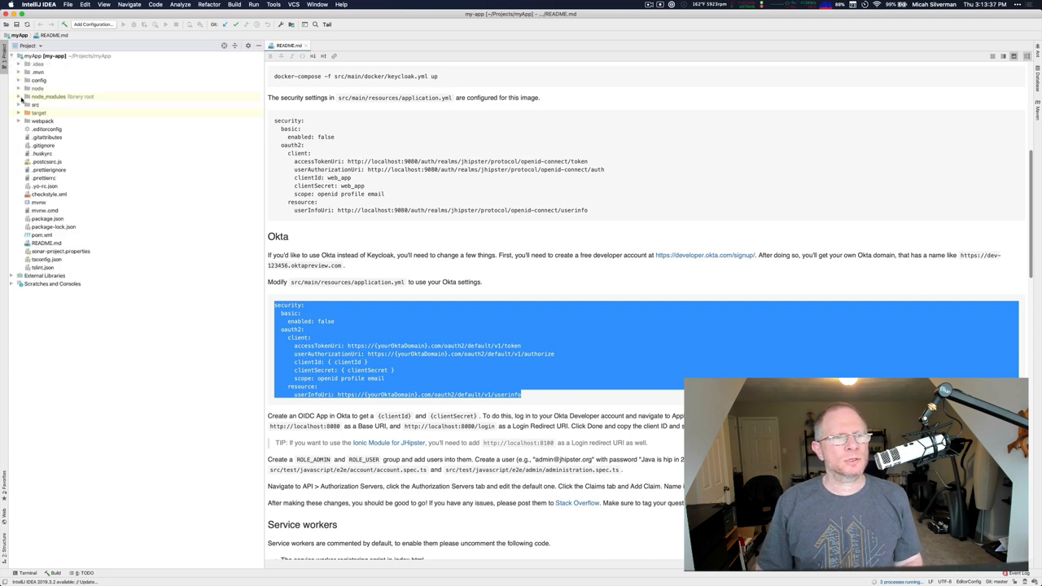
click(19, 104)
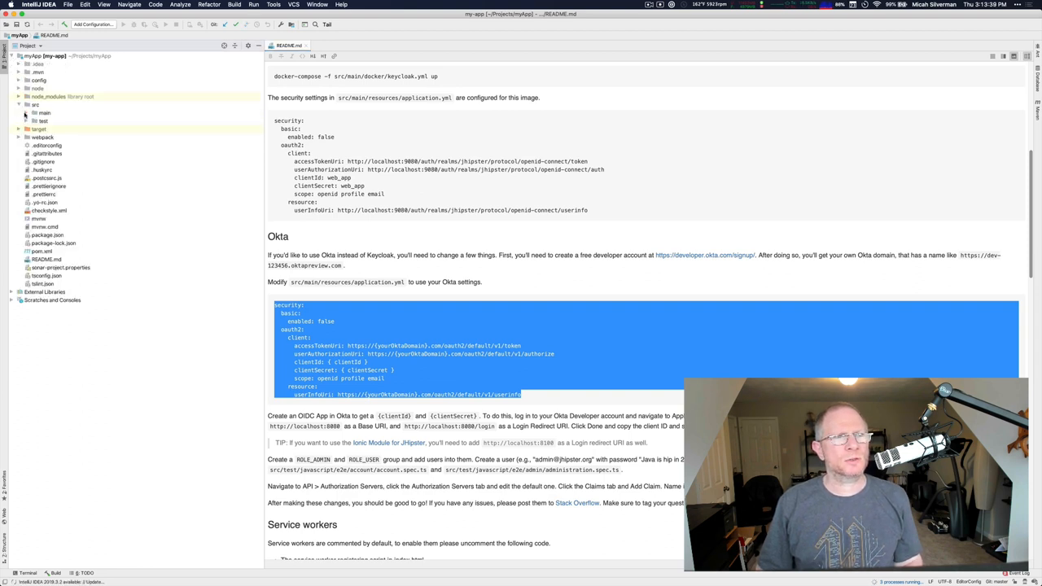
click(27, 113)
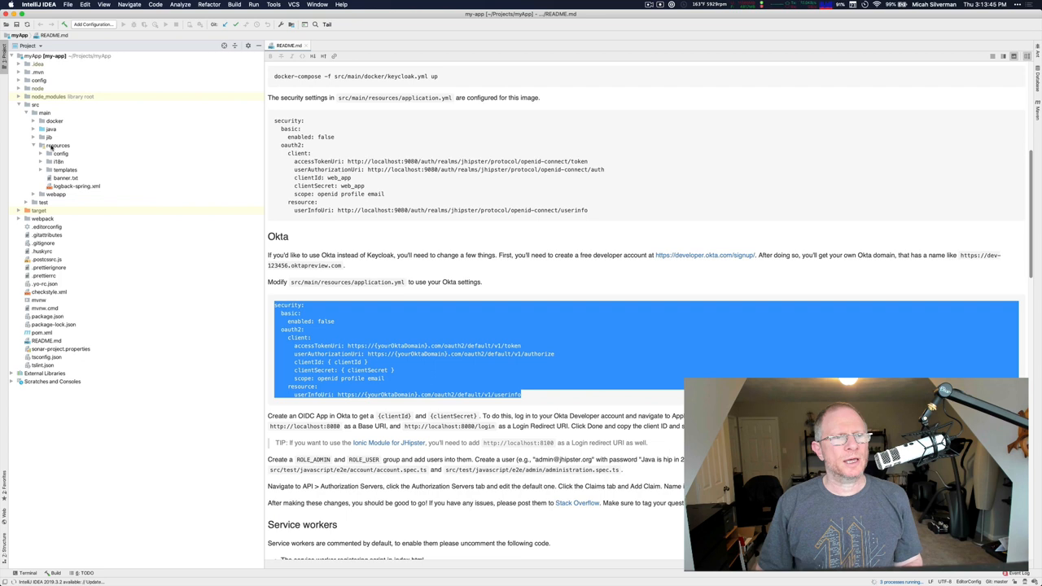
Step: Create a new file named application.yml in the resources folder
right_click(58, 145)
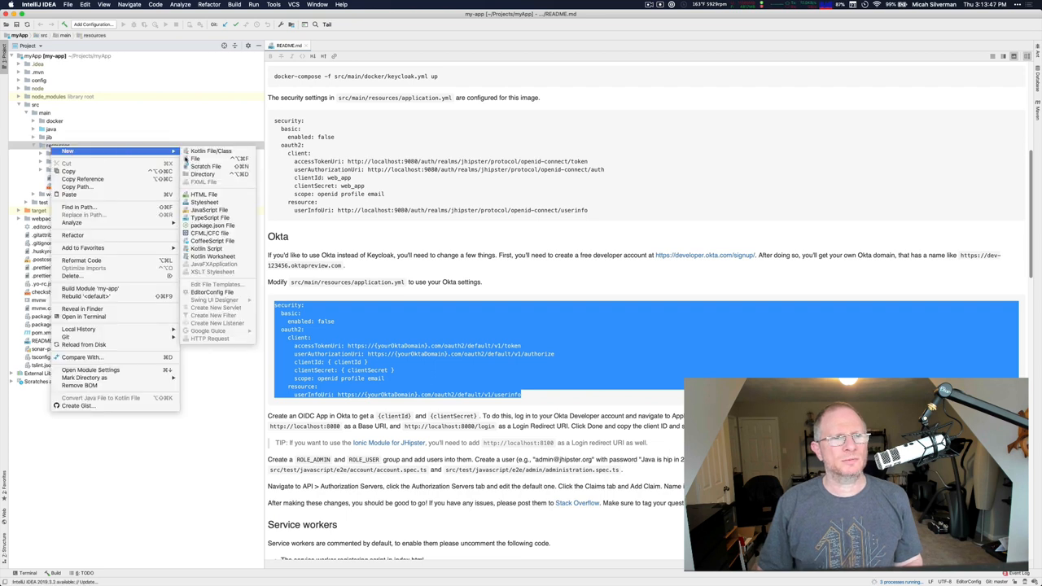
click(196, 158)
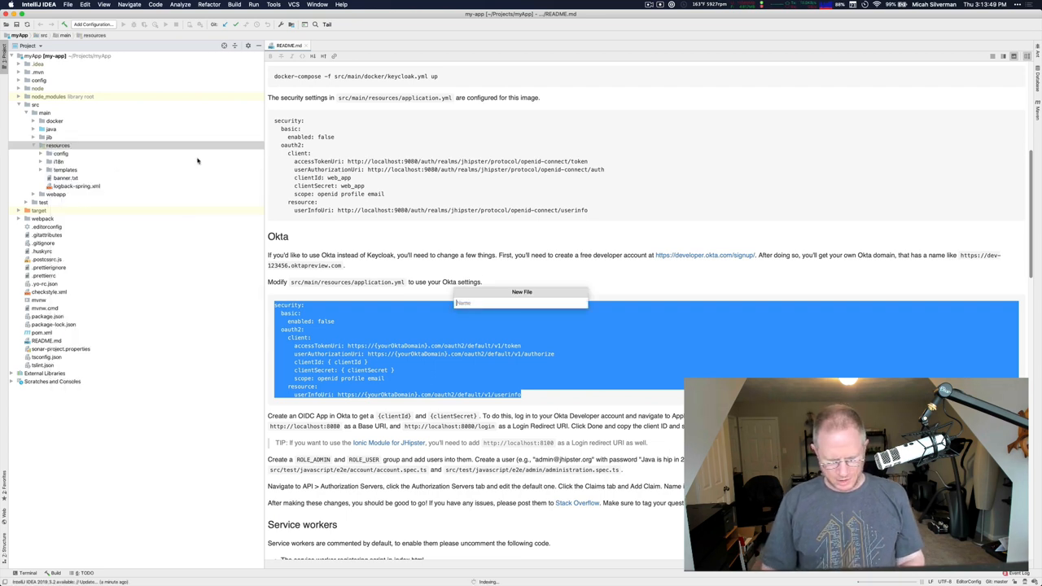
text(application.yml)
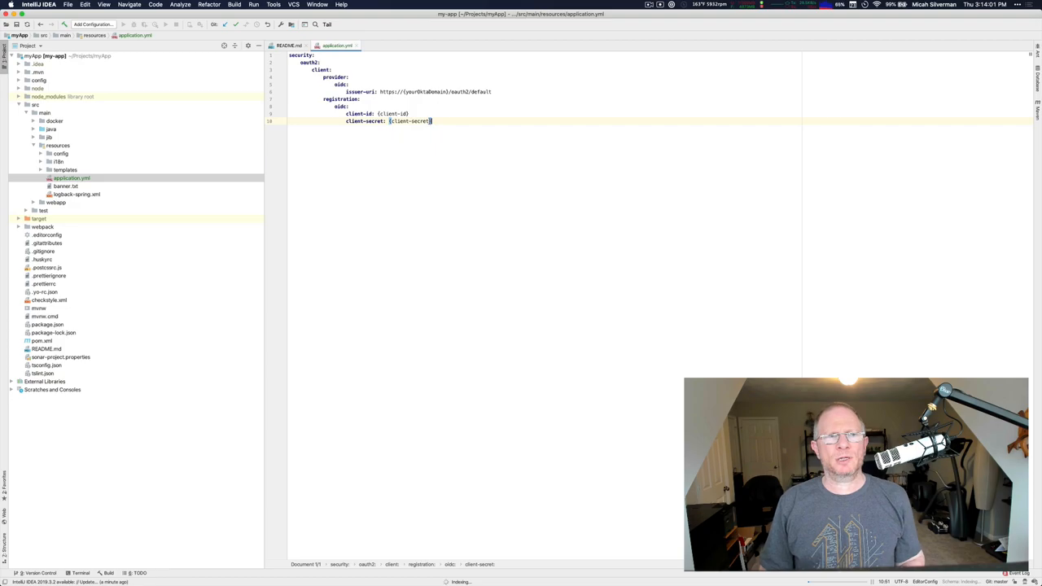
mouse_move(418, 140)
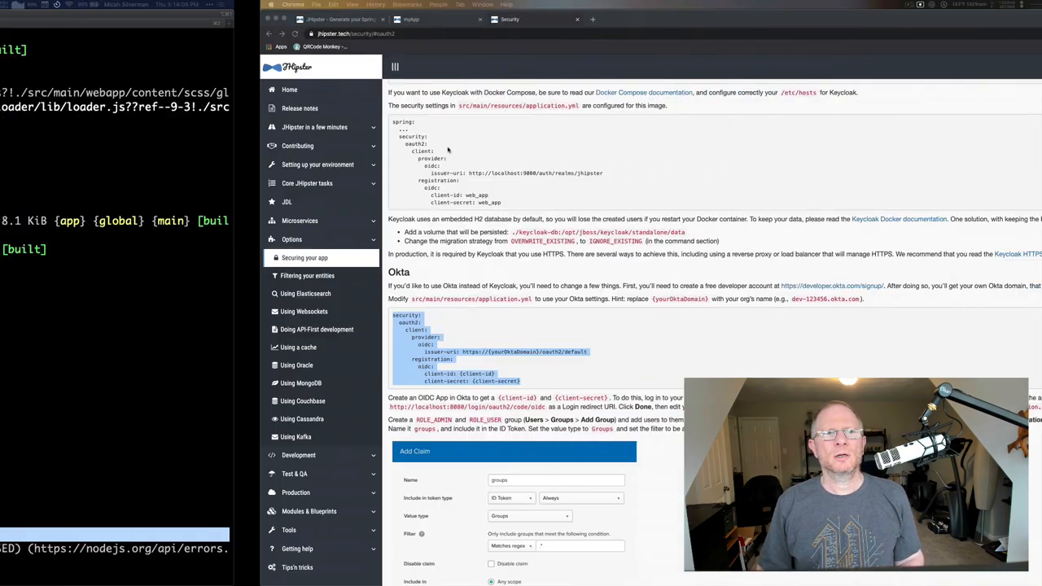
Step: Start a new Heroku app and name it jhipster-first-try
click(430, 18)
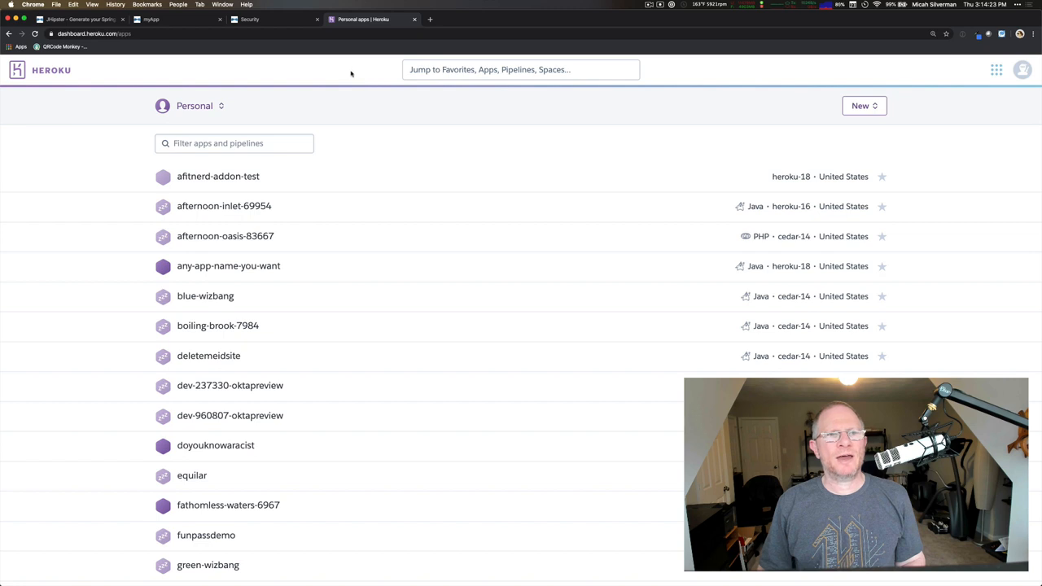
click(864, 106)
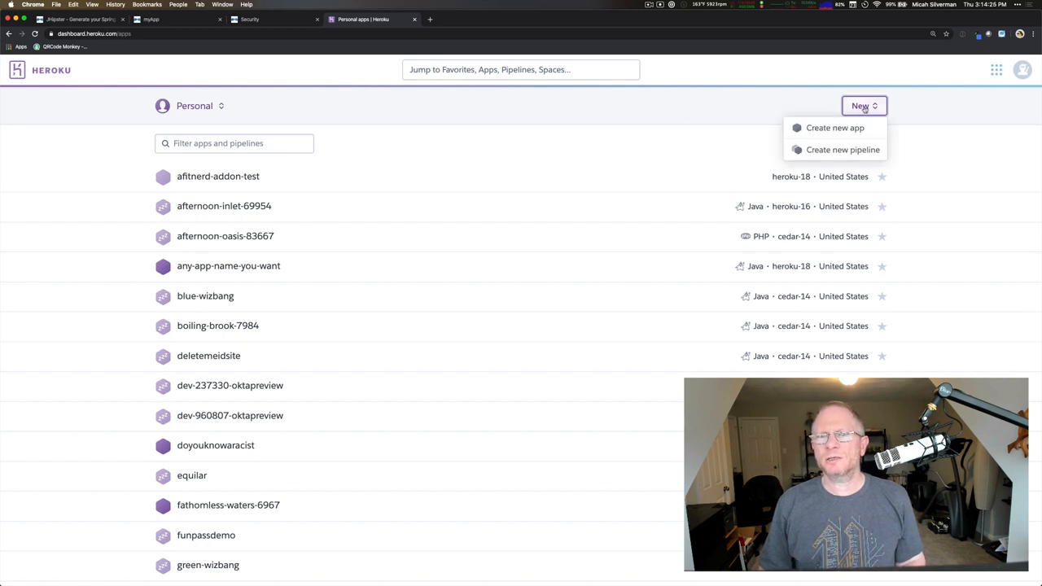
click(834, 127)
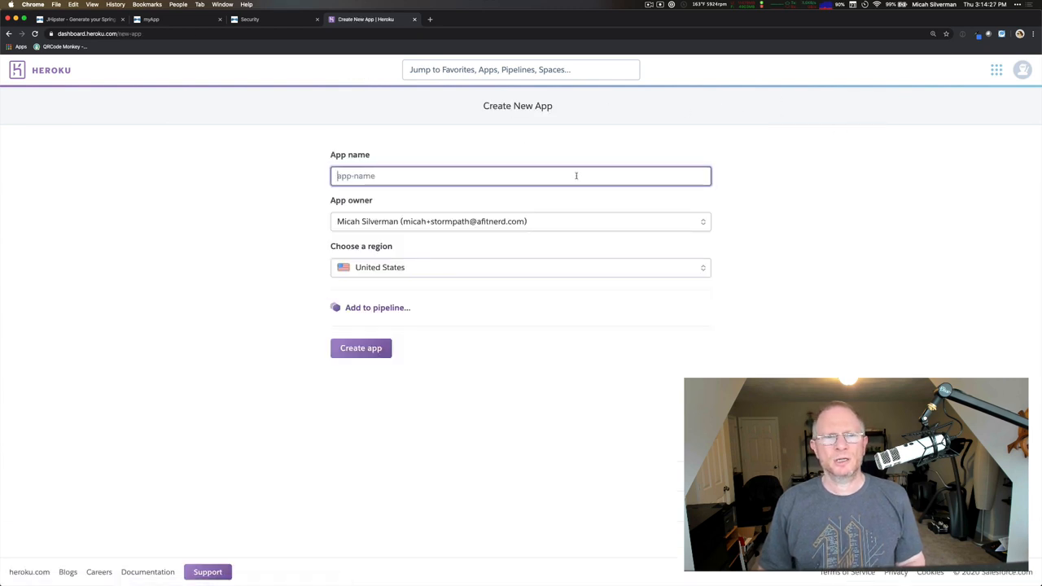
text(jhipster-first-)
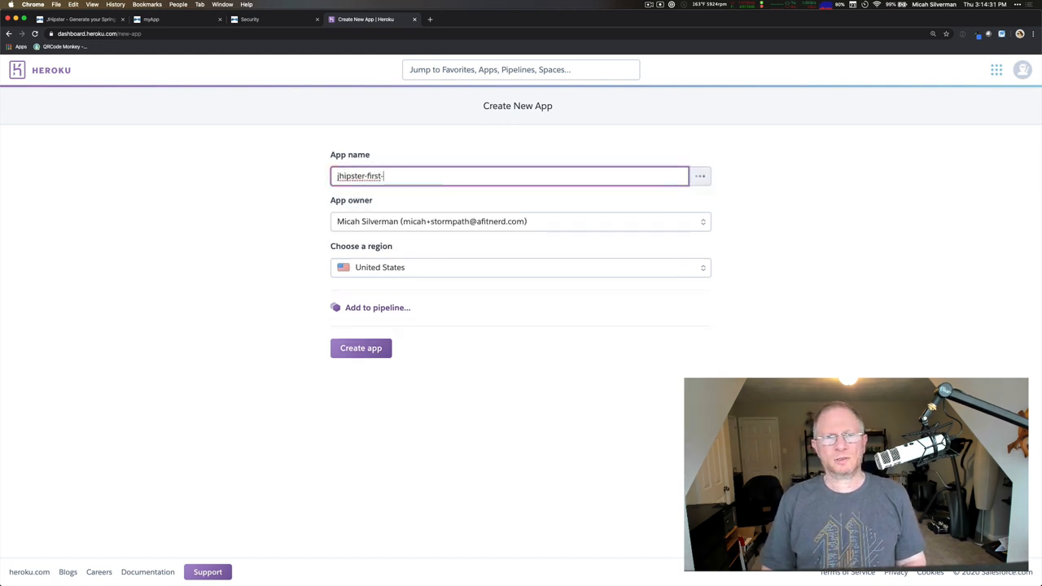
text(try)
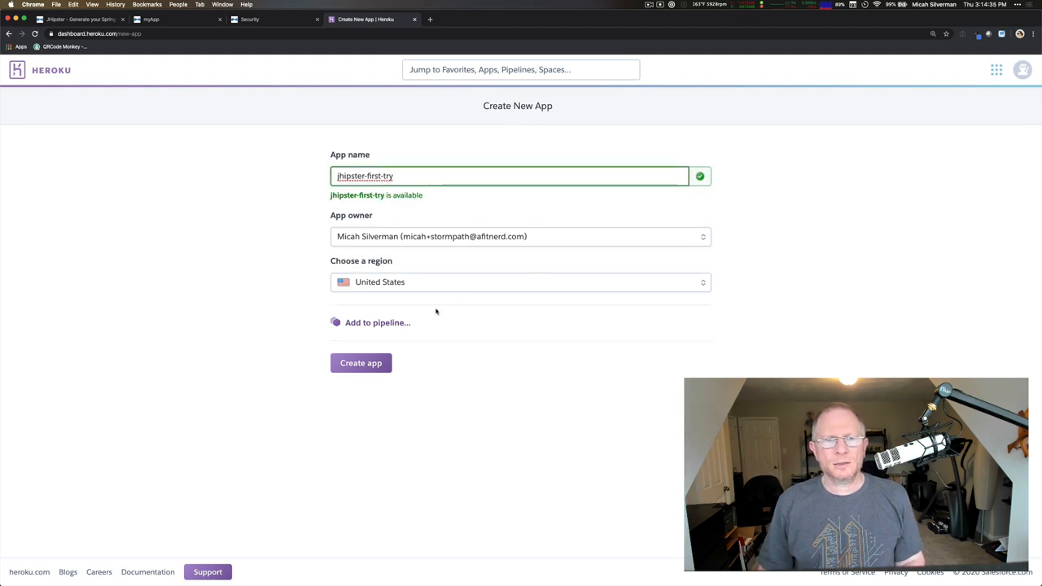
Step: Dismiss the pipeline picker without choosing a pipeline and create the app
click(377, 322)
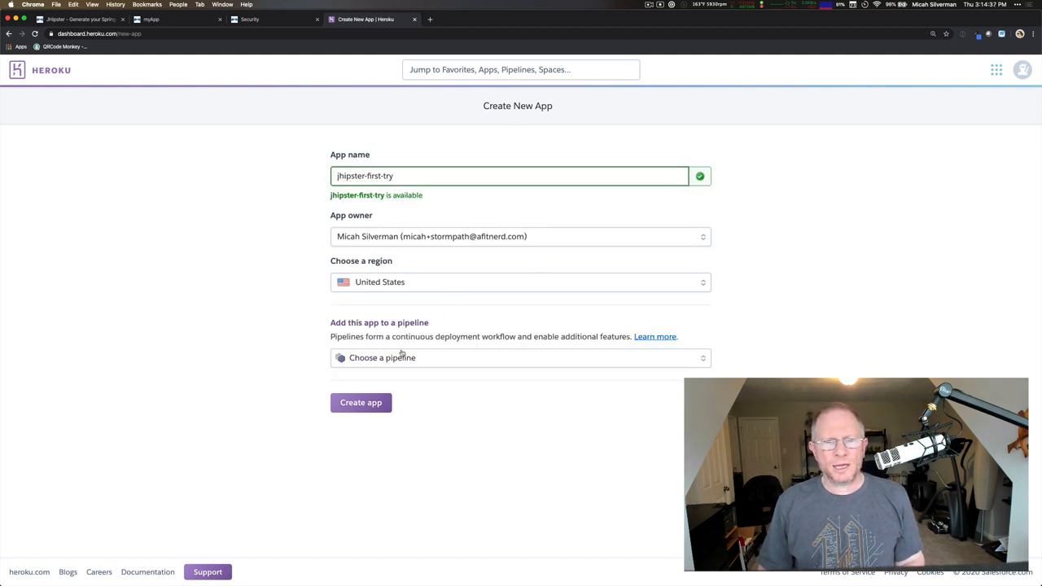
click(520, 357)
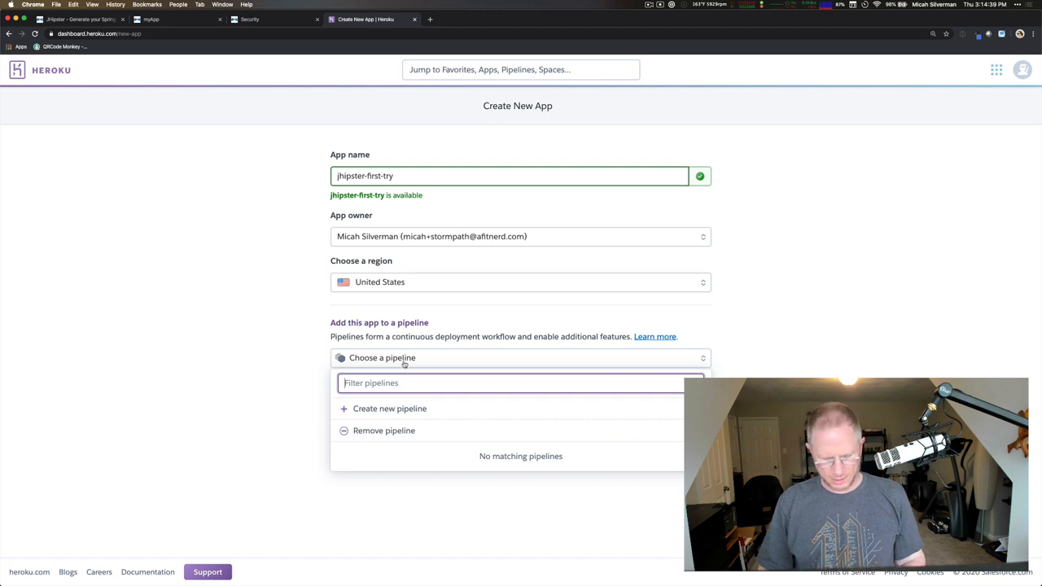
text(okta)
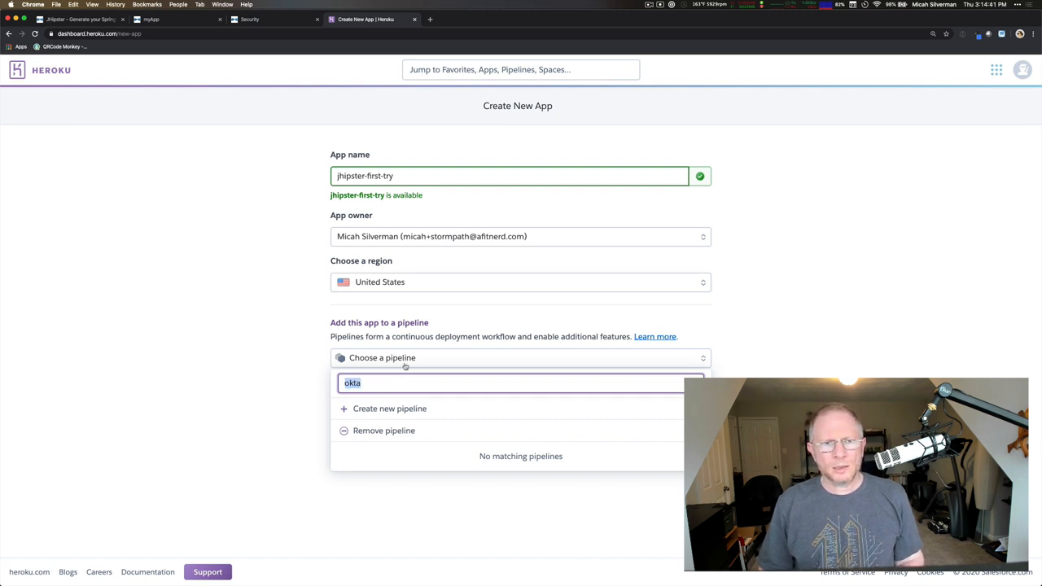
click(244, 333)
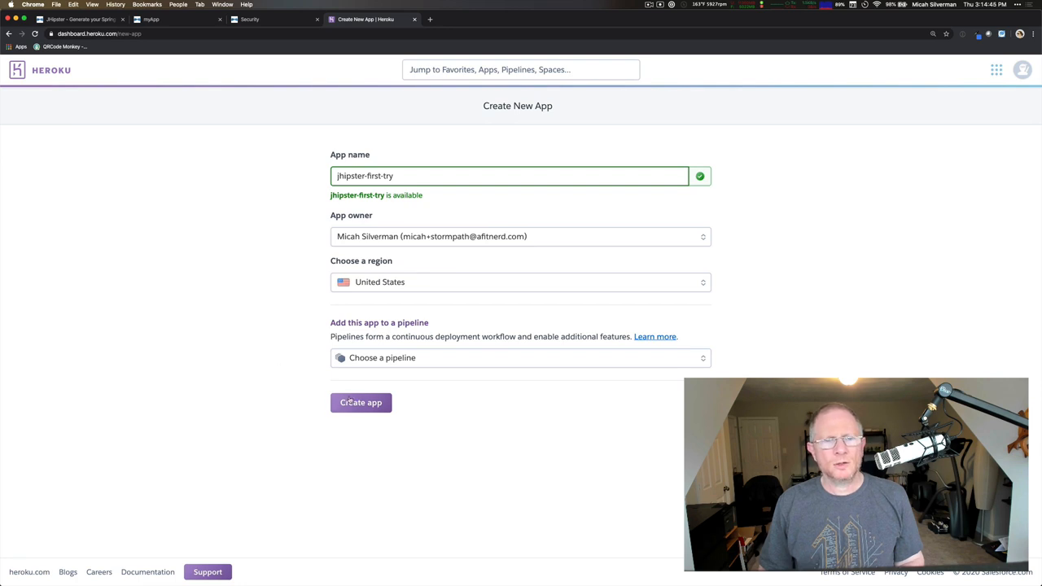
click(360, 403)
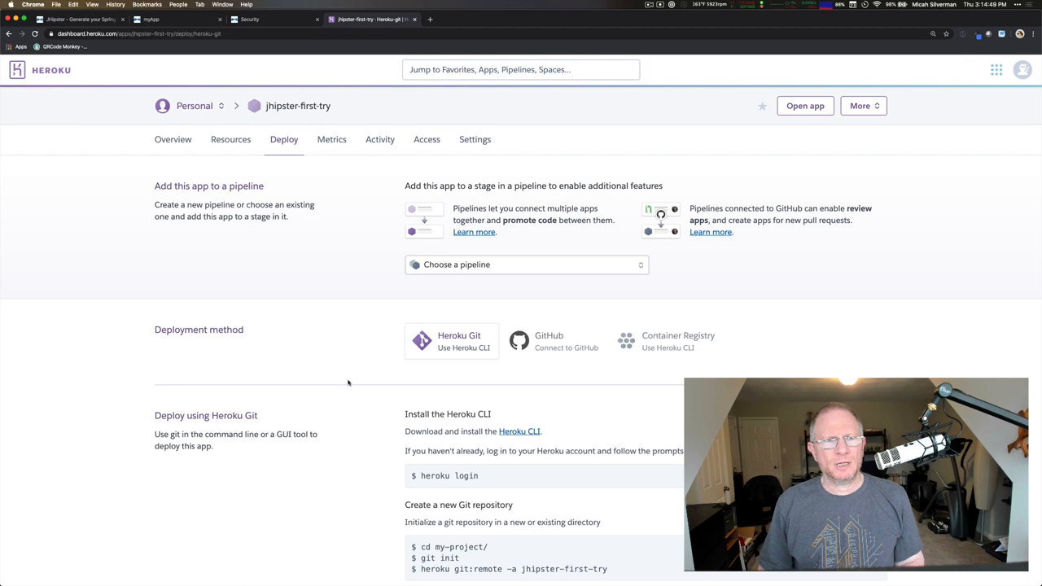
Step: Find the okta add-on under Resources and provision it on the free Test plan
scroll(down, 3)
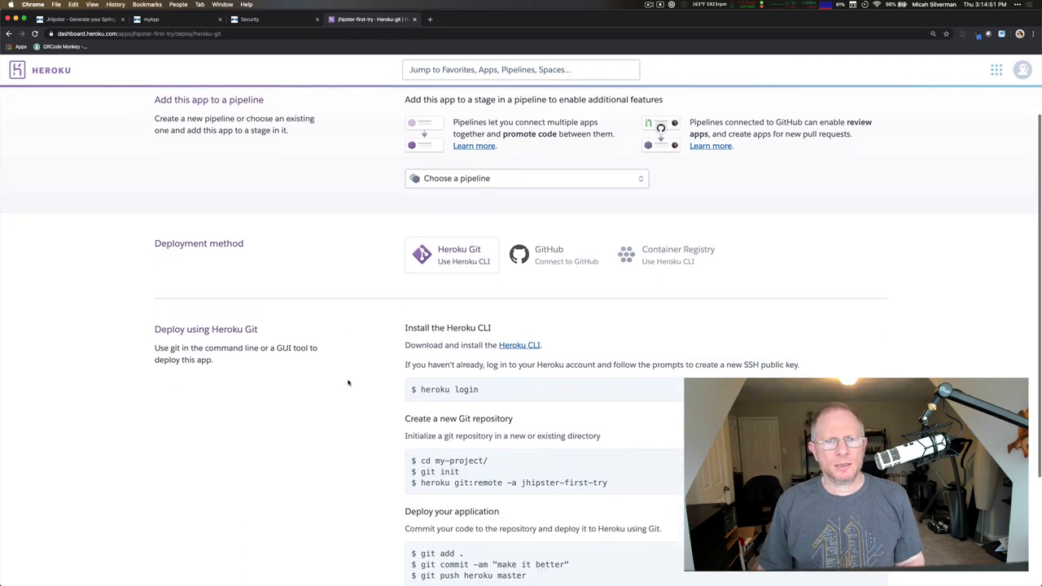
scroll(down, 3)
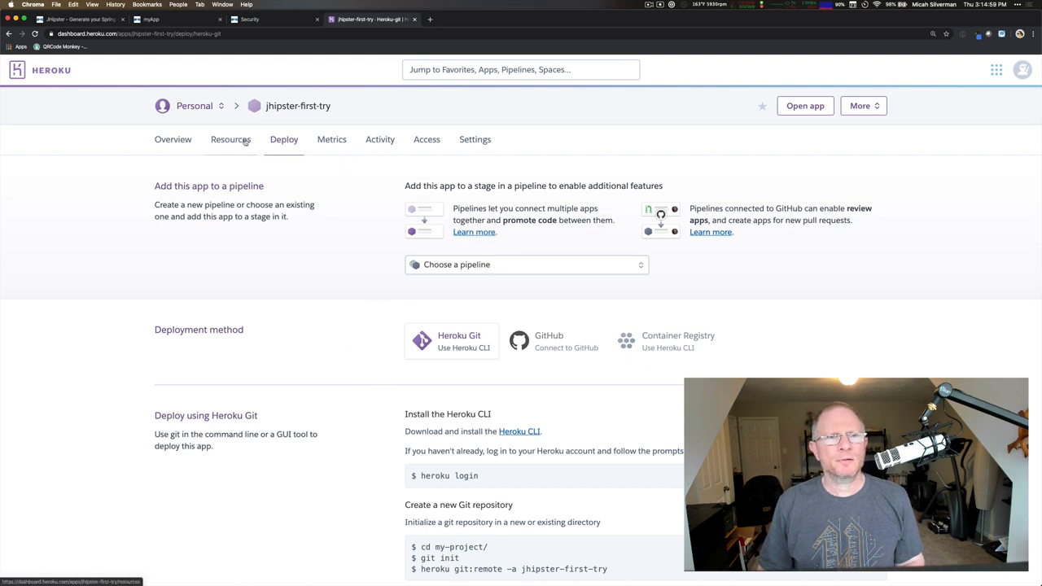
click(230, 139)
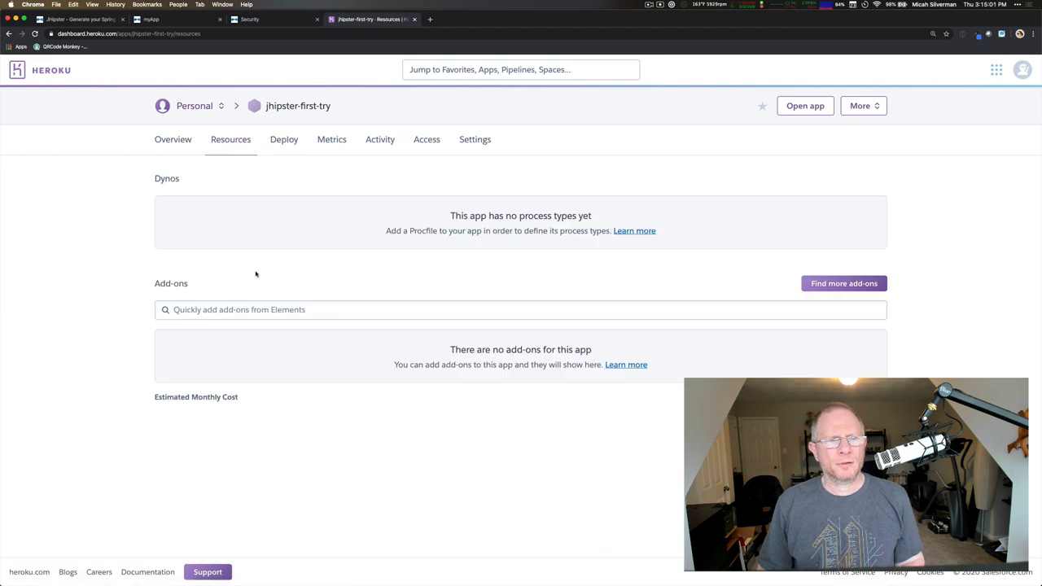
text(okta)
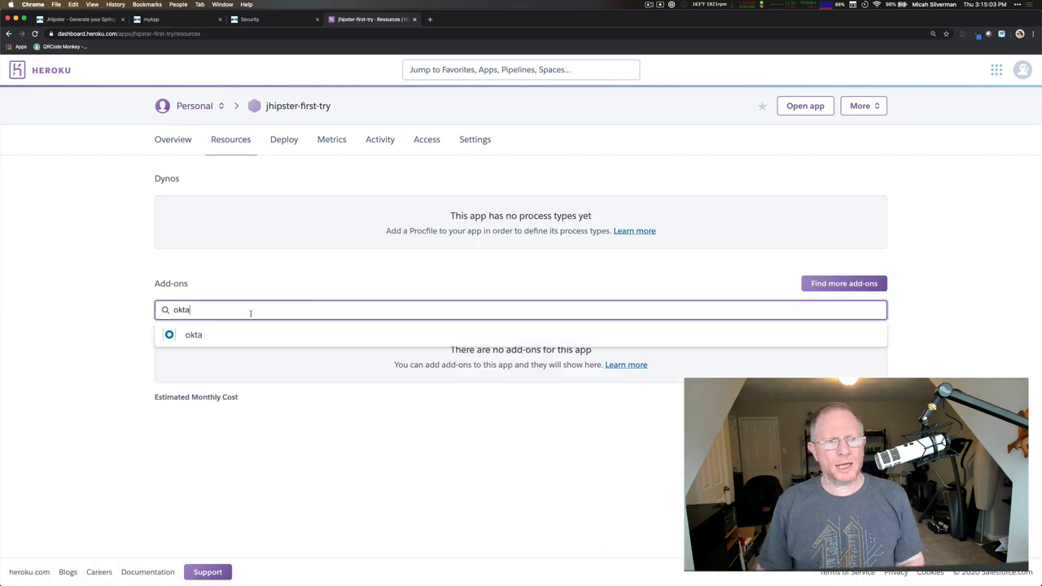
click(194, 335)
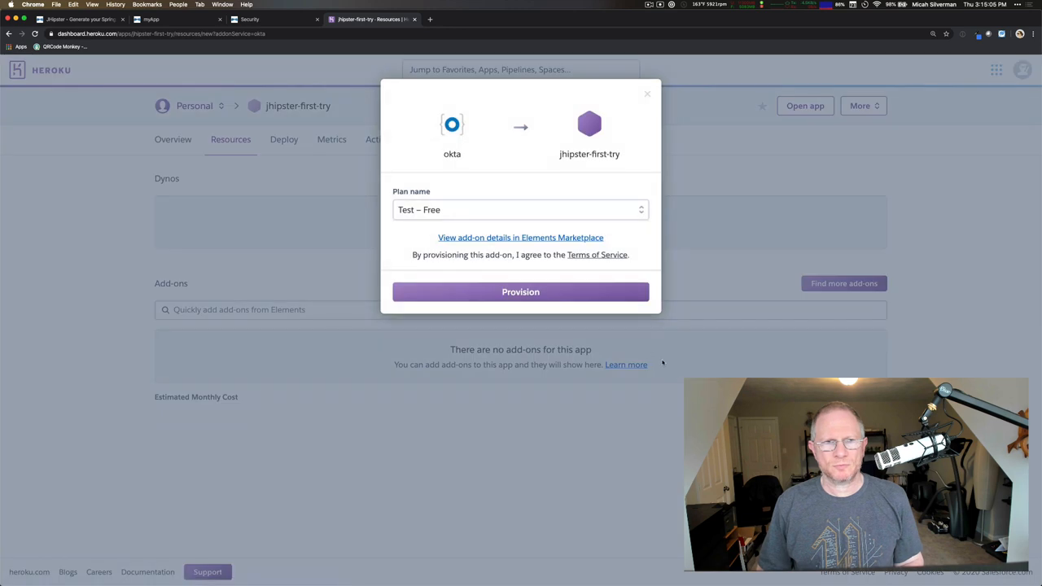
click(520, 291)
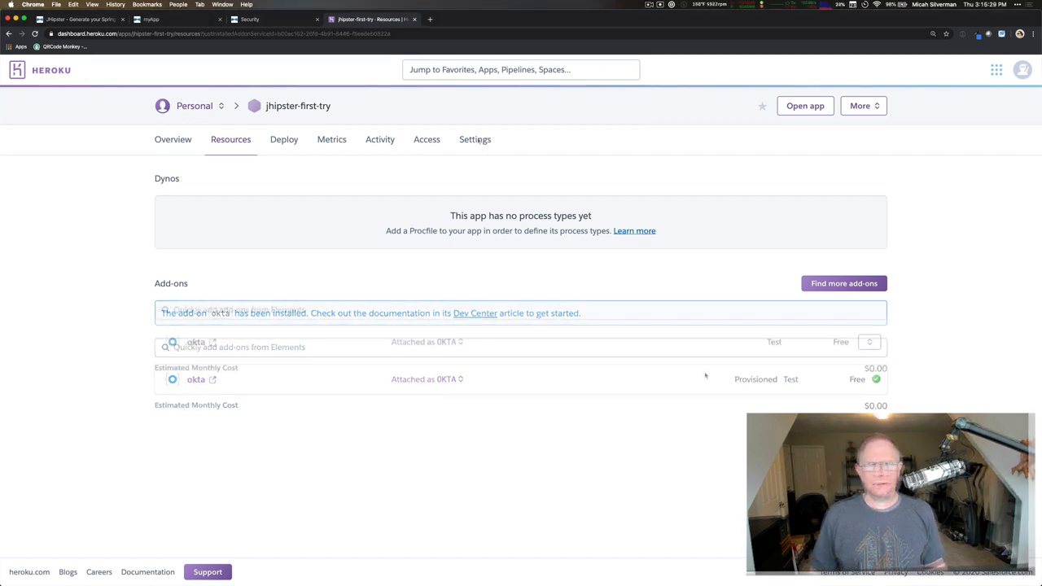
Step: Reveal jhipster-first-try's config vars in Settings and scroll to the OKTA_* values
click(474, 139)
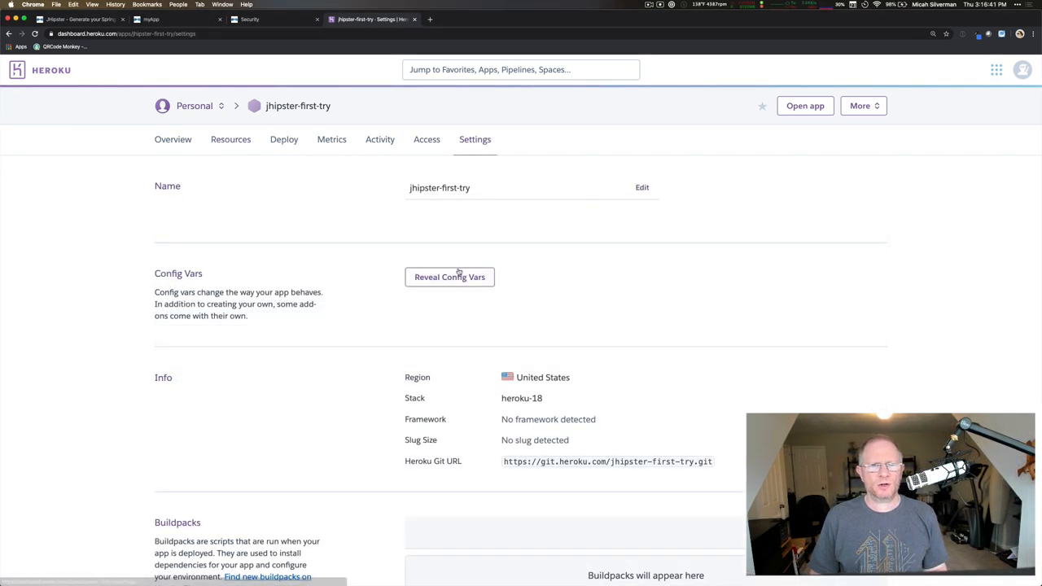
click(450, 277)
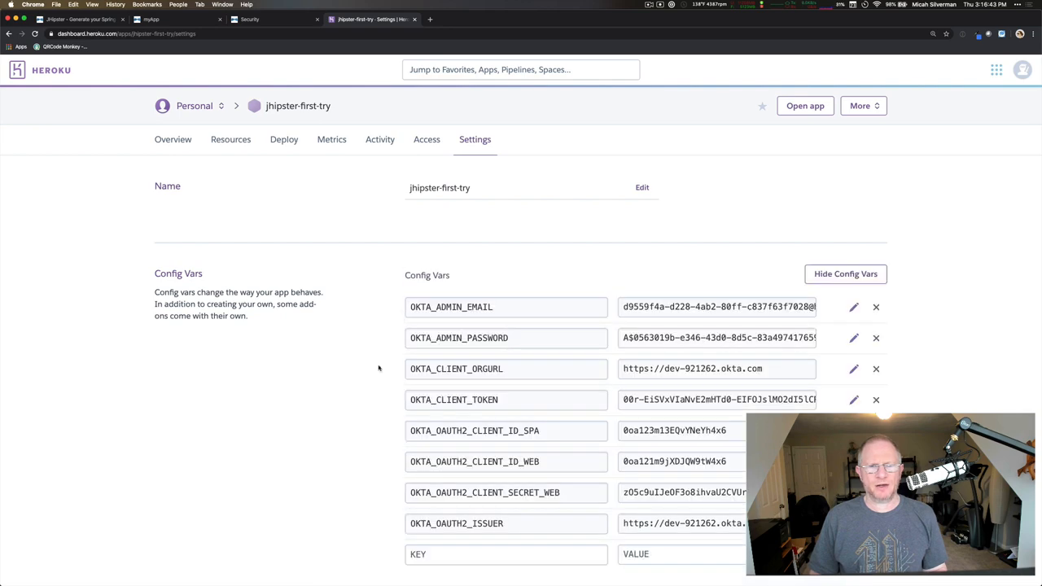
scroll(down, 3)
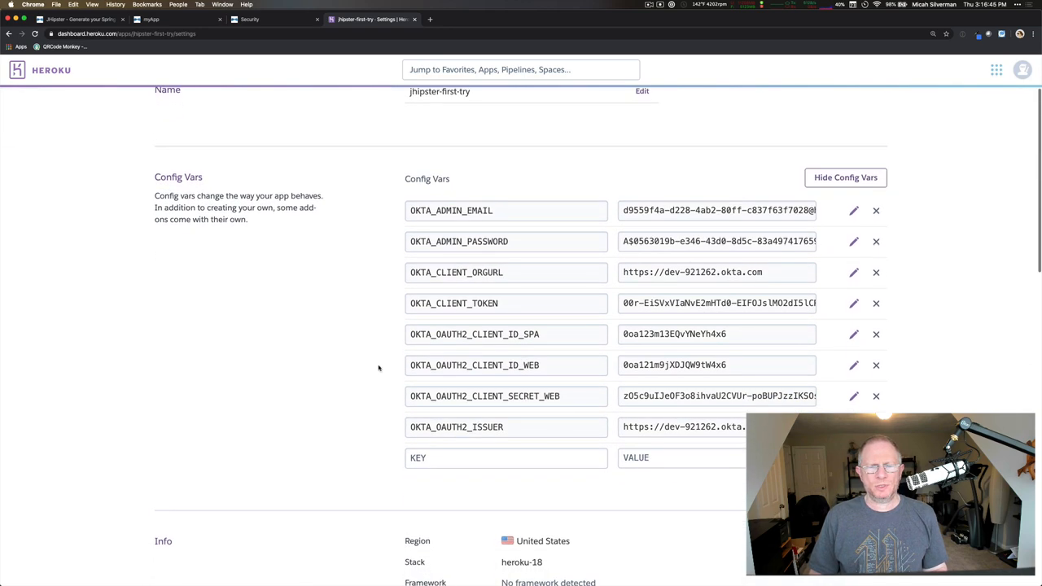
scroll(down, 3)
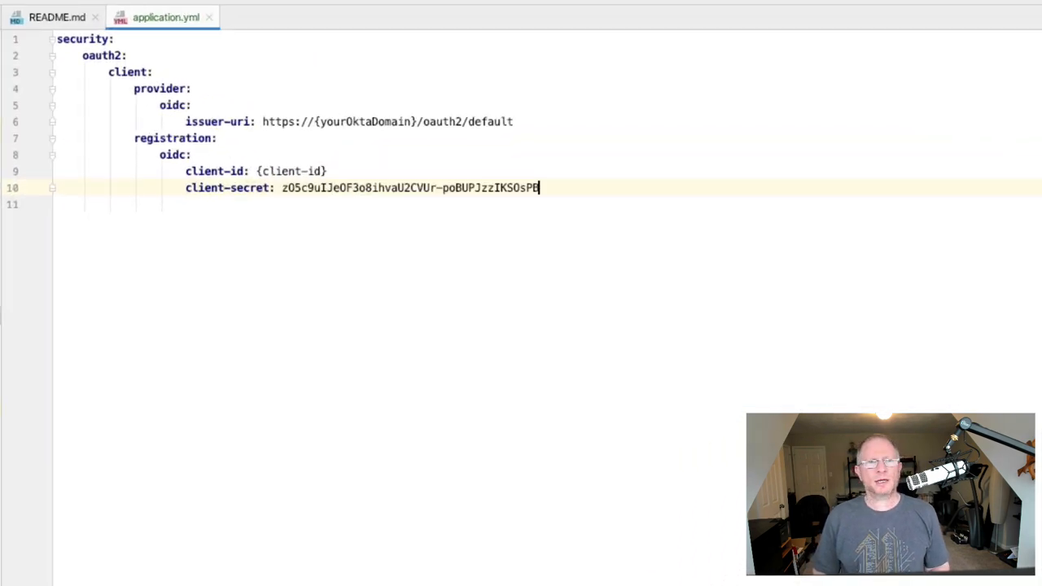
Step: Replace the client-id and Okta domain placeholders in application.yml with the Okta values
double_click(289, 171)
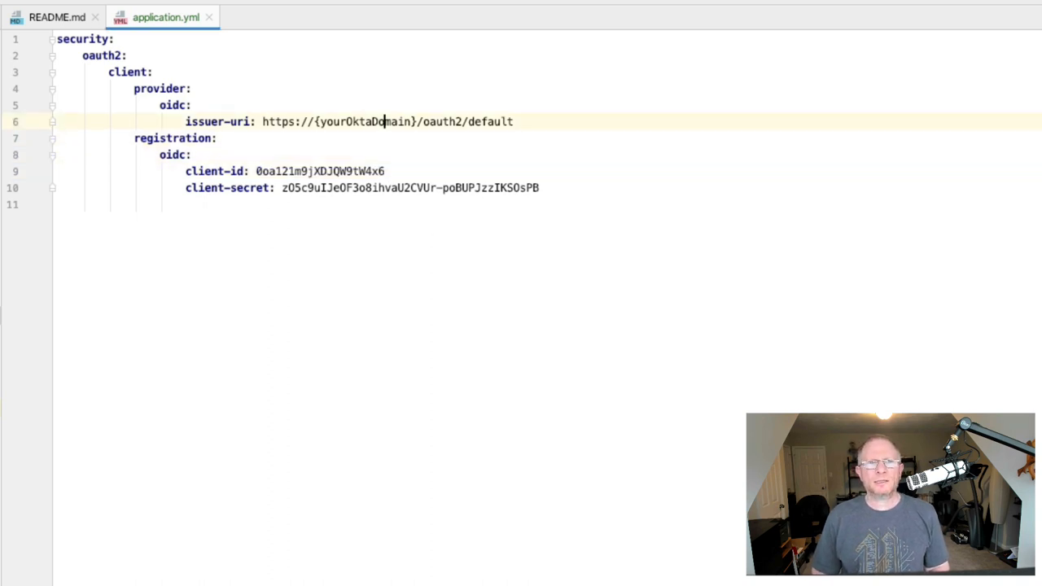
double_click(388, 121)
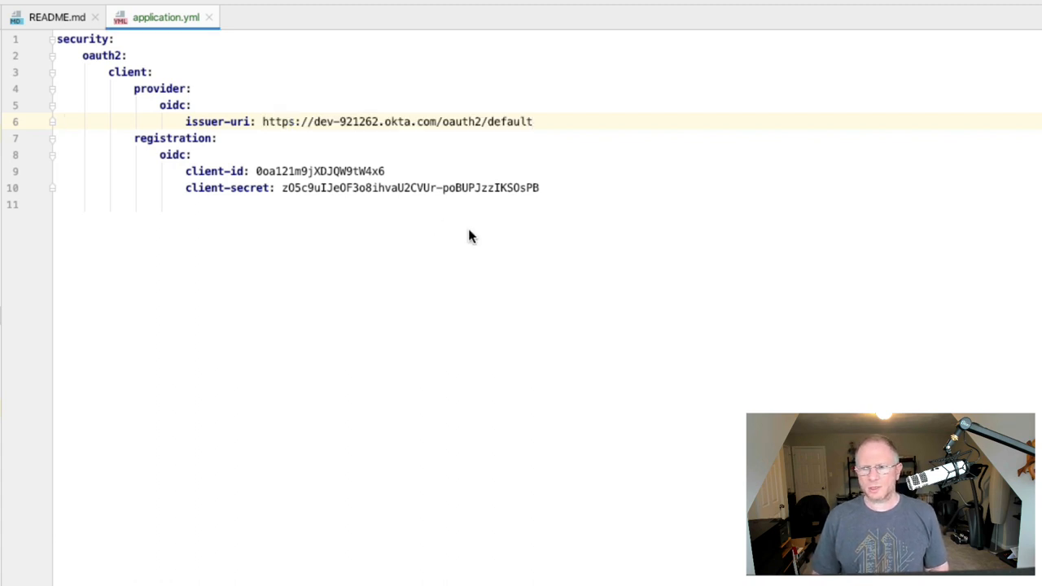
mouse_move(472, 238)
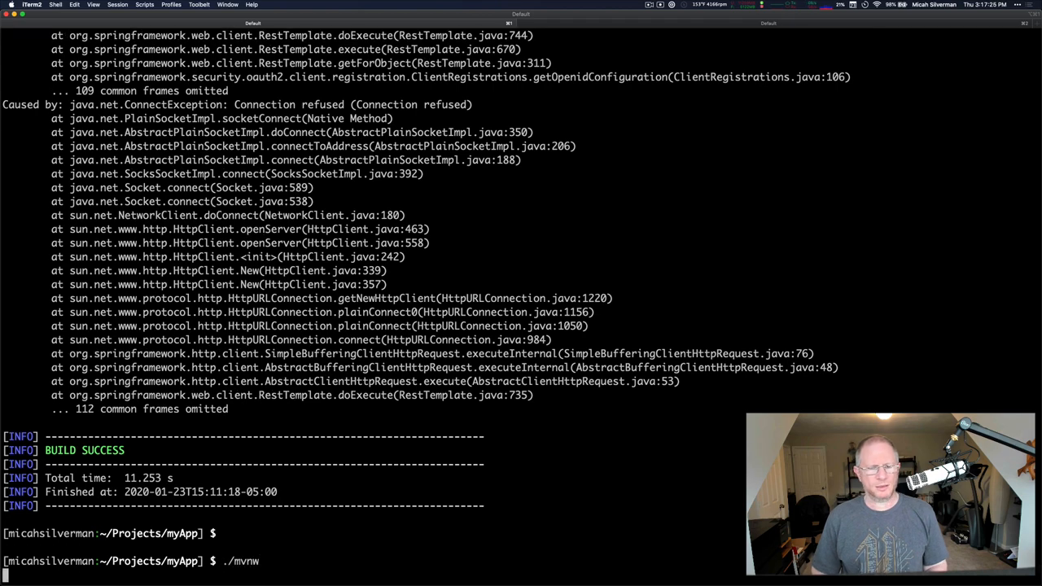
Step: Run ./mvnw and scroll through the localhost:9080 issuer startup error
key(enter)
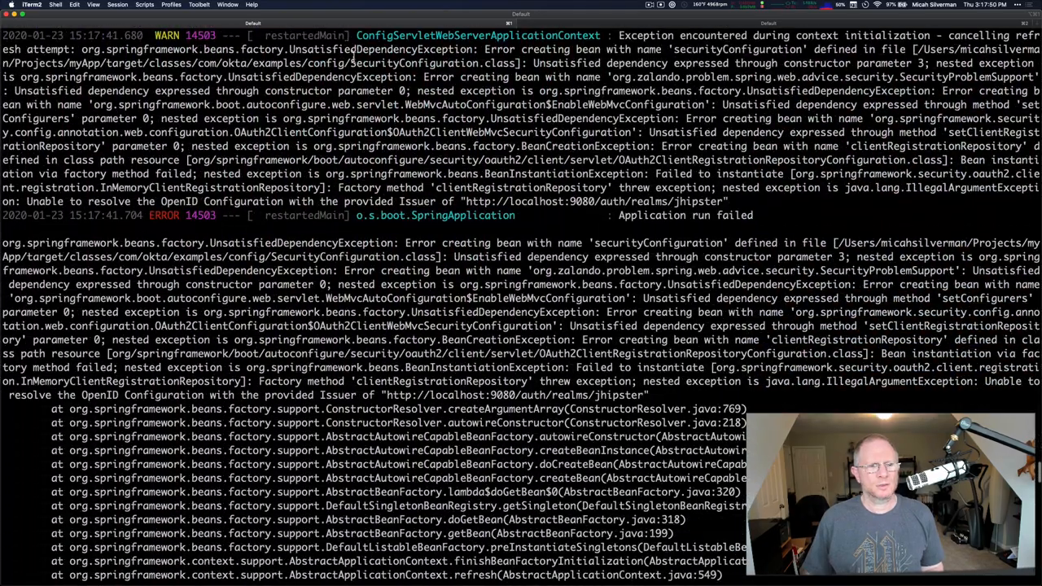
scroll(down, 3)
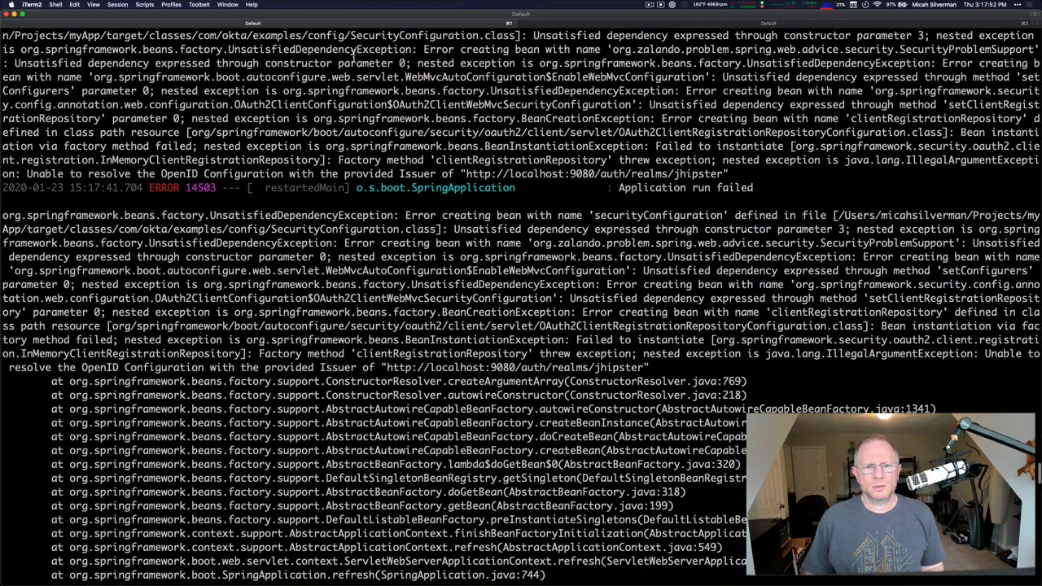
scroll(down, 3)
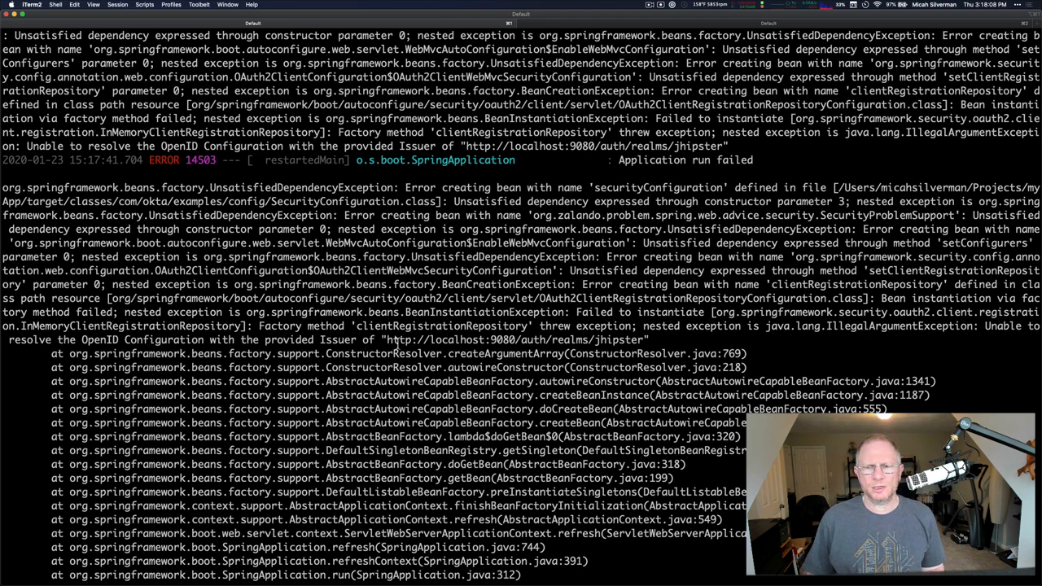
mouse_move(505, 323)
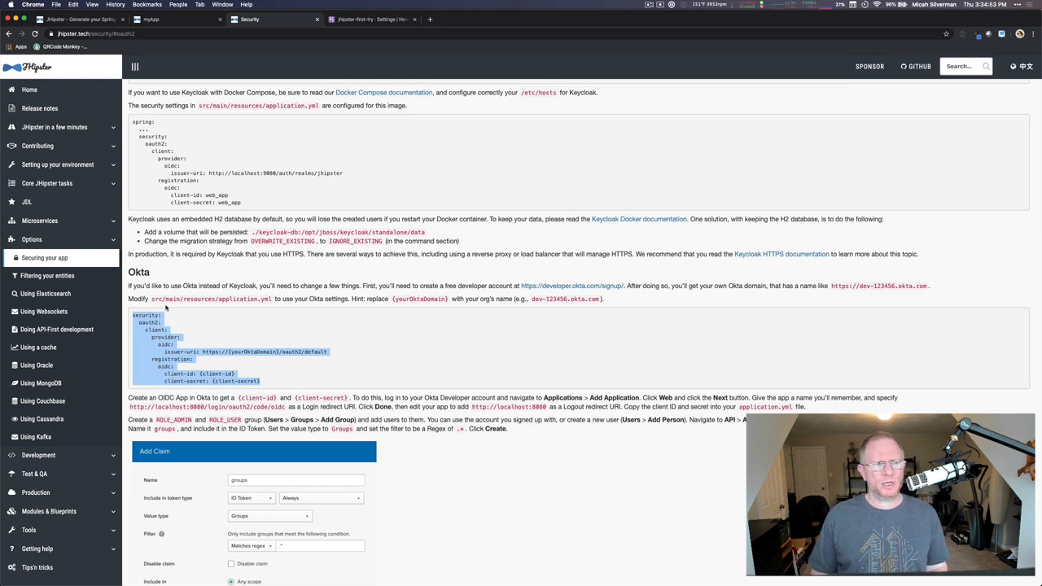
mouse_move(254, 305)
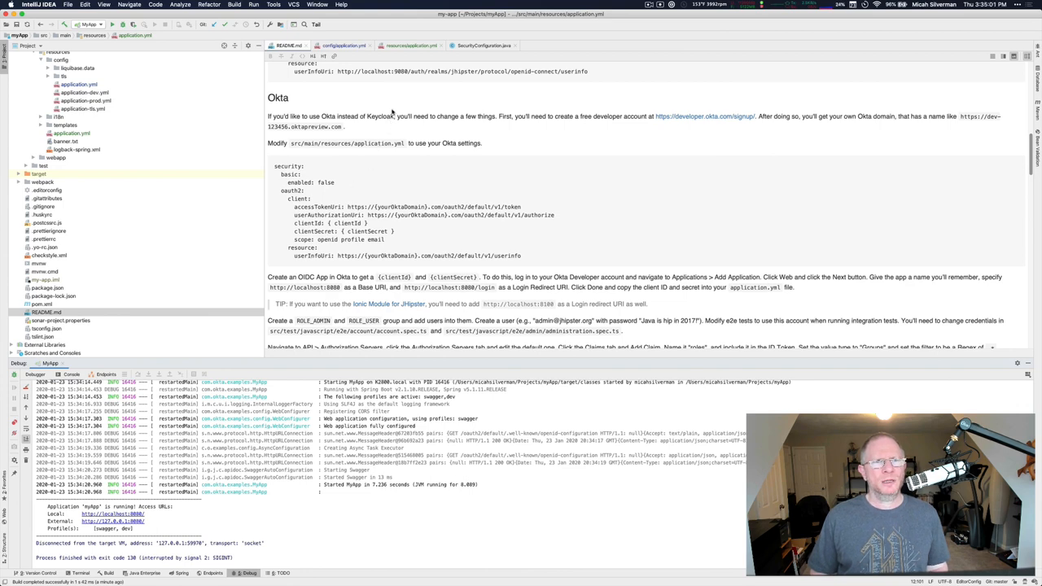
Step: Switch to the config/application.yml editor tab and scroll through the file
click(343, 45)
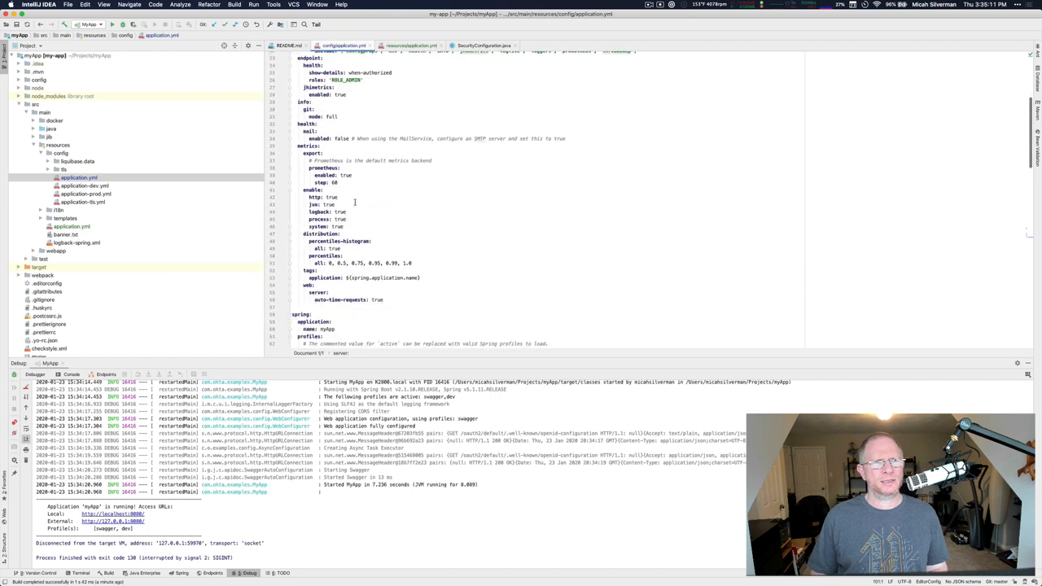
scroll(down, 3)
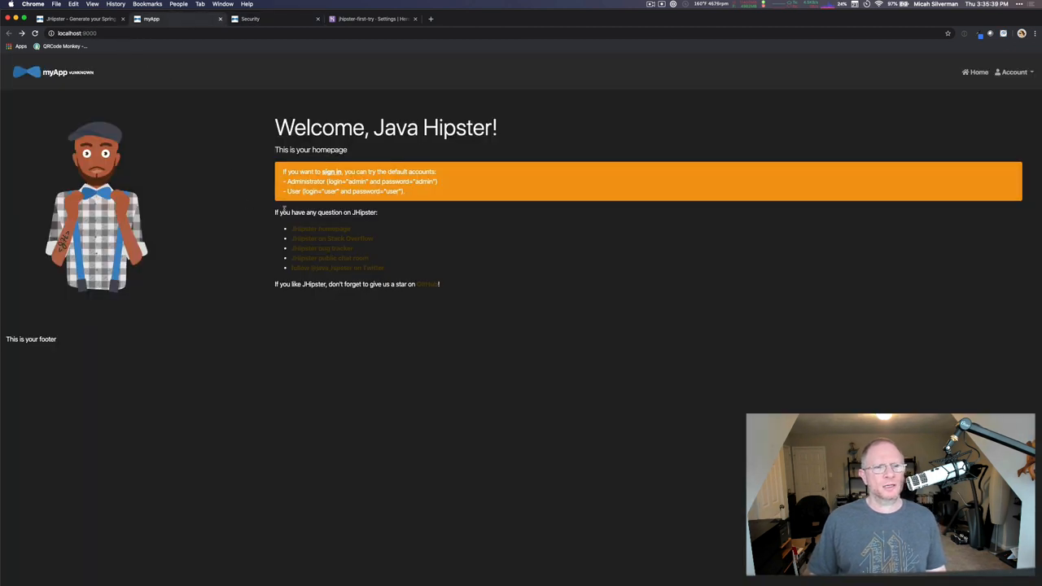
Step: Sign in to myApp and select the redirect_uri rejected by Okta's 400 error
click(331, 171)
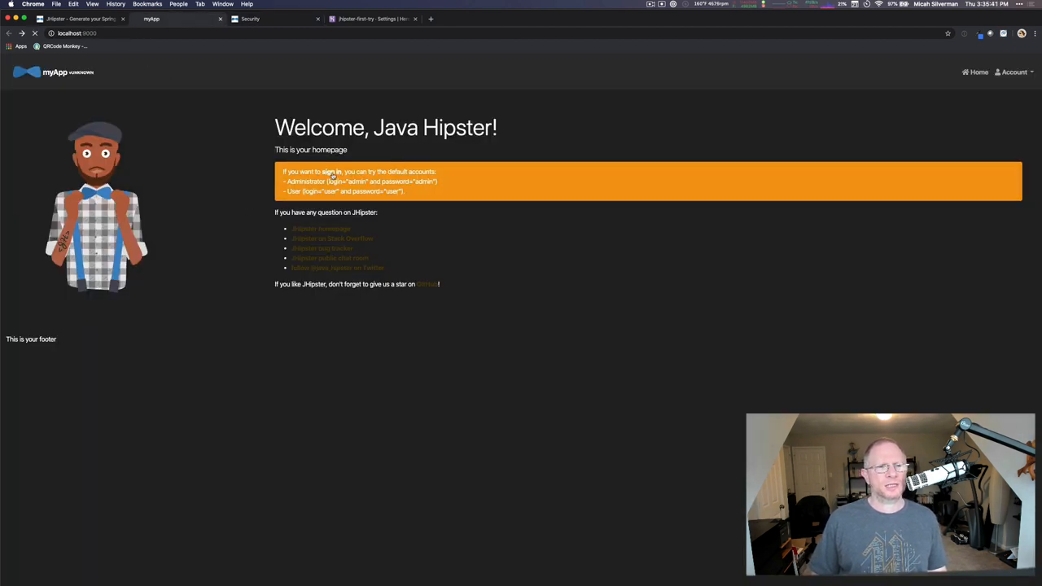
click(329, 172)
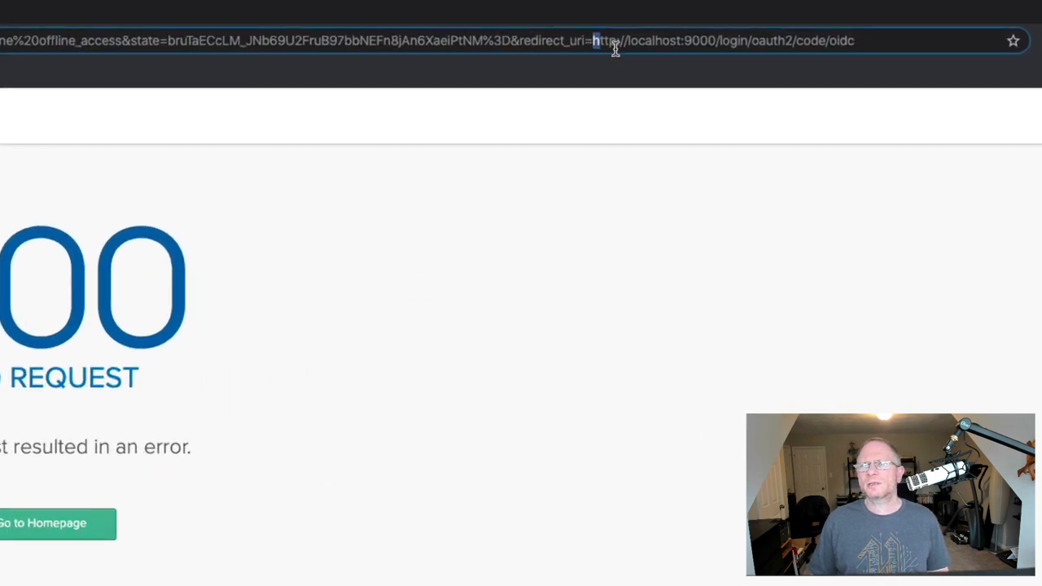
double_click(723, 40)
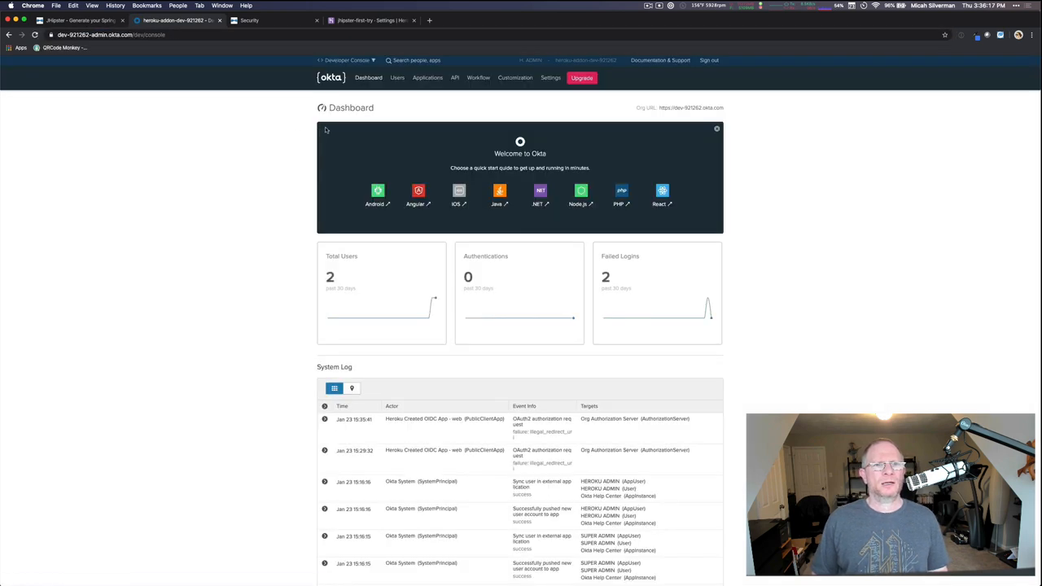
mouse_move(450, 114)
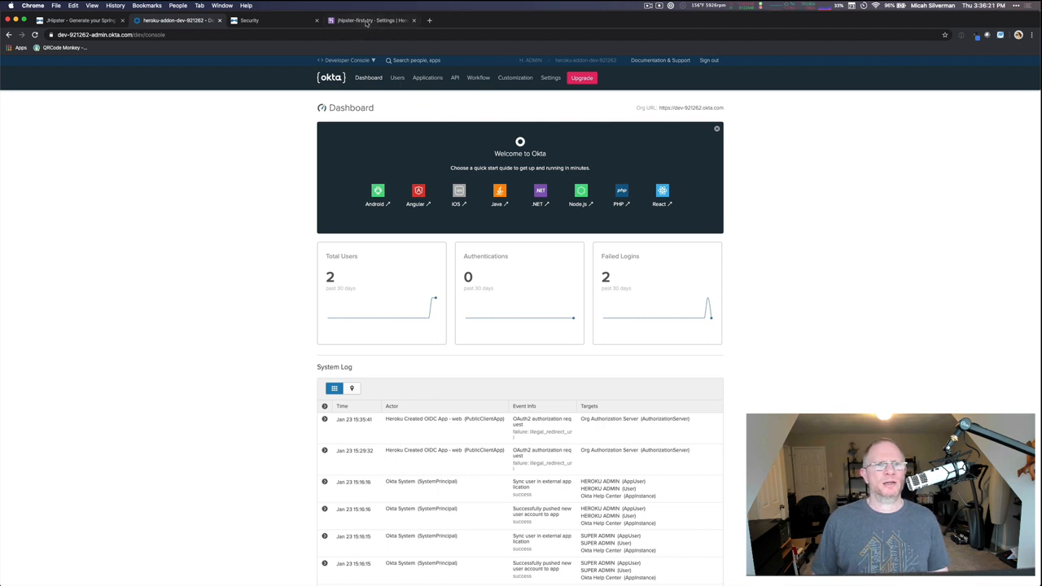
Step: Open the general settings of the Heroku Created OIDC App - web in Okta
click(398, 77)
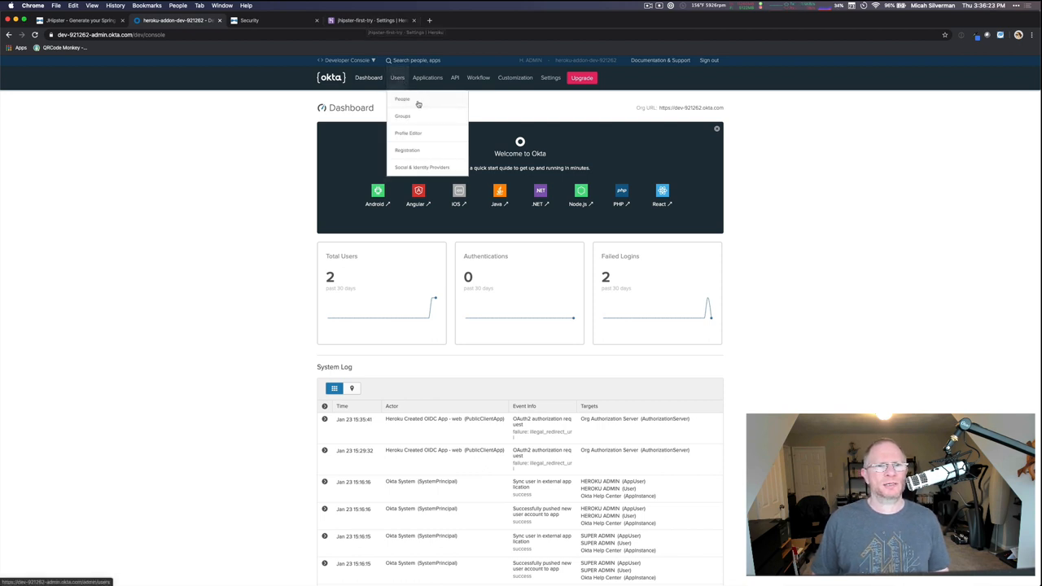
click(427, 77)
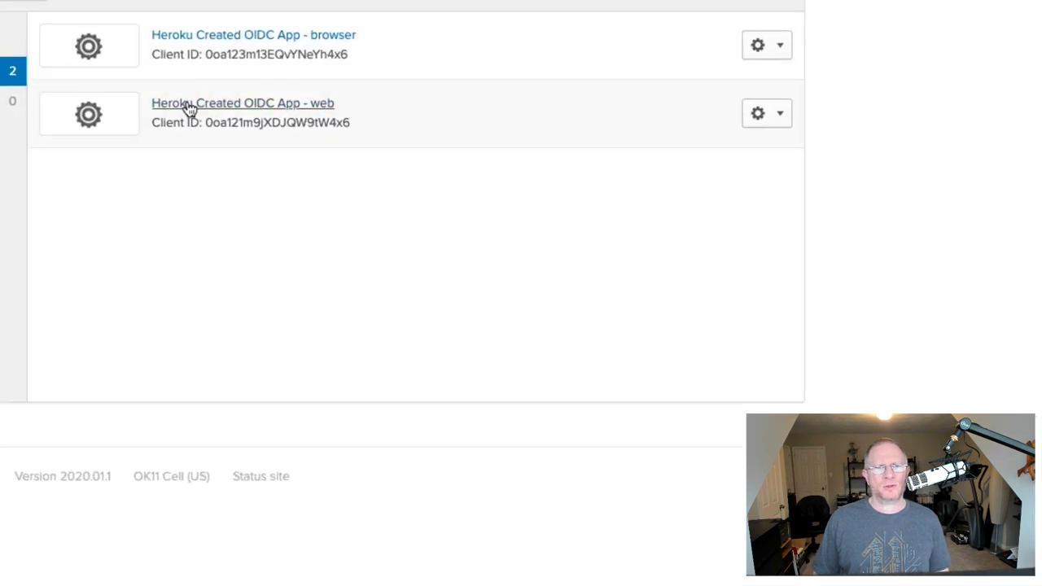
click(243, 102)
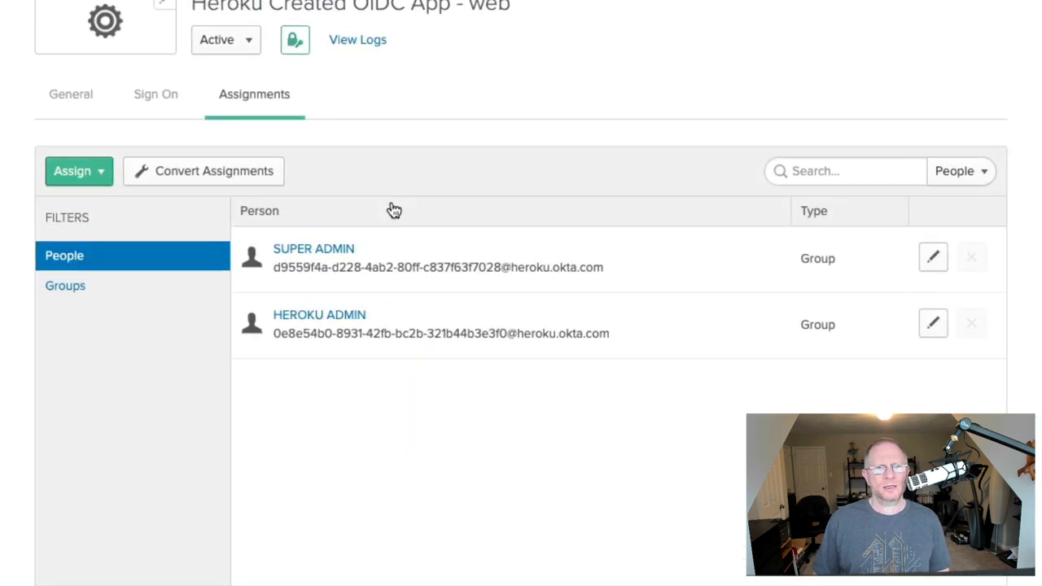
click(71, 94)
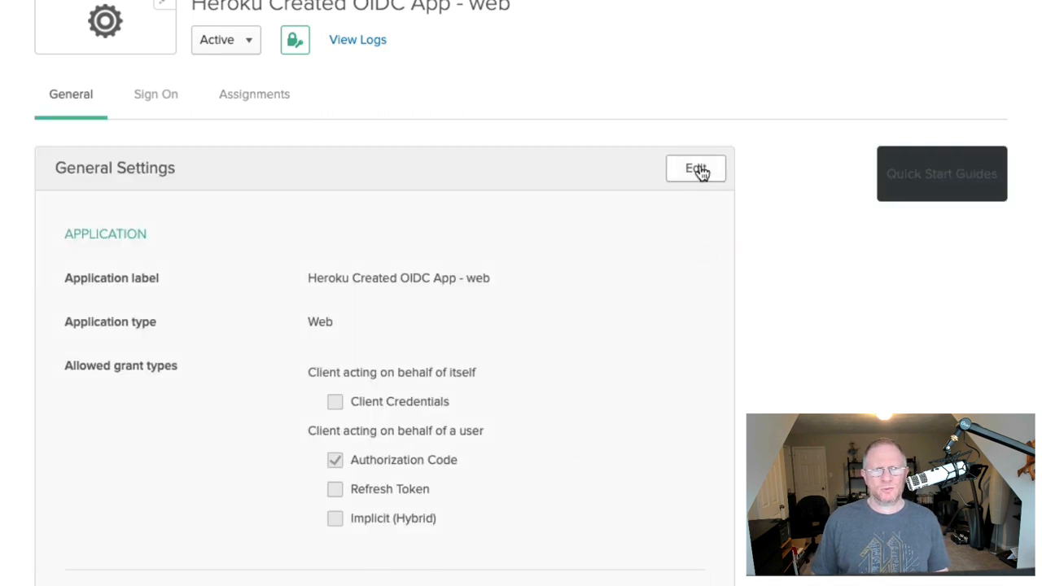
click(695, 168)
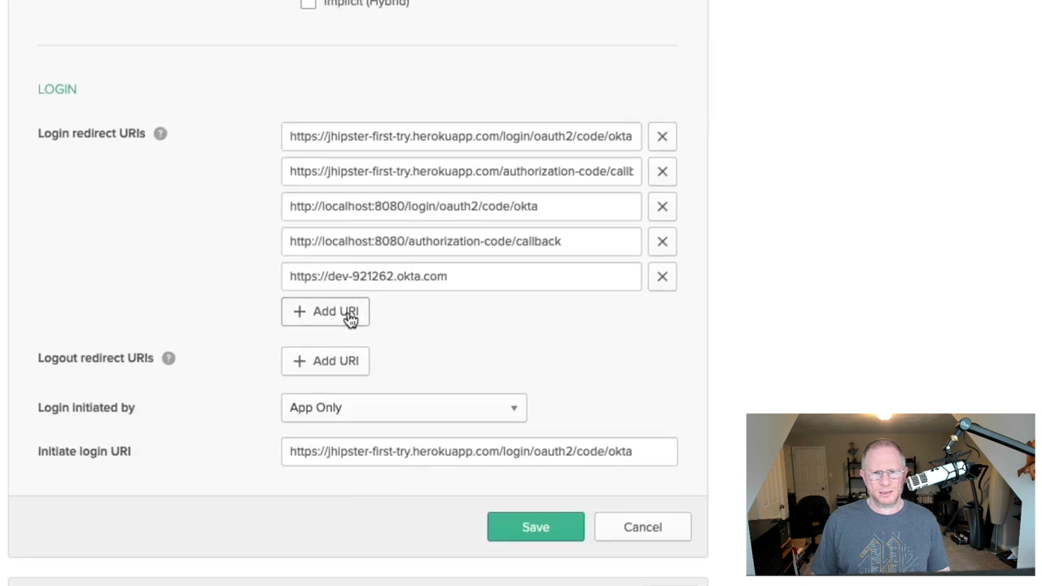
click(325, 311)
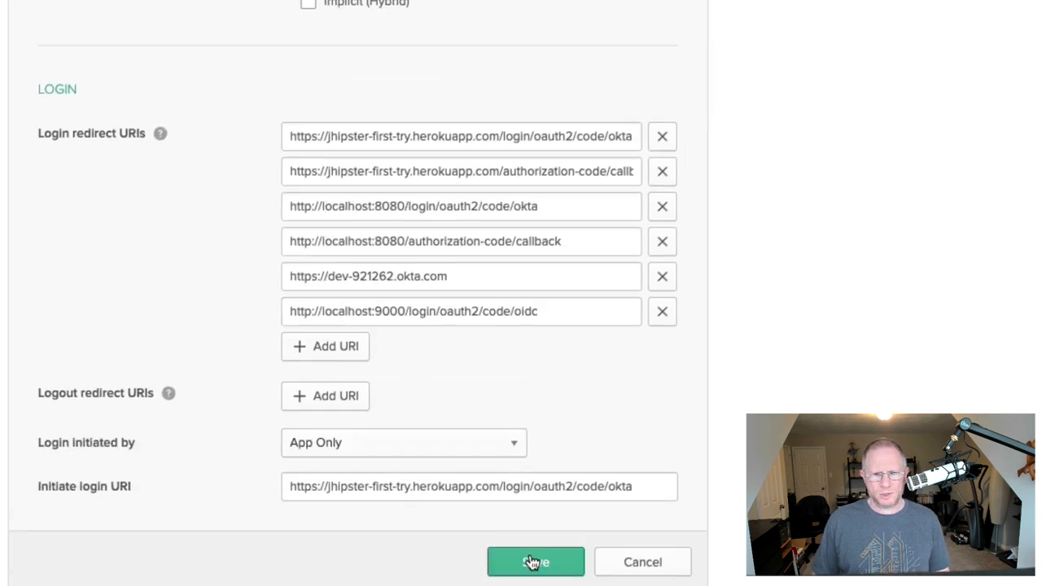
click(535, 562)
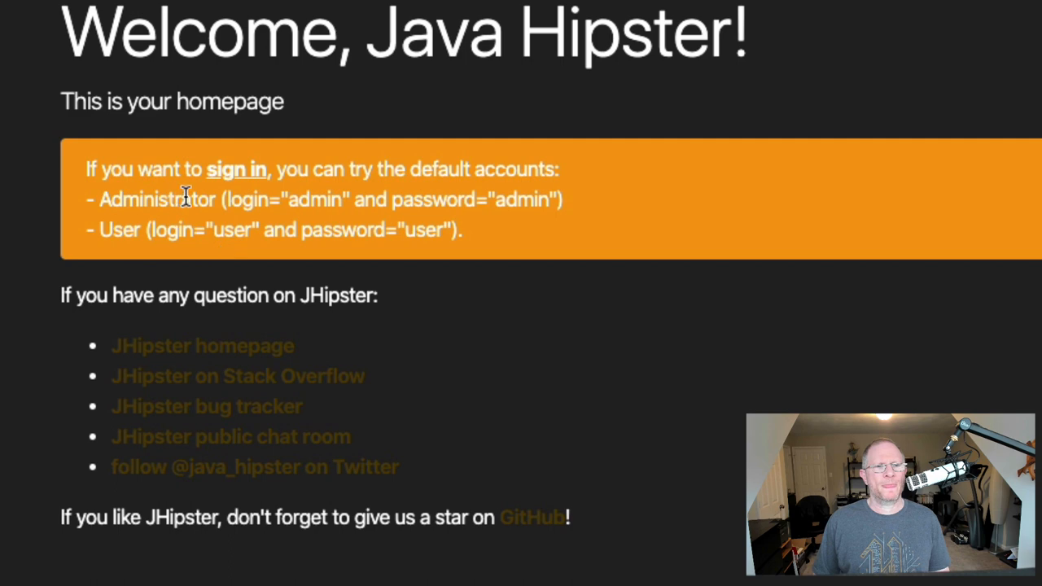
mouse_move(246, 178)
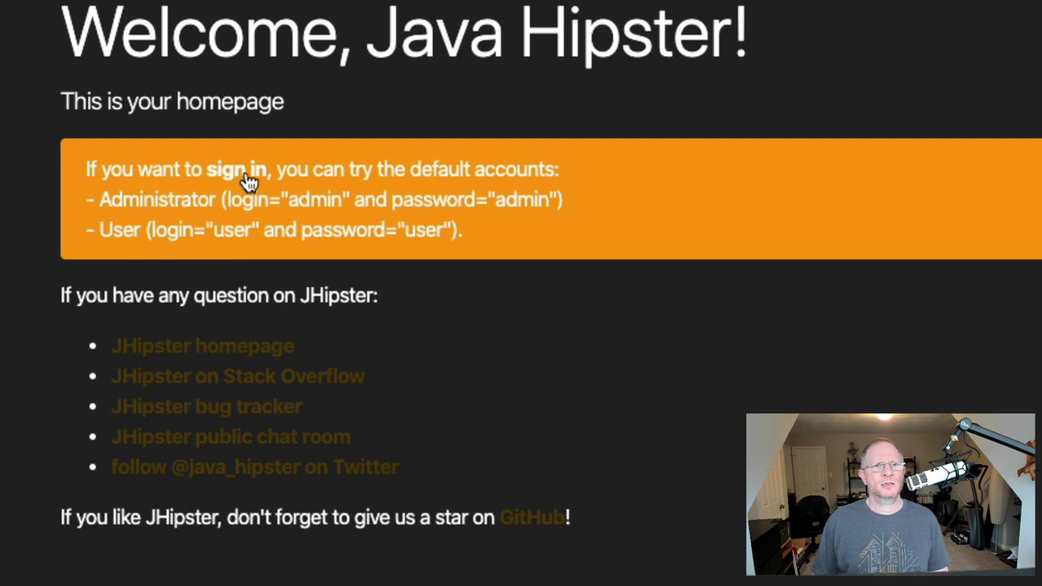
Step: Sign in through Okta and select the user ID in the green logged-in banner
click(237, 169)
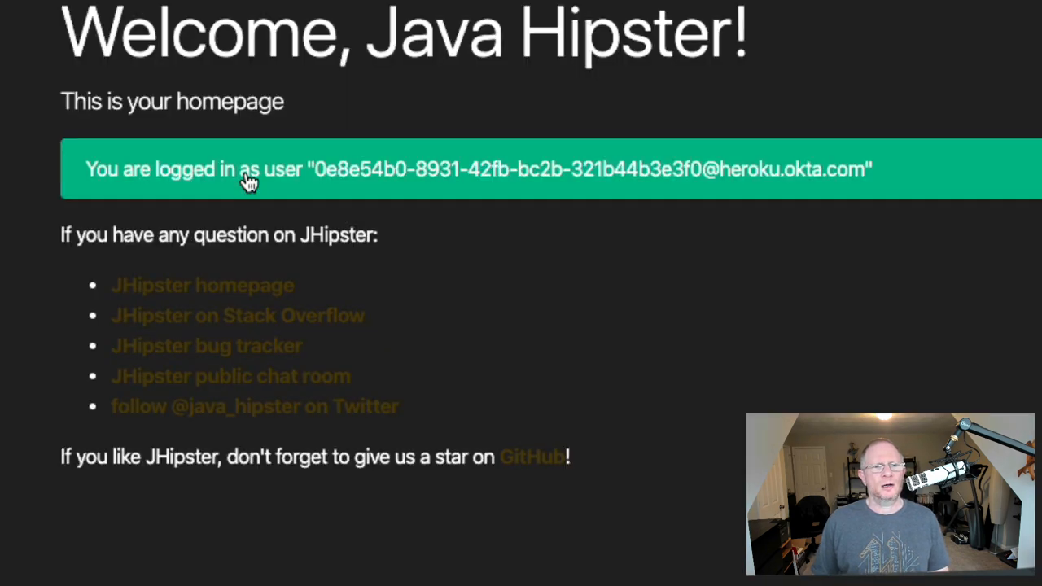
mouse_move(251, 227)
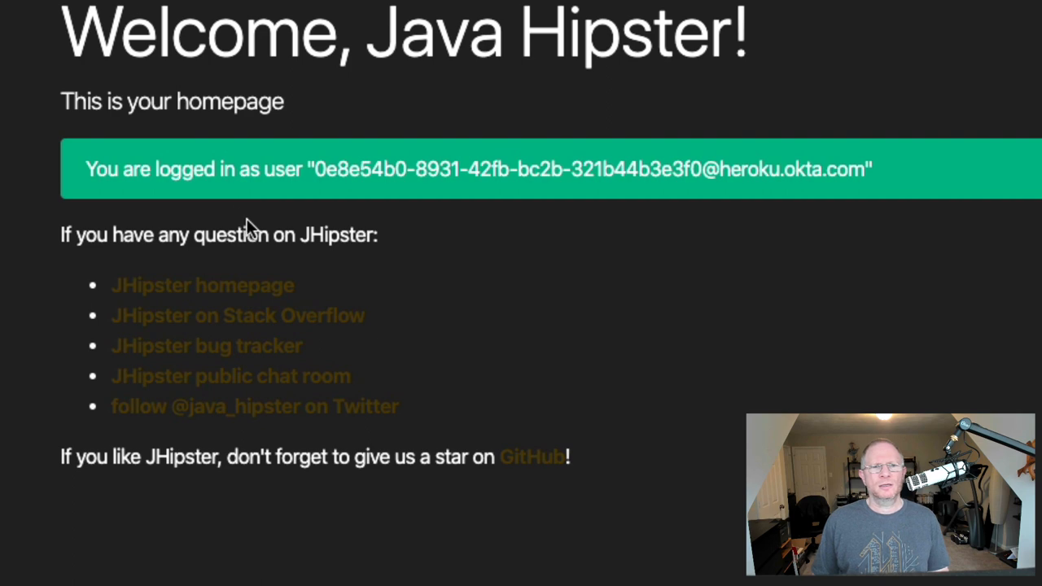
mouse_move(322, 174)
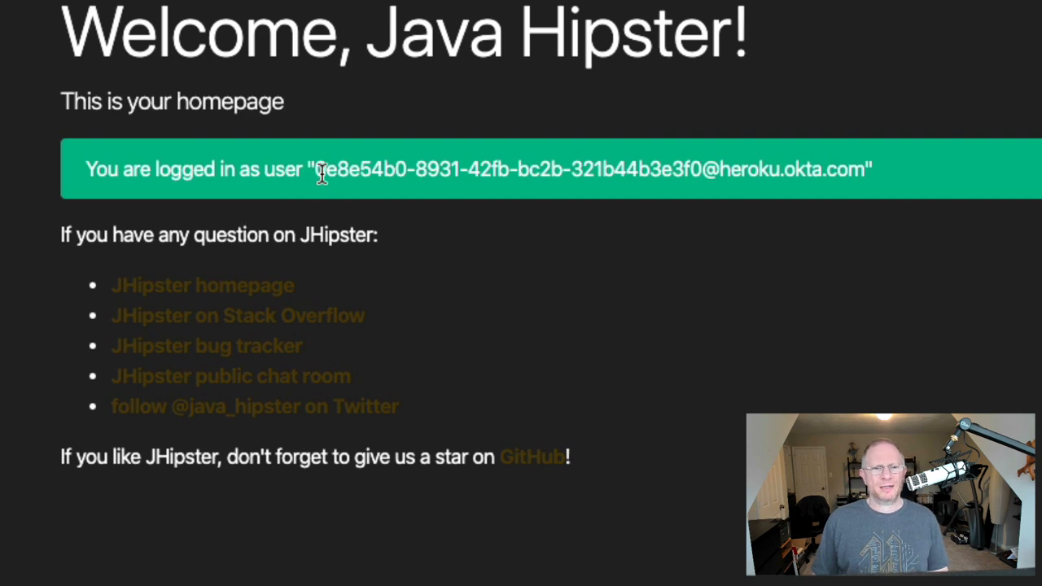
drag(320, 170, 700, 169)
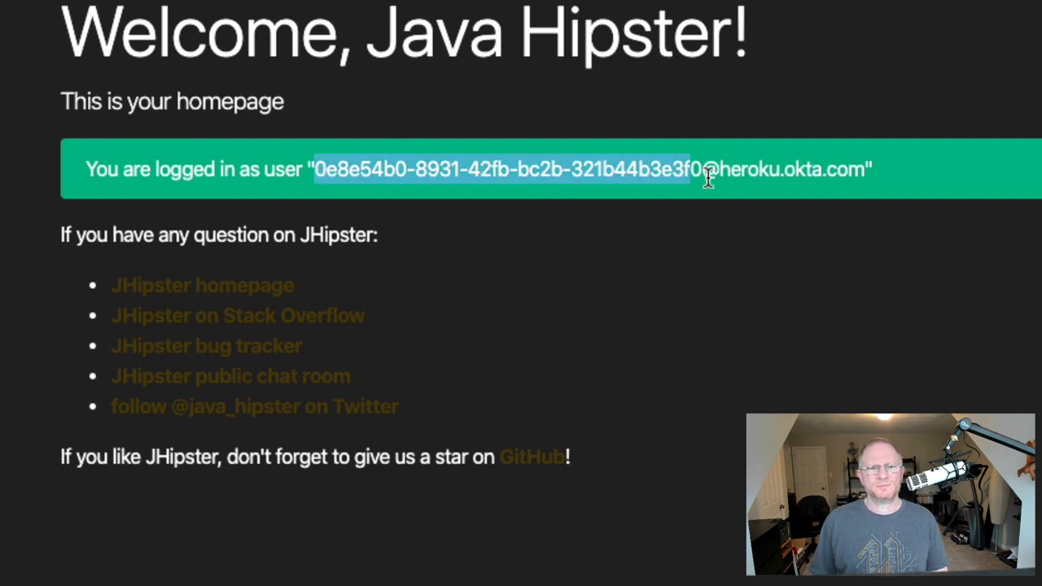
drag(709, 169, 863, 169)
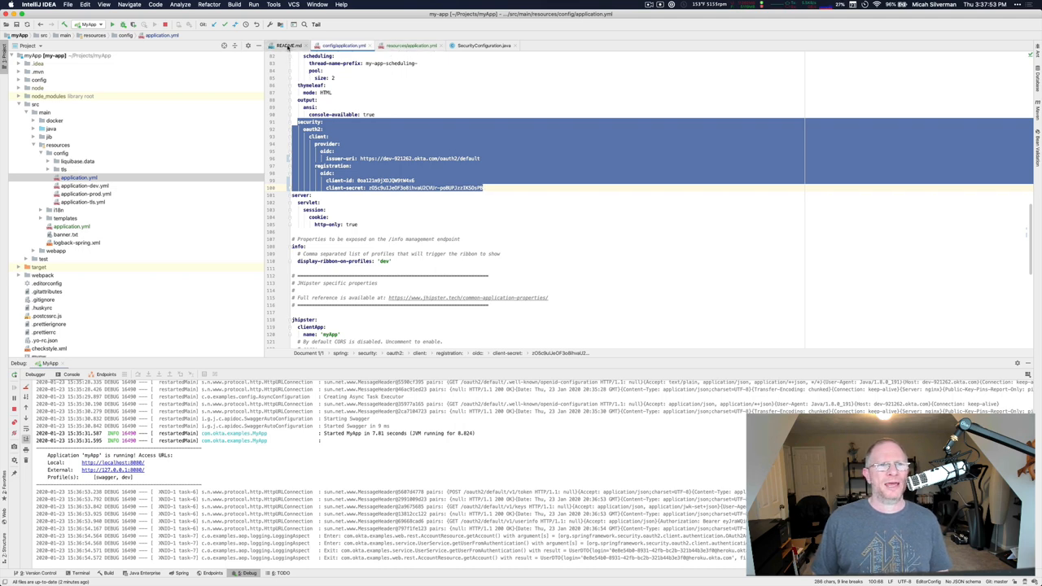
Step: In README.md's Okta section, select the src/main/resources/application.yml path
click(288, 45)
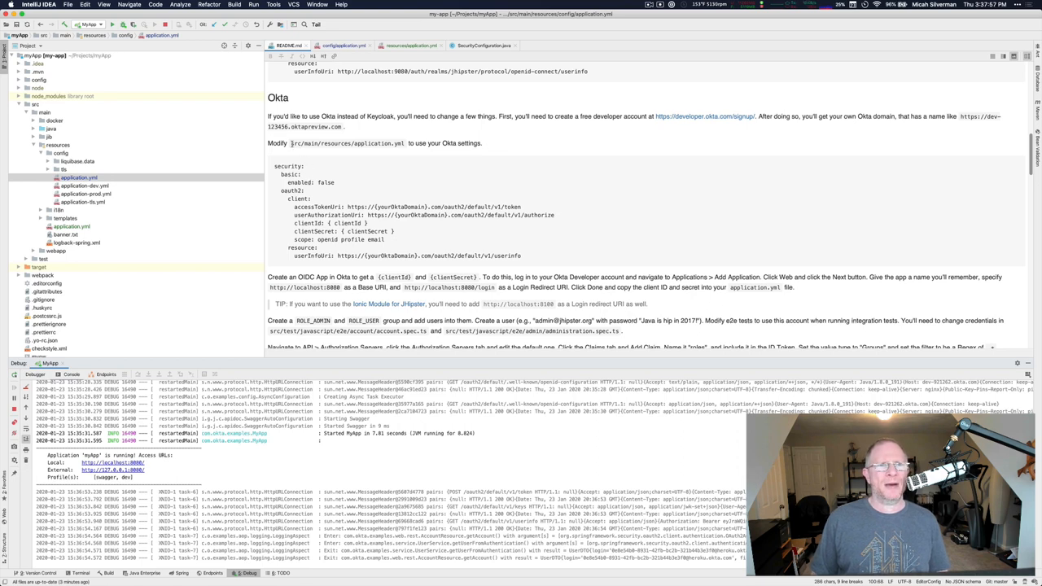
double_click(347, 143)
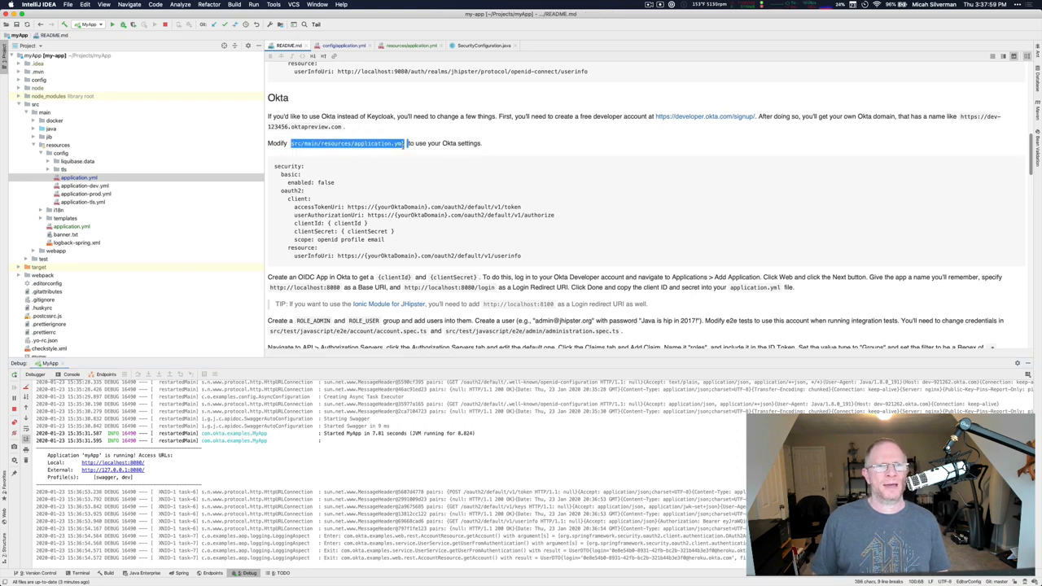